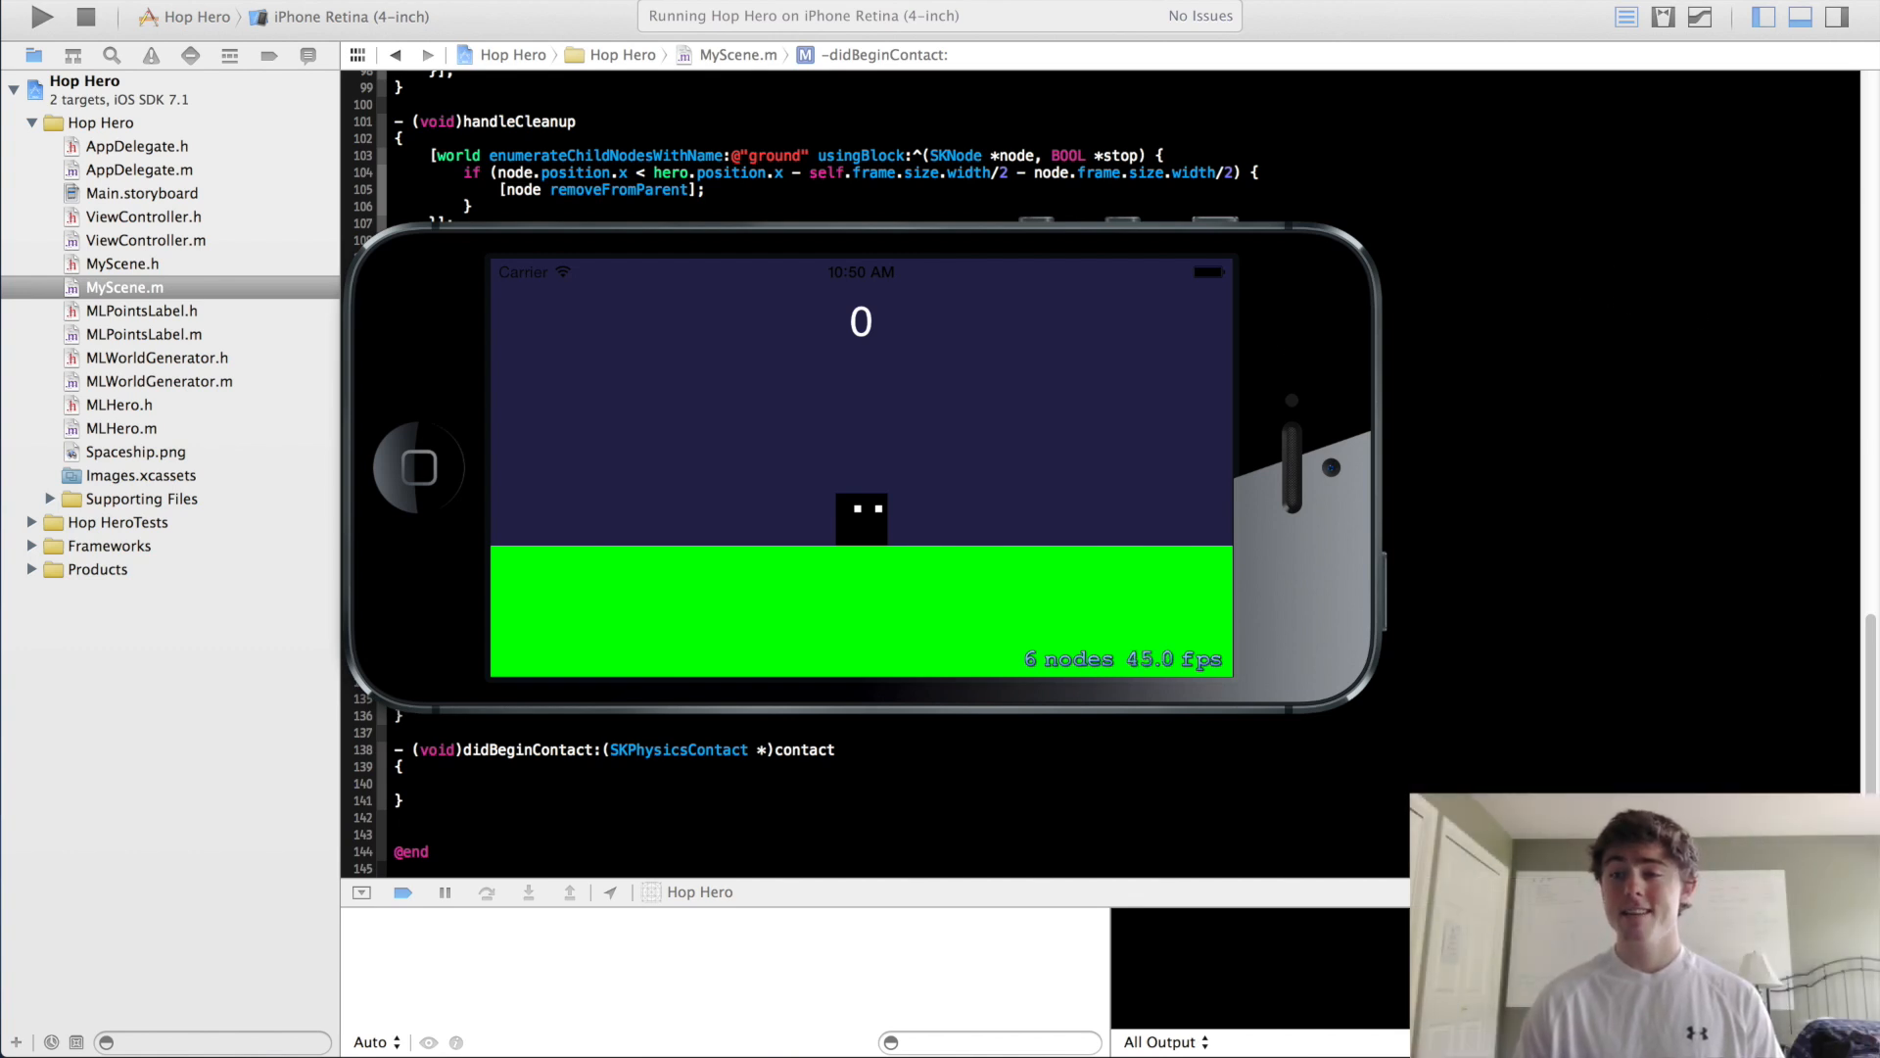
mouse_move(1077, 298)
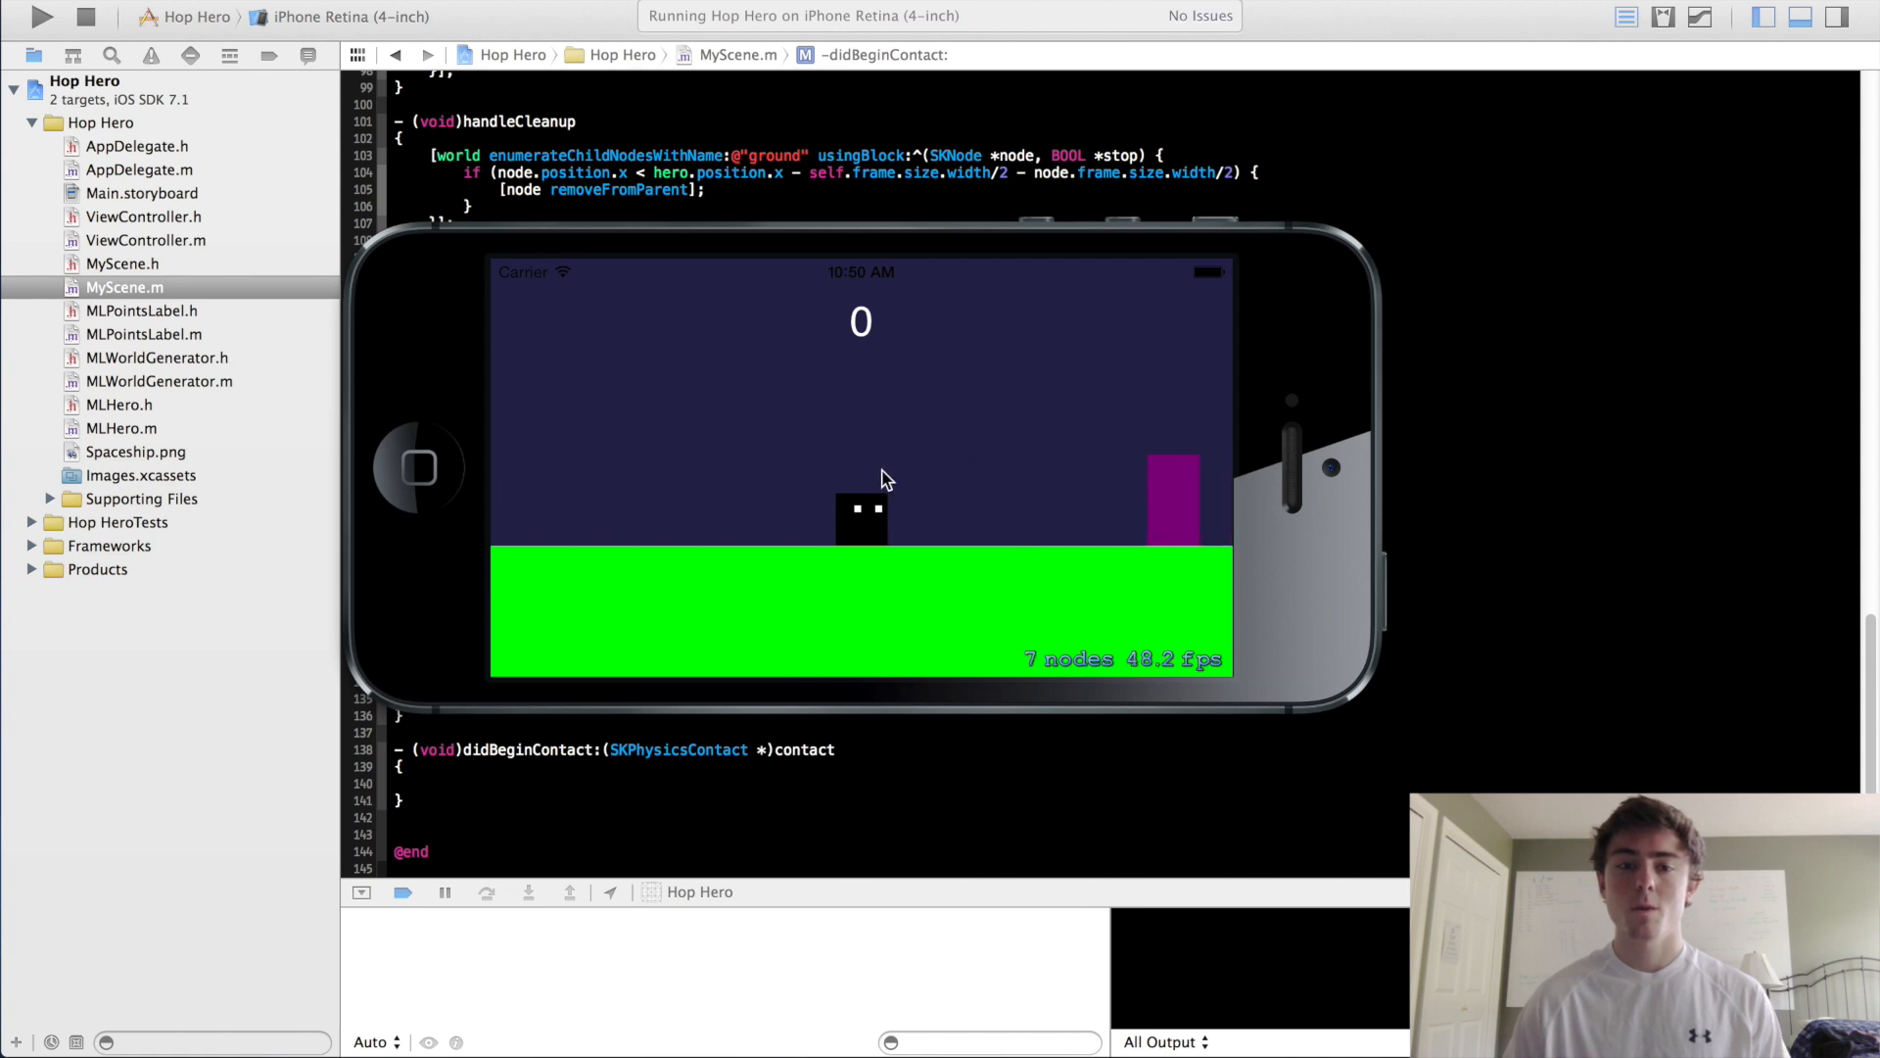
mouse_move(381, 422)
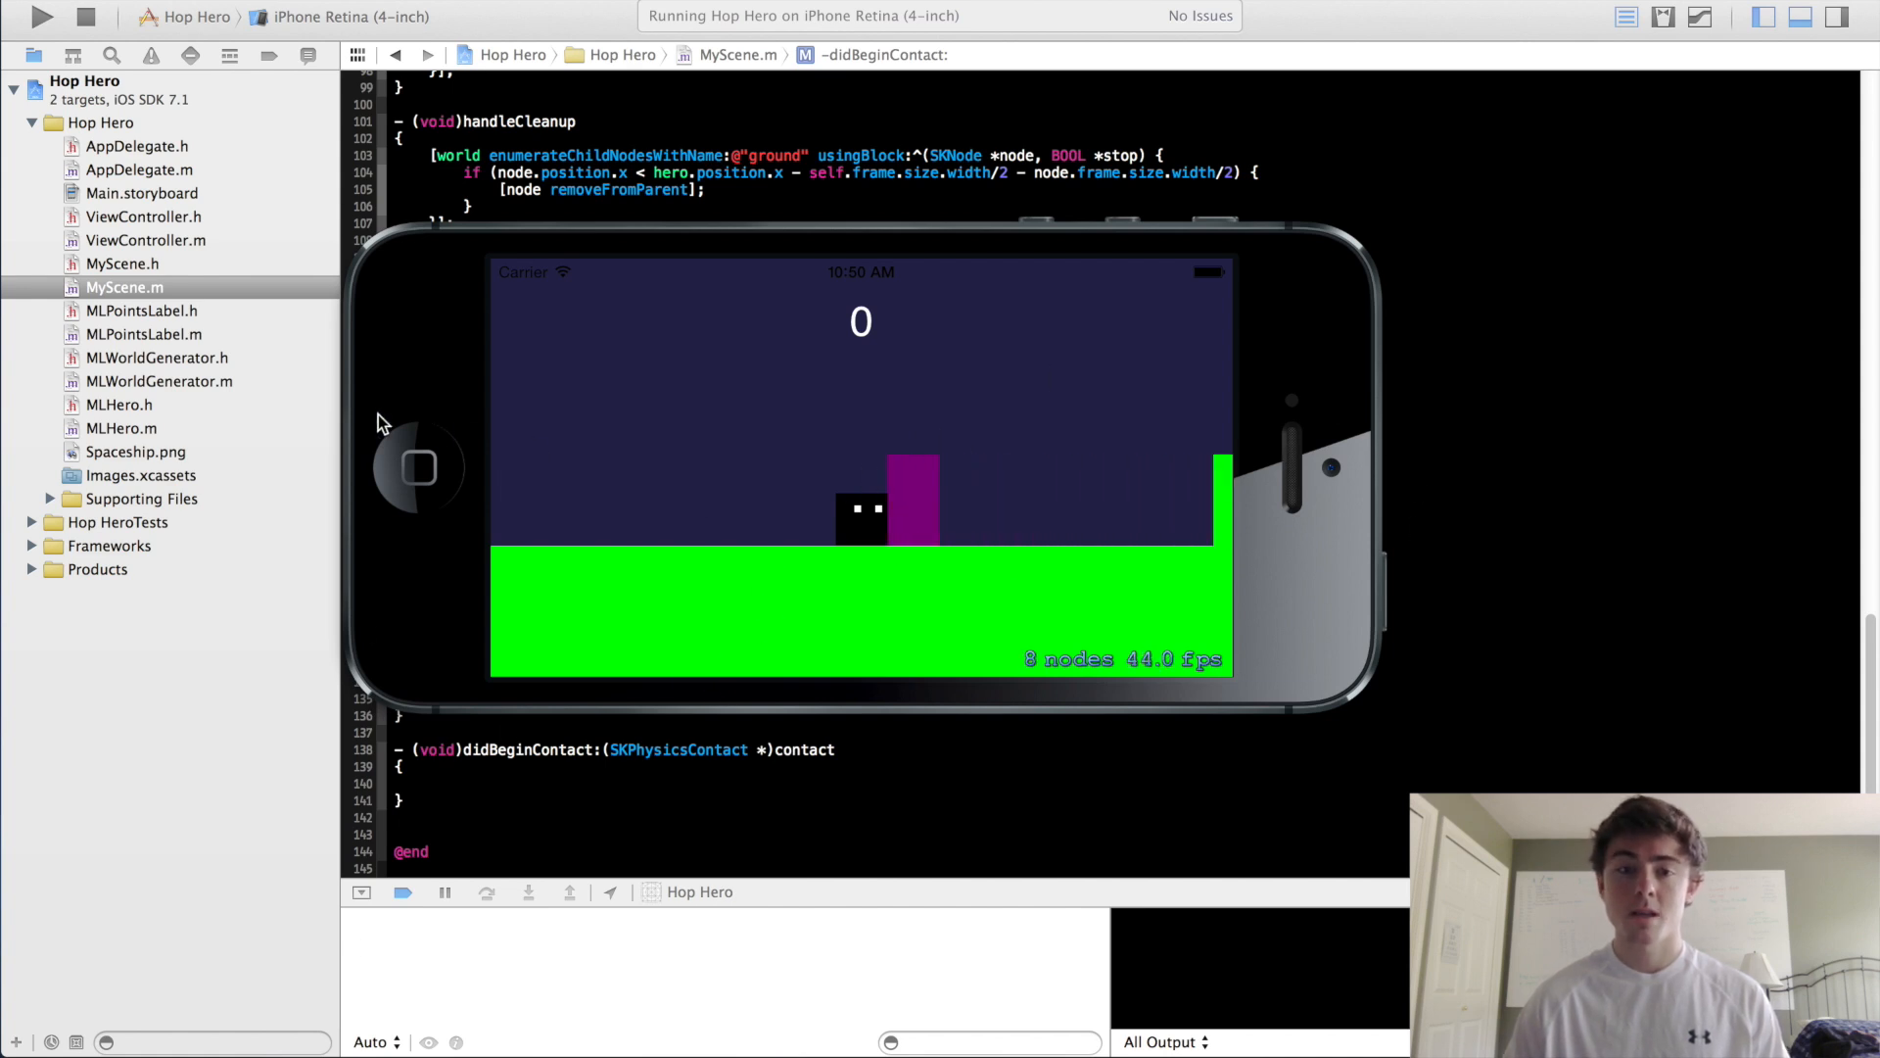
mouse_move(1207, 365)
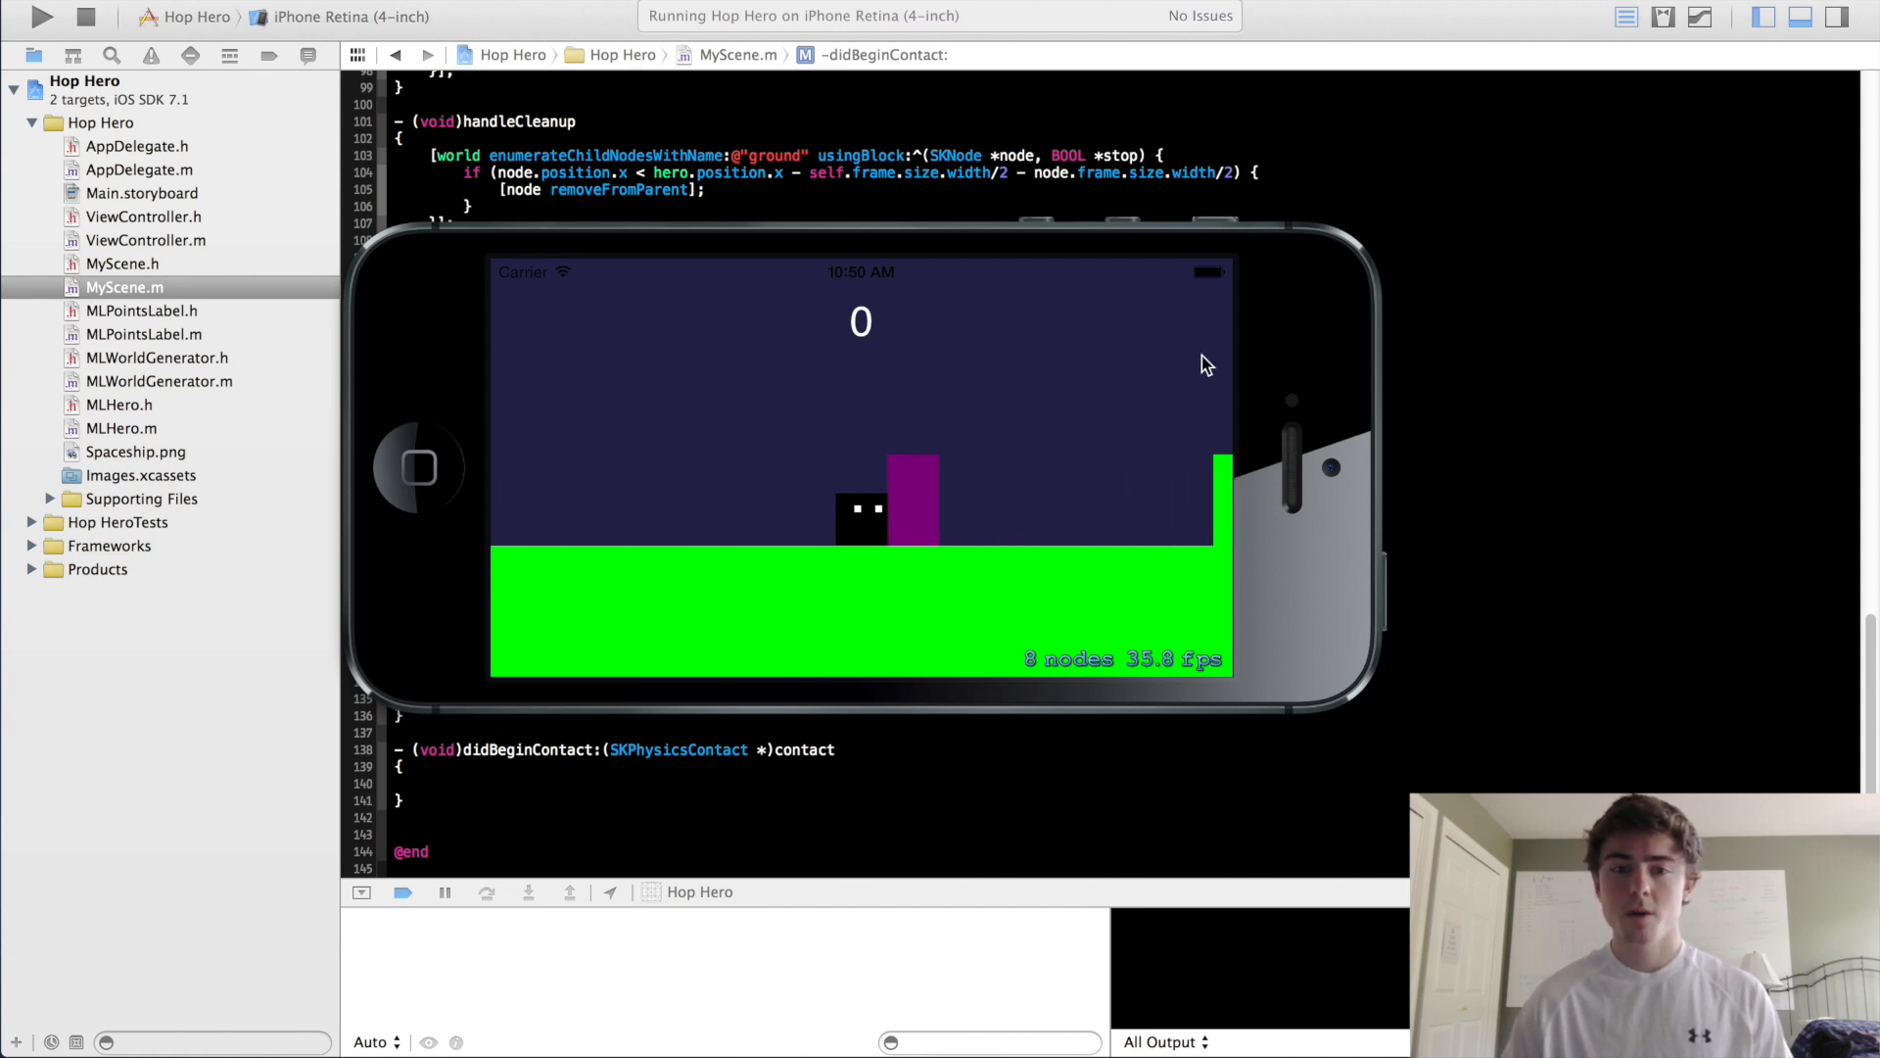
mouse_move(1059, 359)
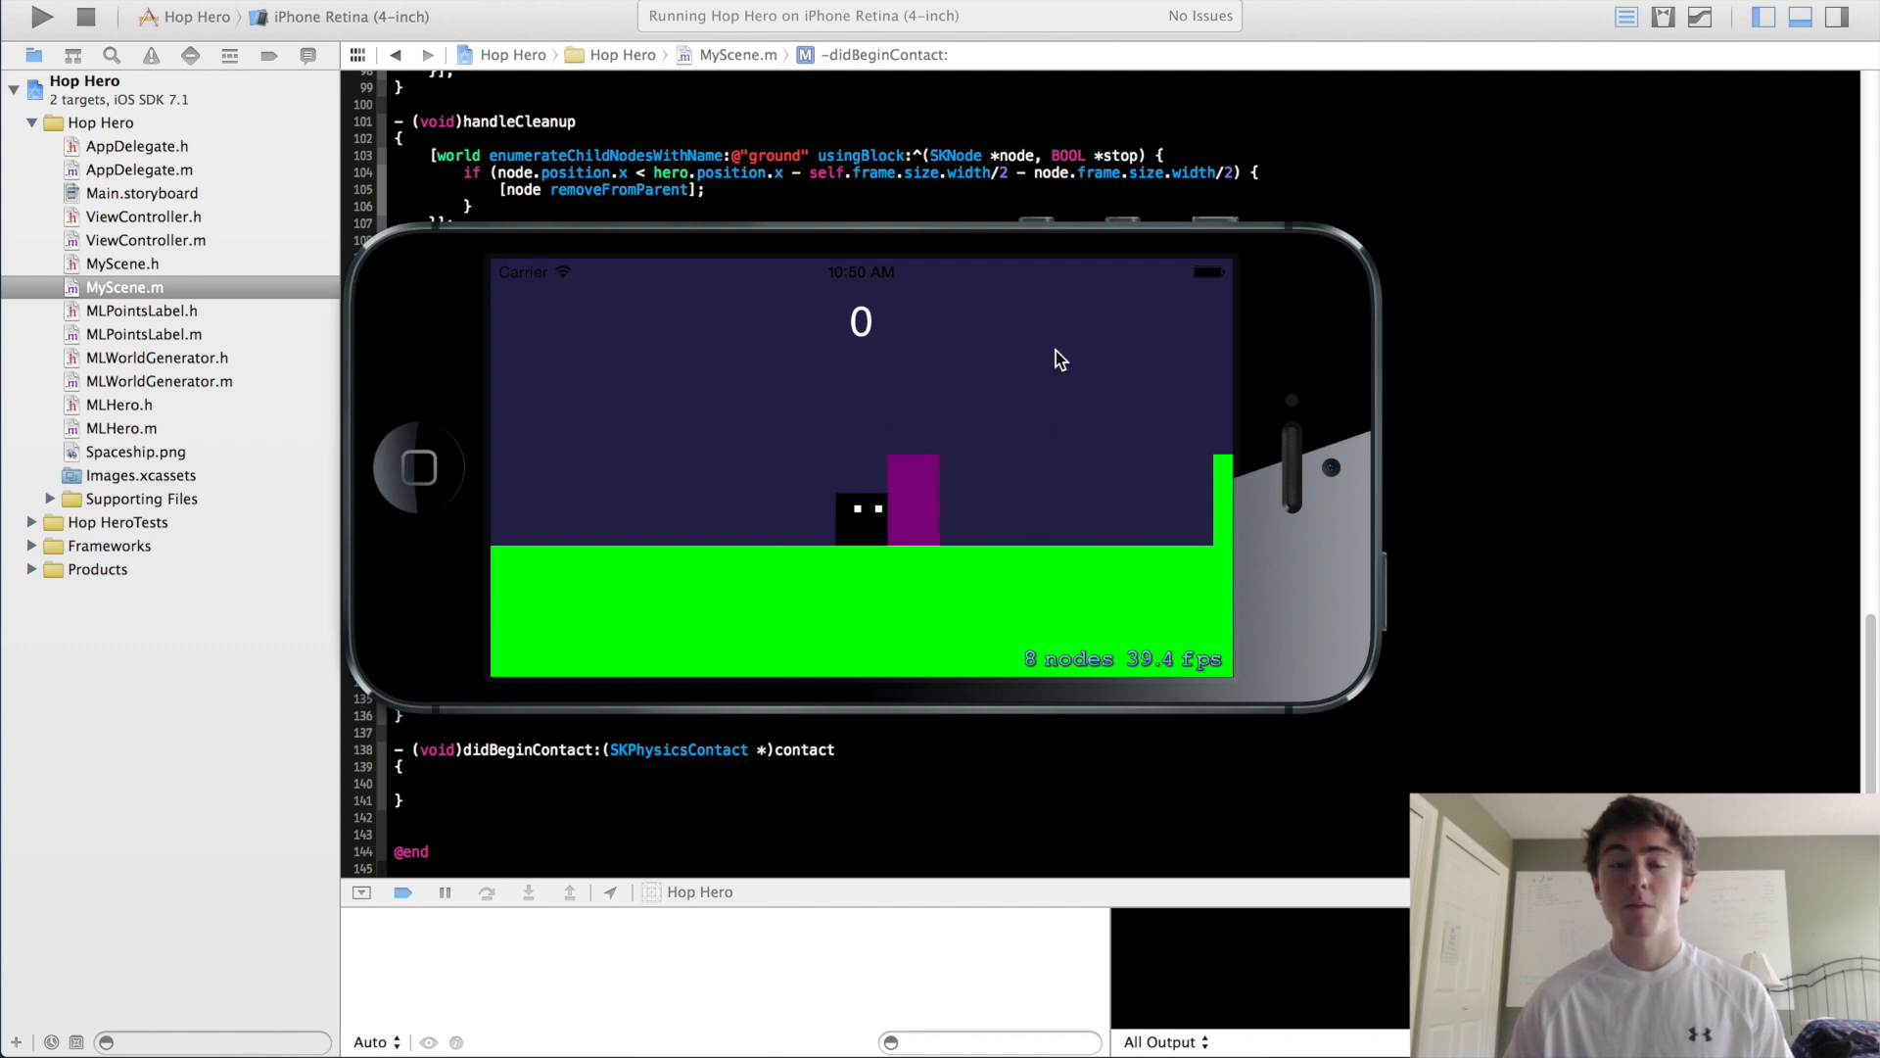
mouse_move(573, 248)
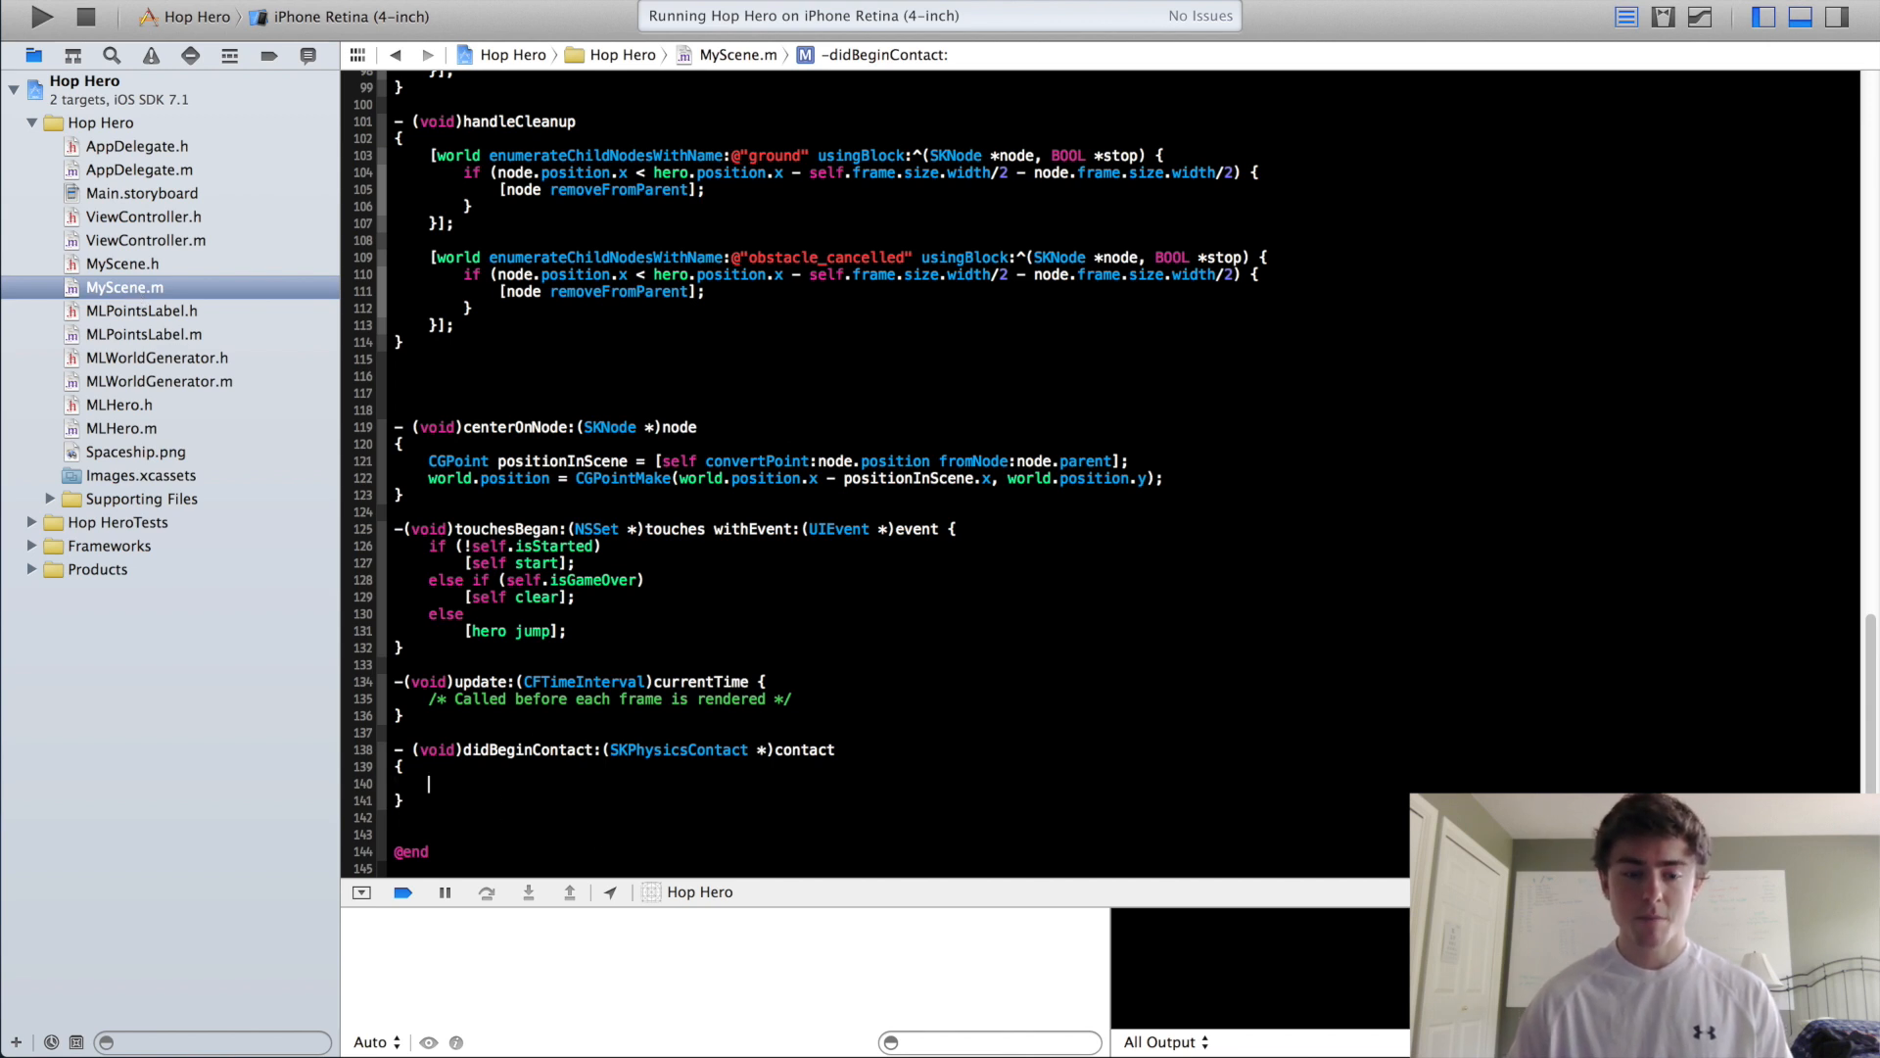
- Add a [self gameOver]; call inside didBeginContact: in MyScene.m
type("N")
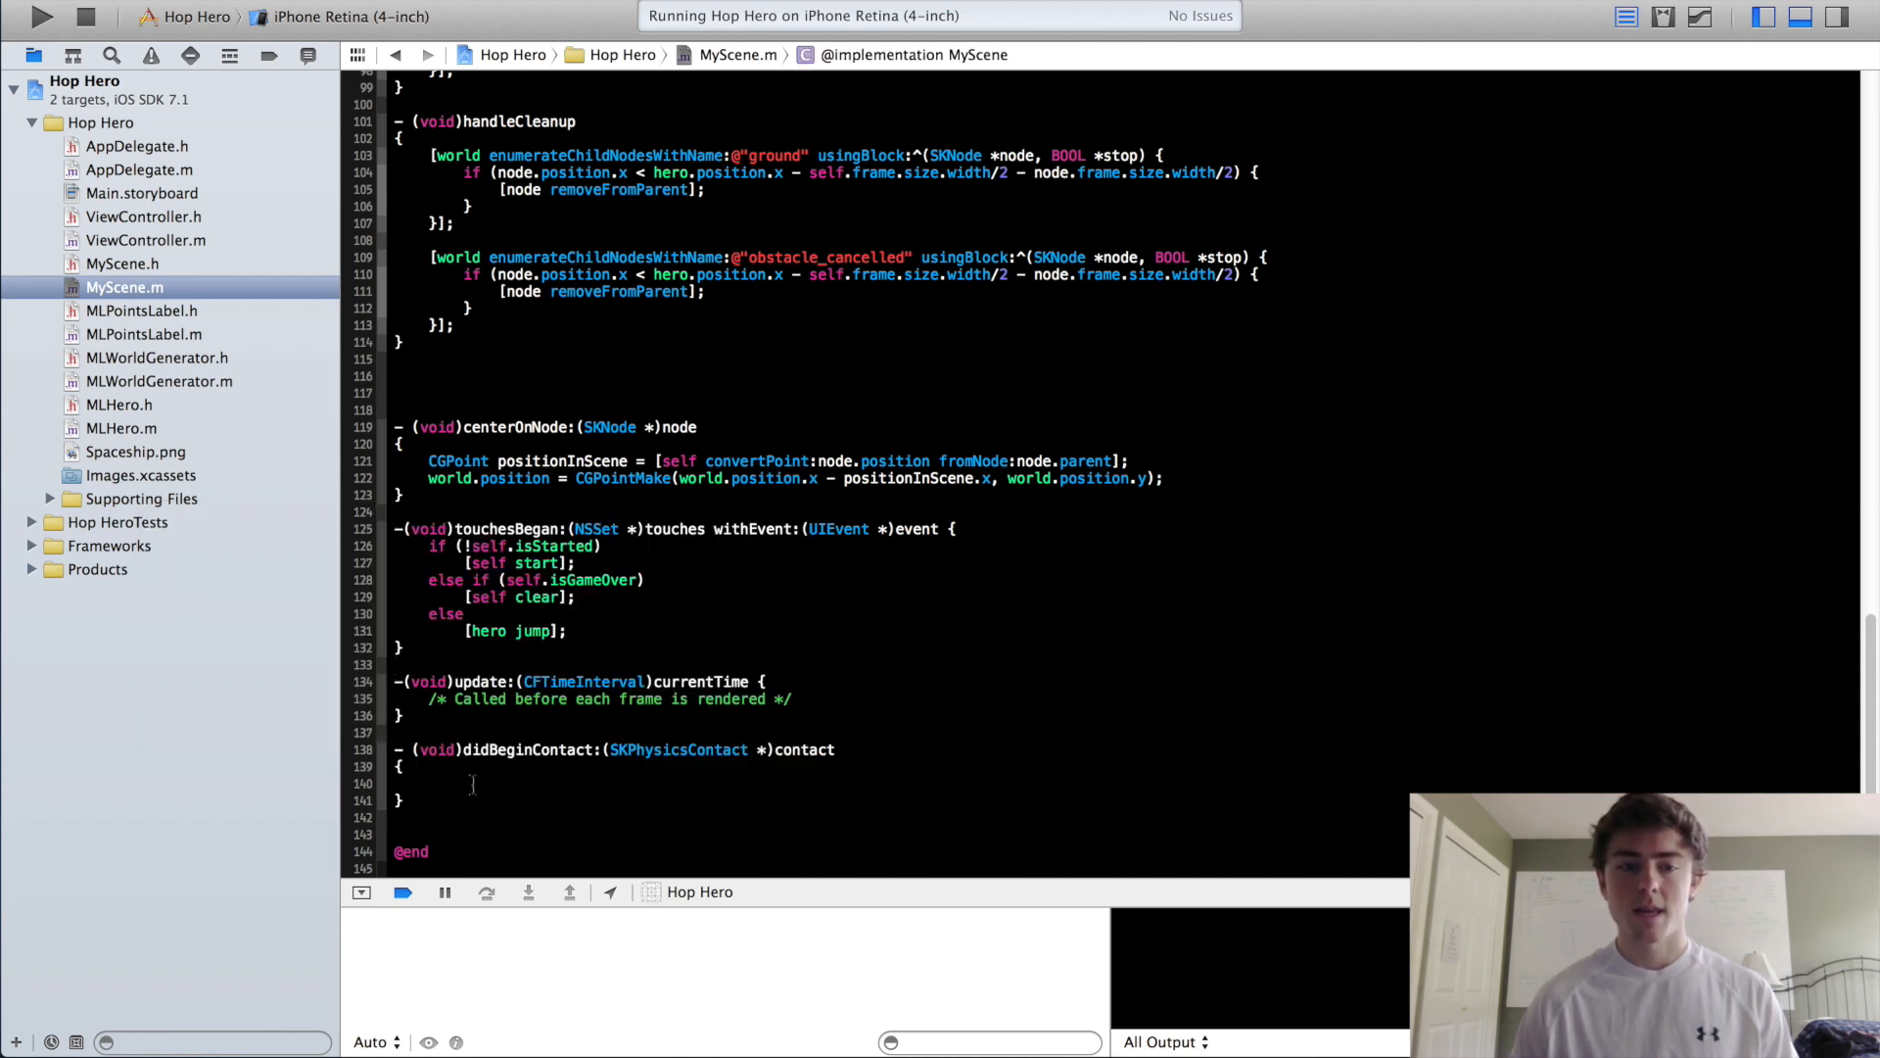
type("[self]")
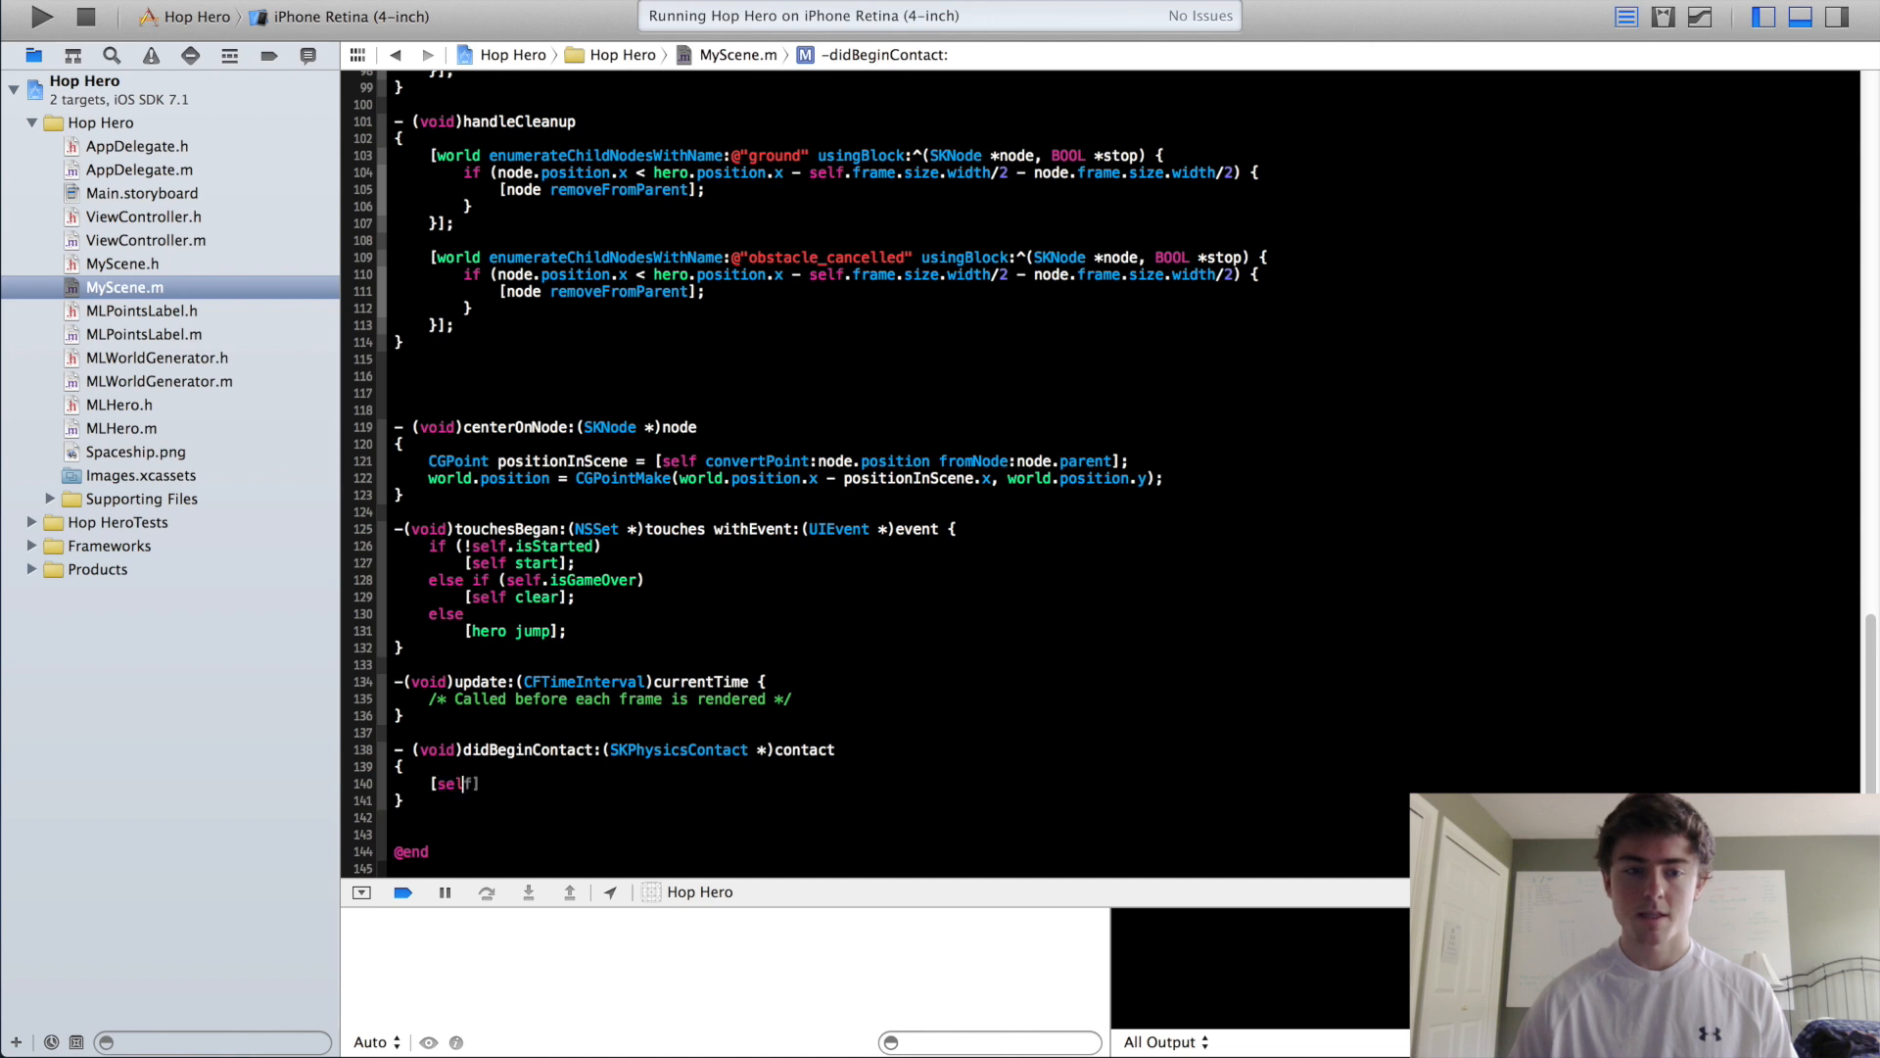
type("gameOver")
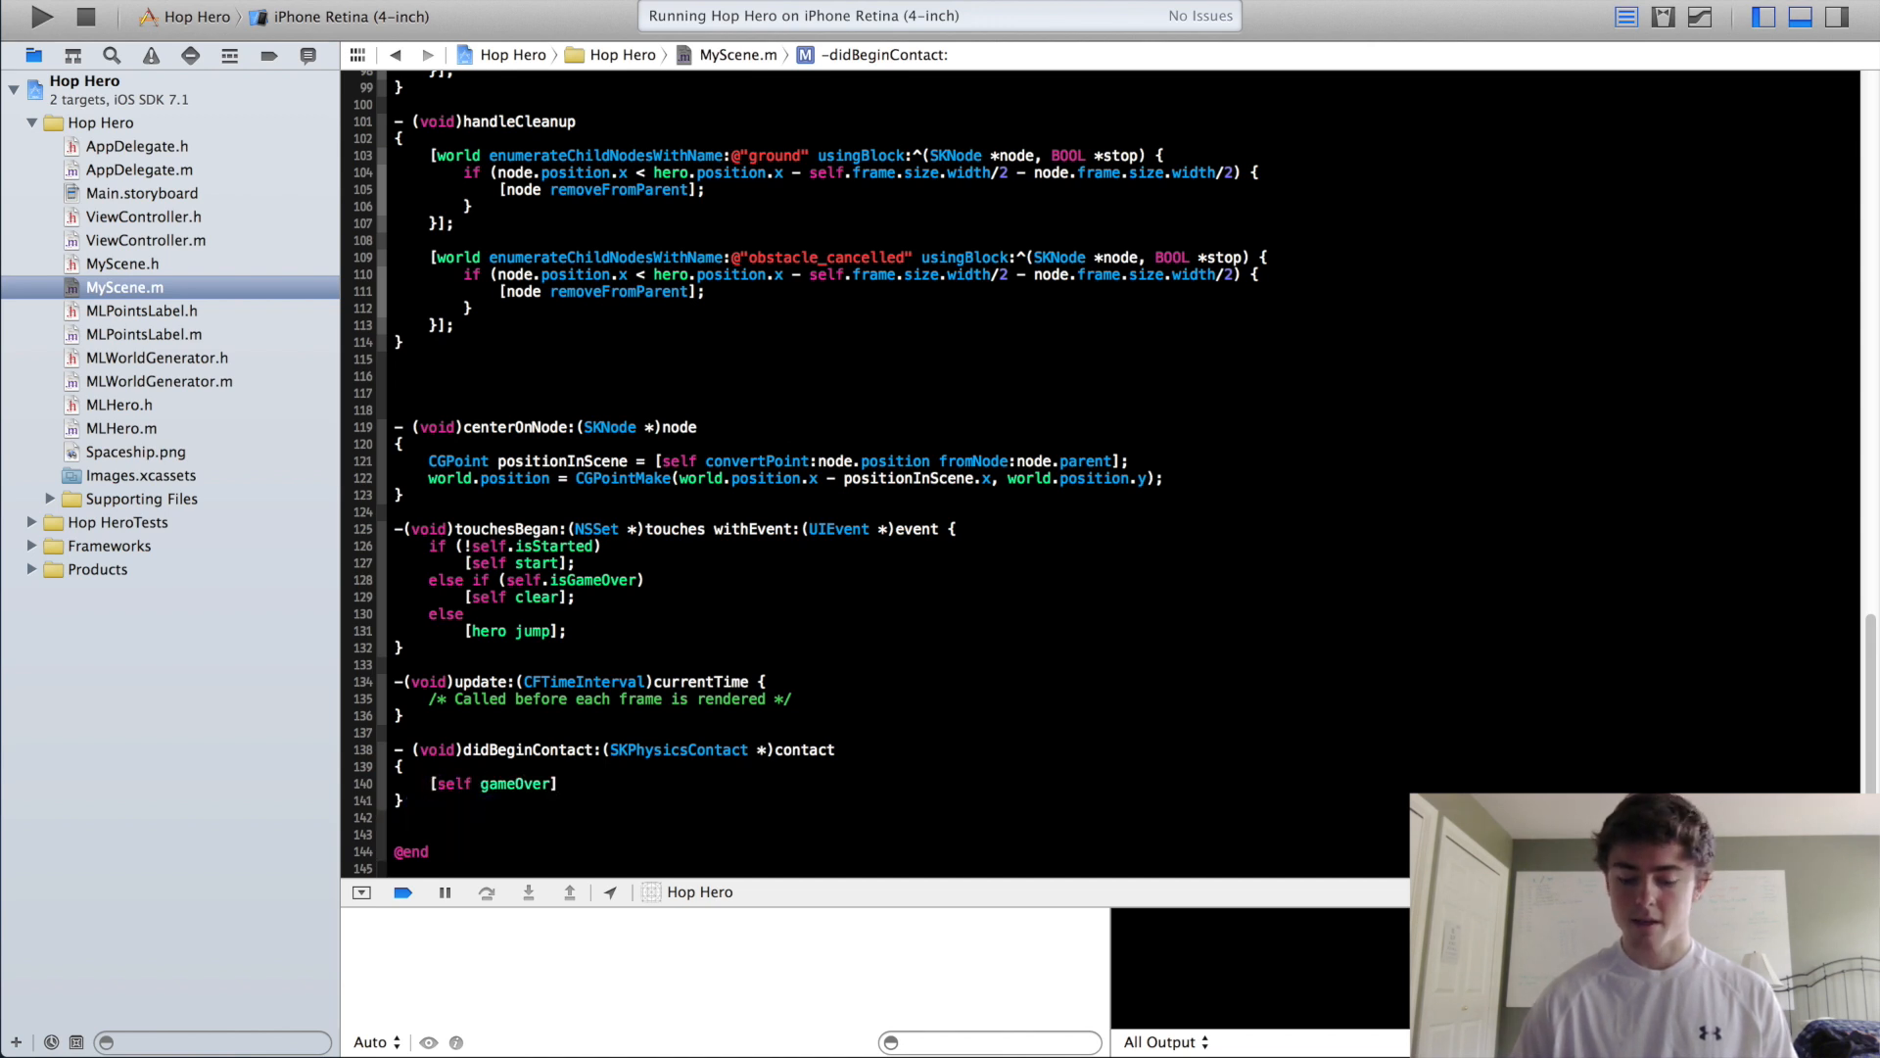
left_click(564, 784)
type(";")
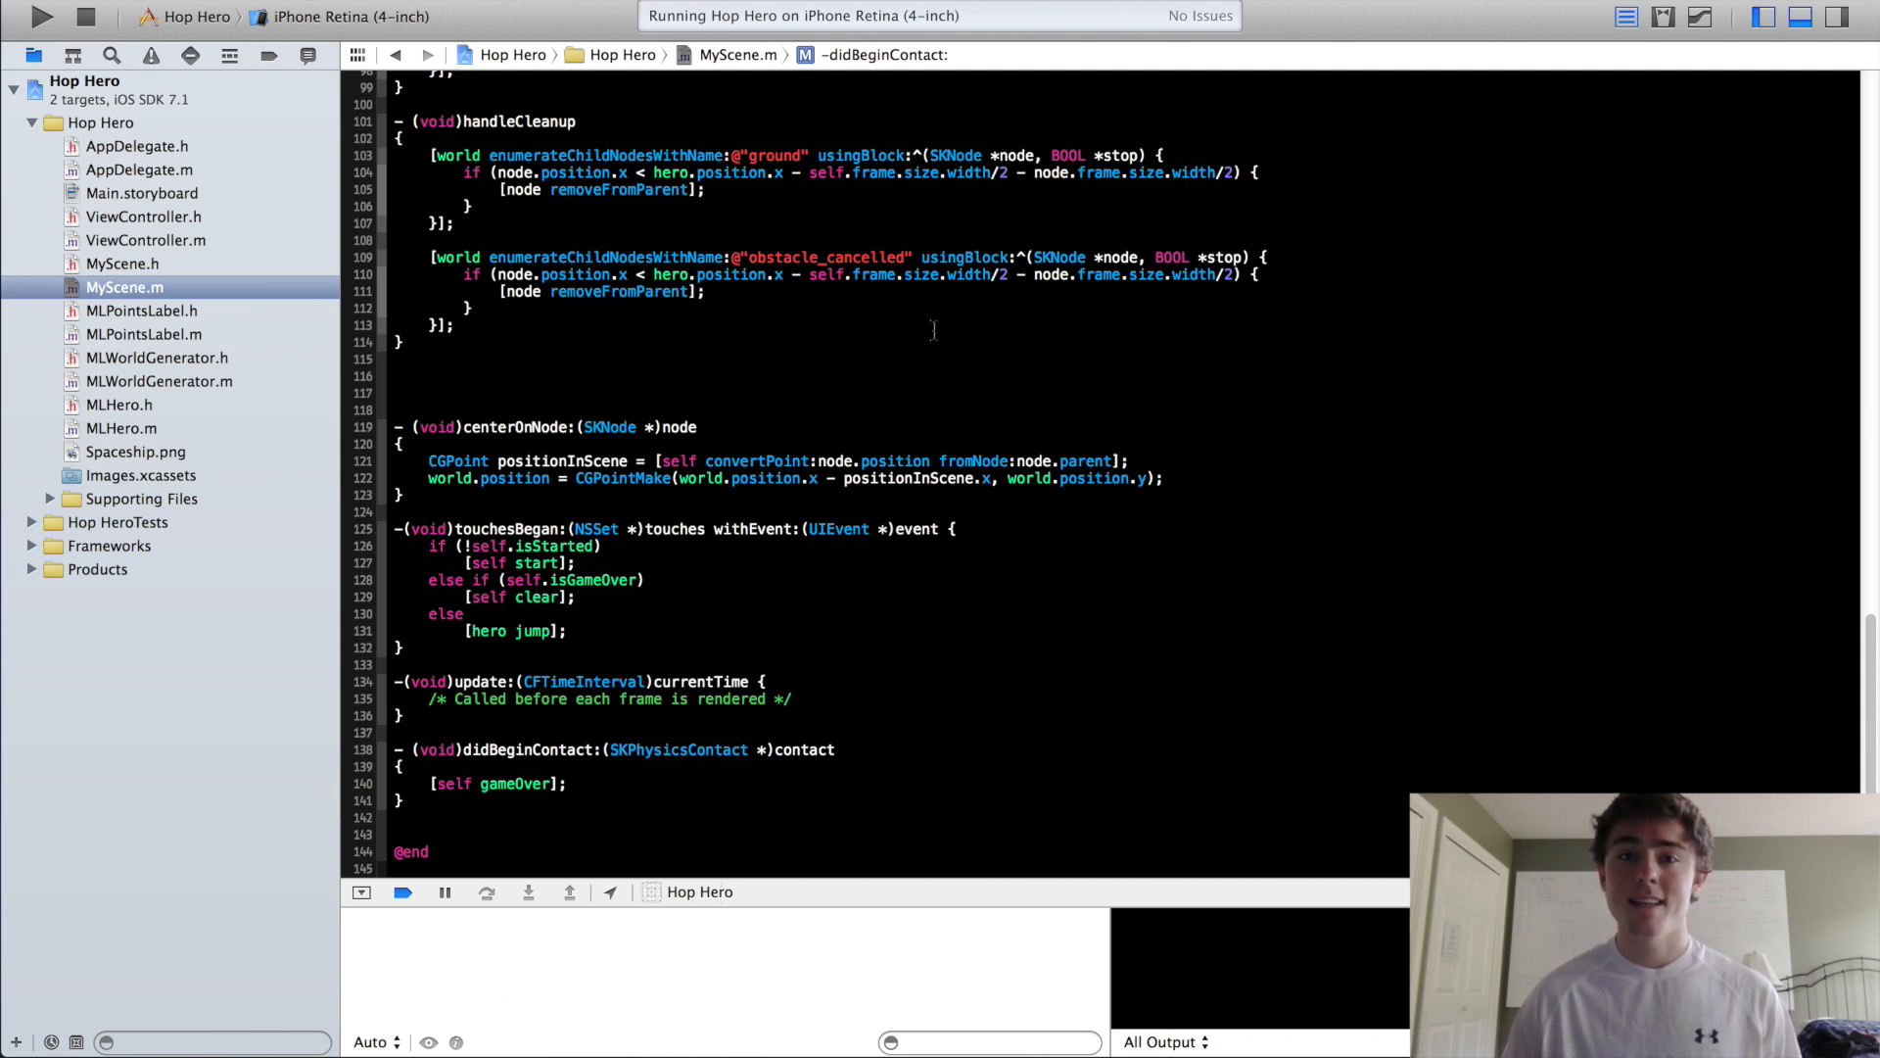
mouse_move(818, 309)
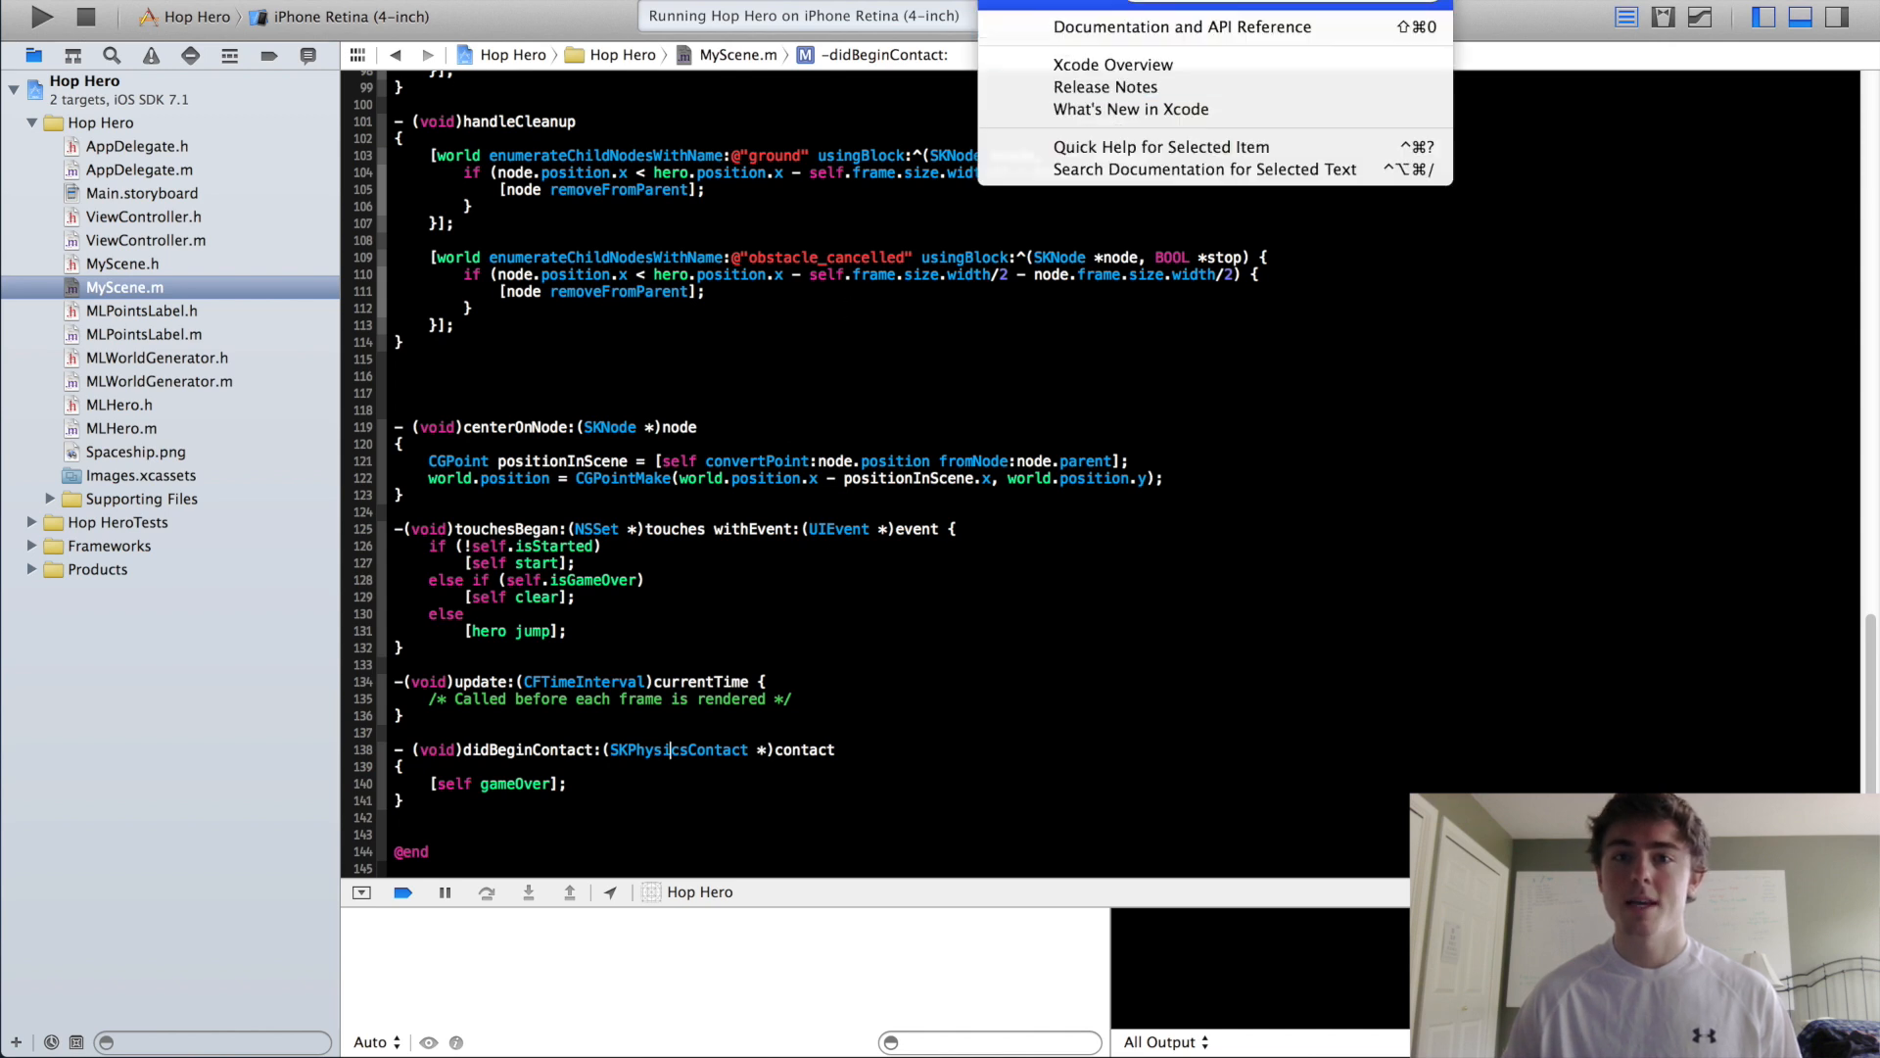
- Jump to the gameOver method definition, which currently only logs a message
left_click(869, 501)
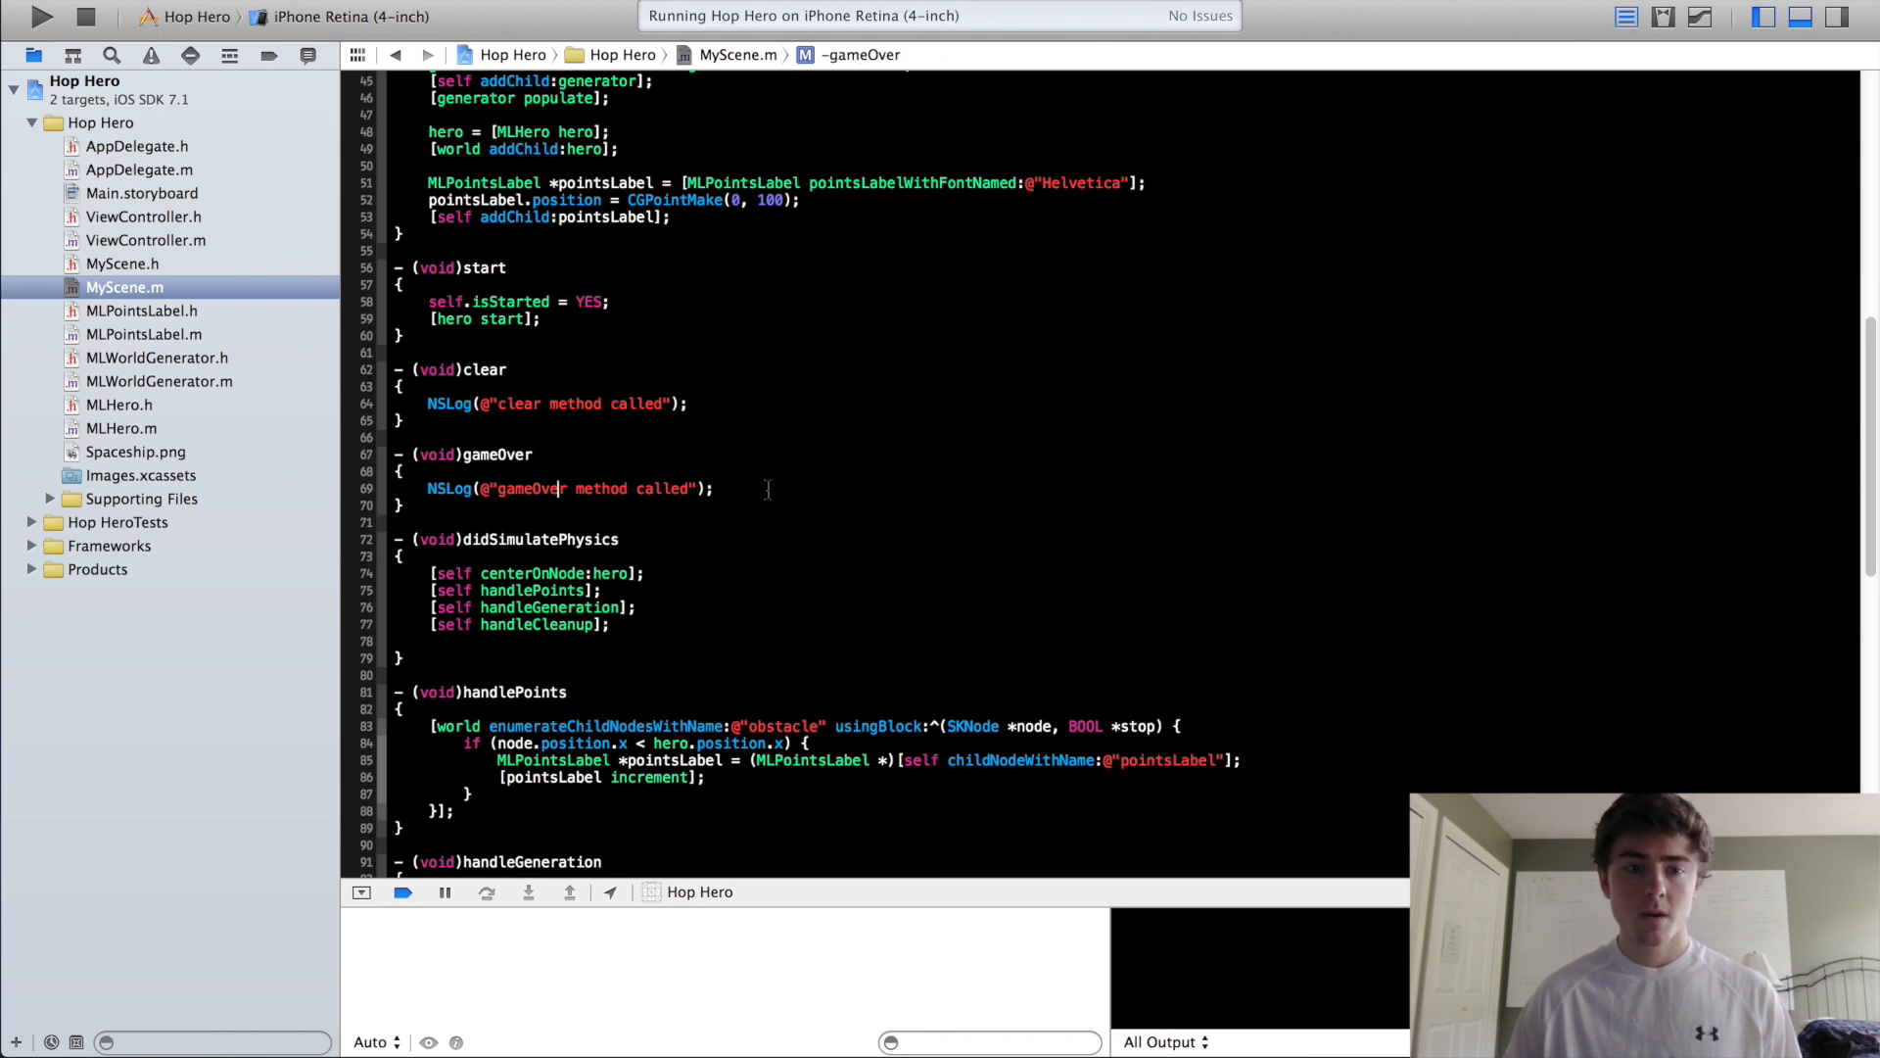
- Replace gameOver's NSLog with self.isGameOver = YES and begin an SKLabelNode gameOverLabel via labelNodeWithFontNamed:
triple_click(570, 488)
type("self.isGameOver = YES;")
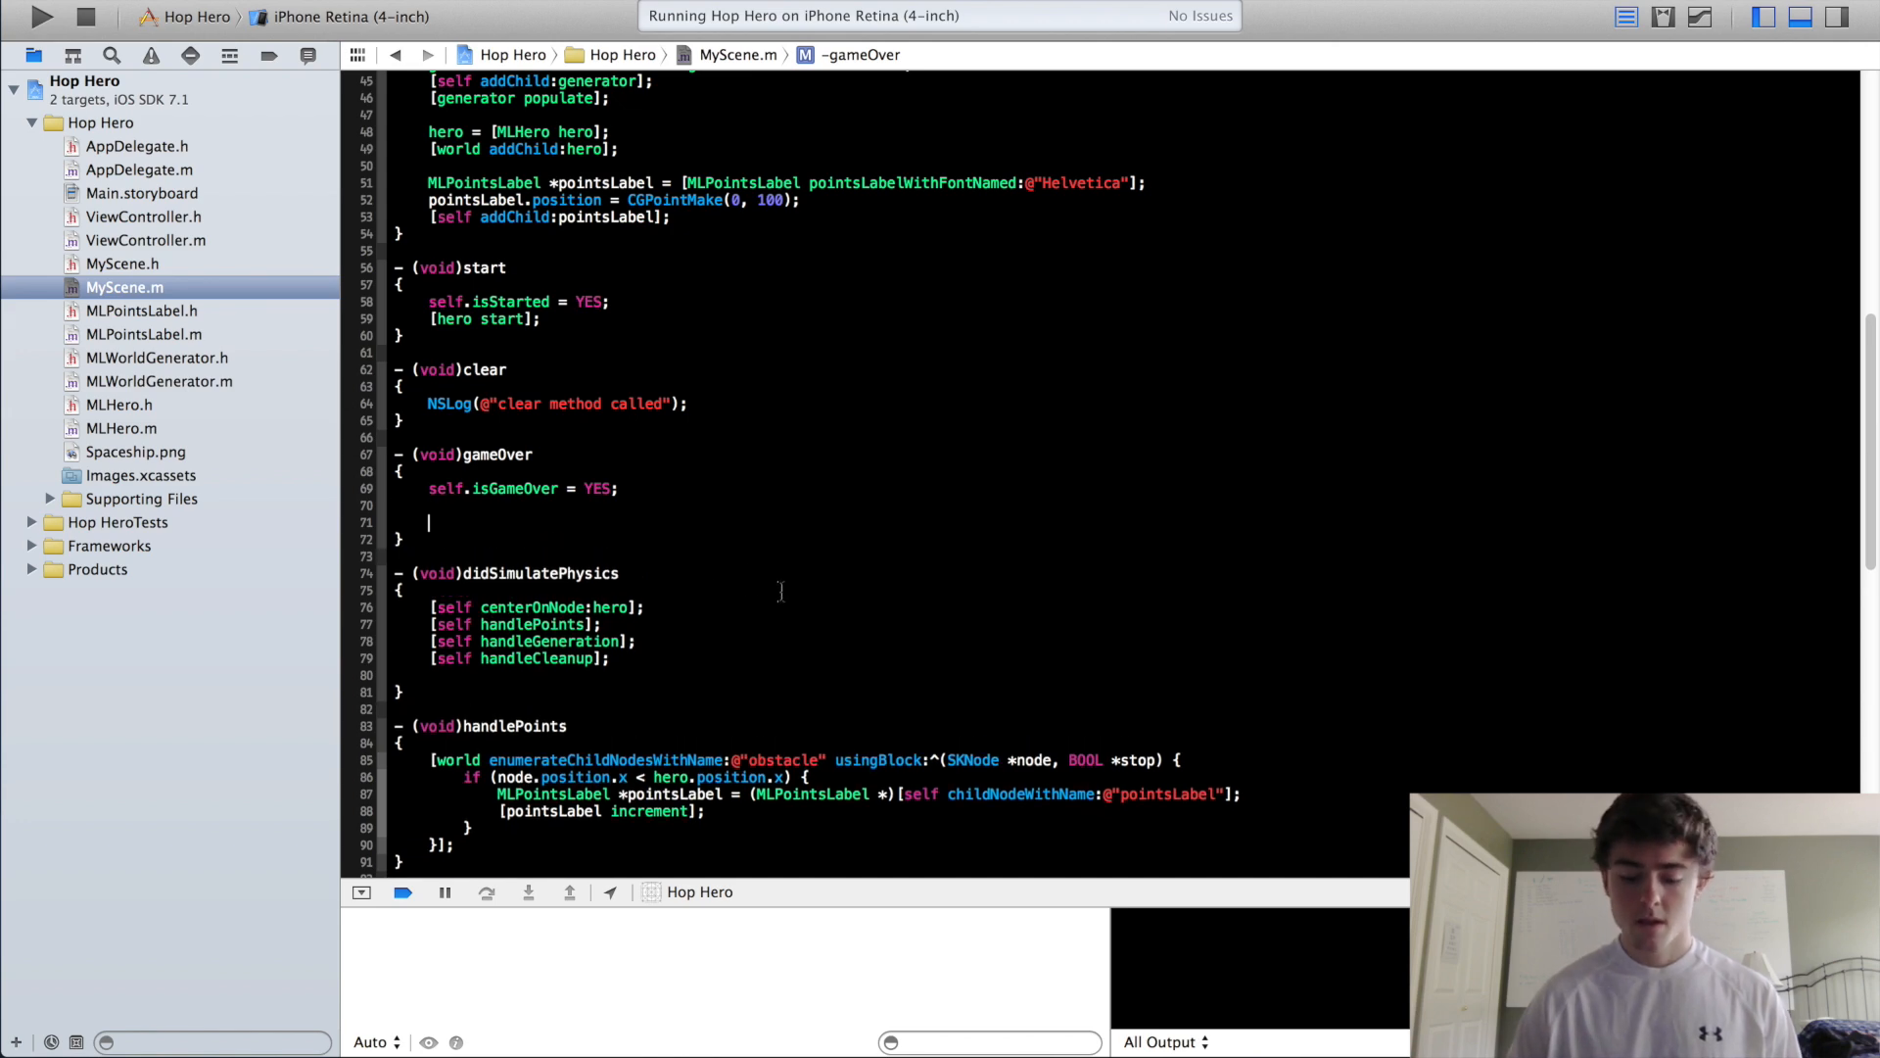
type("SKLabelNode")
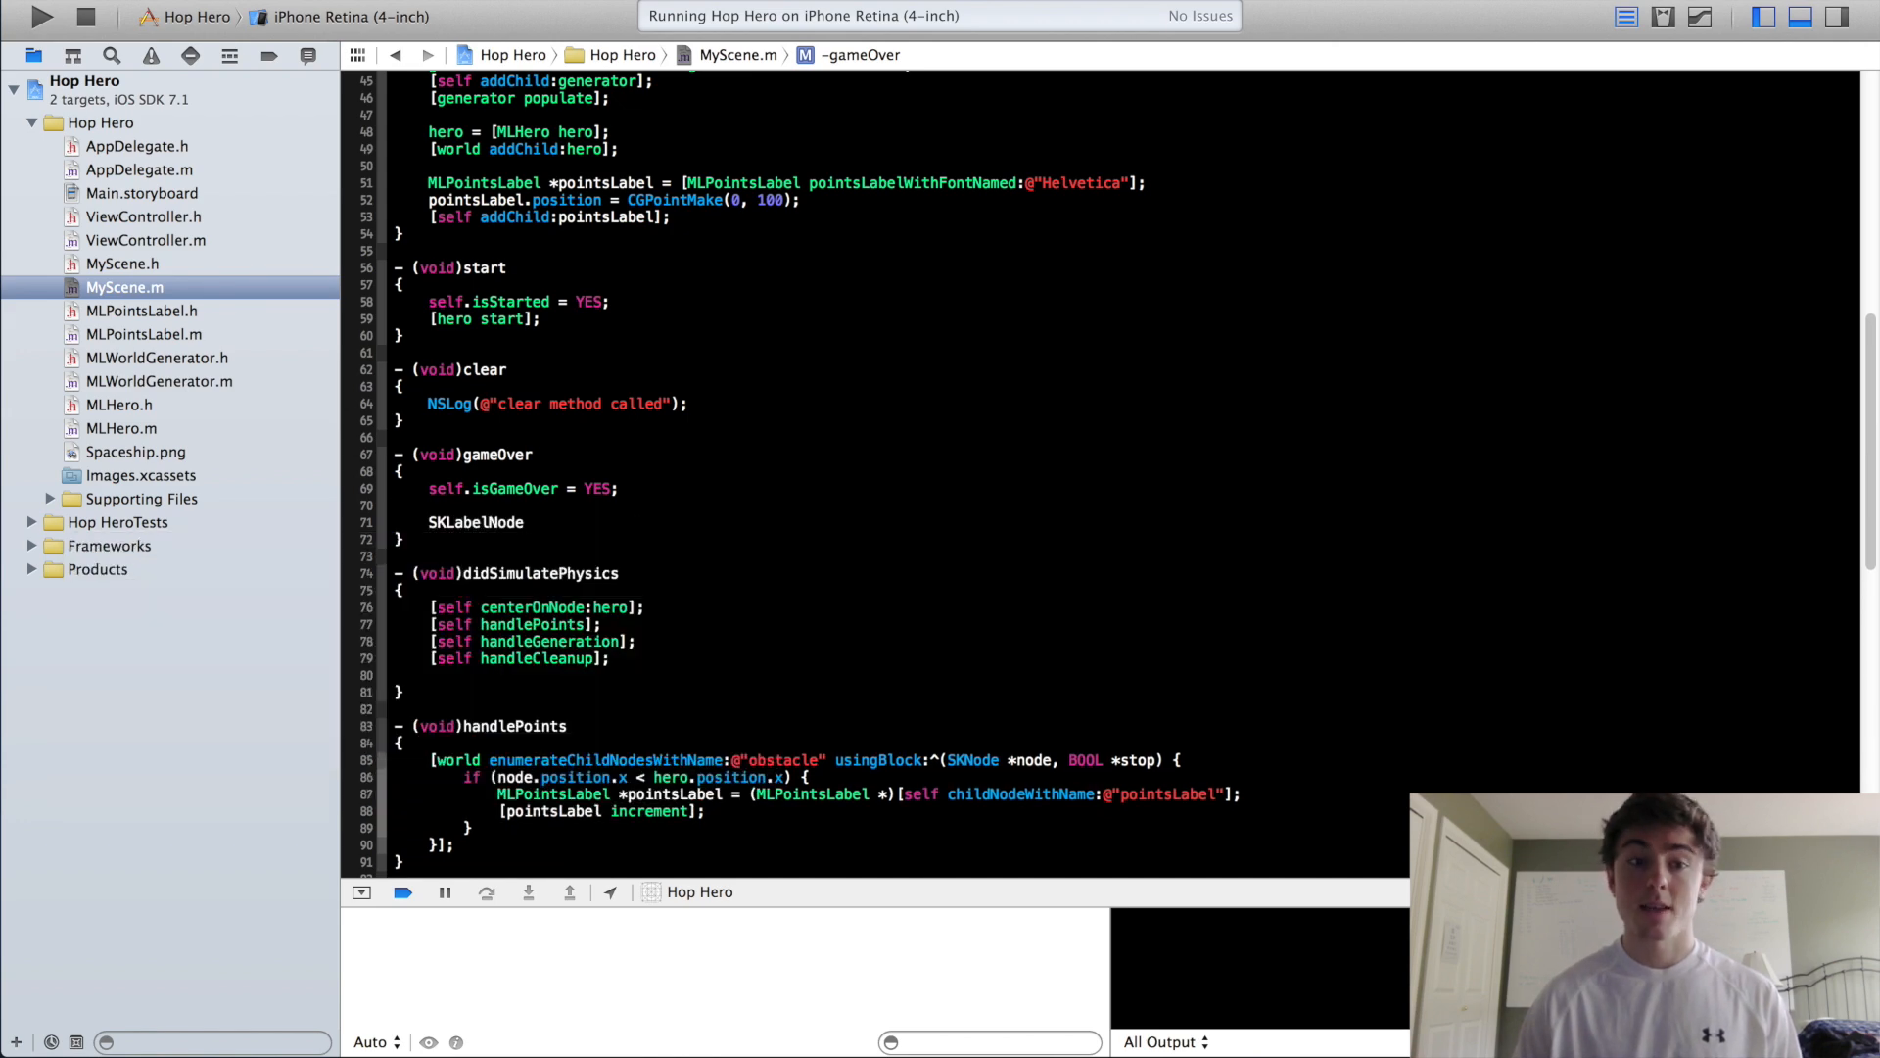
type("*gameOverLabel = [SKLabelNode")
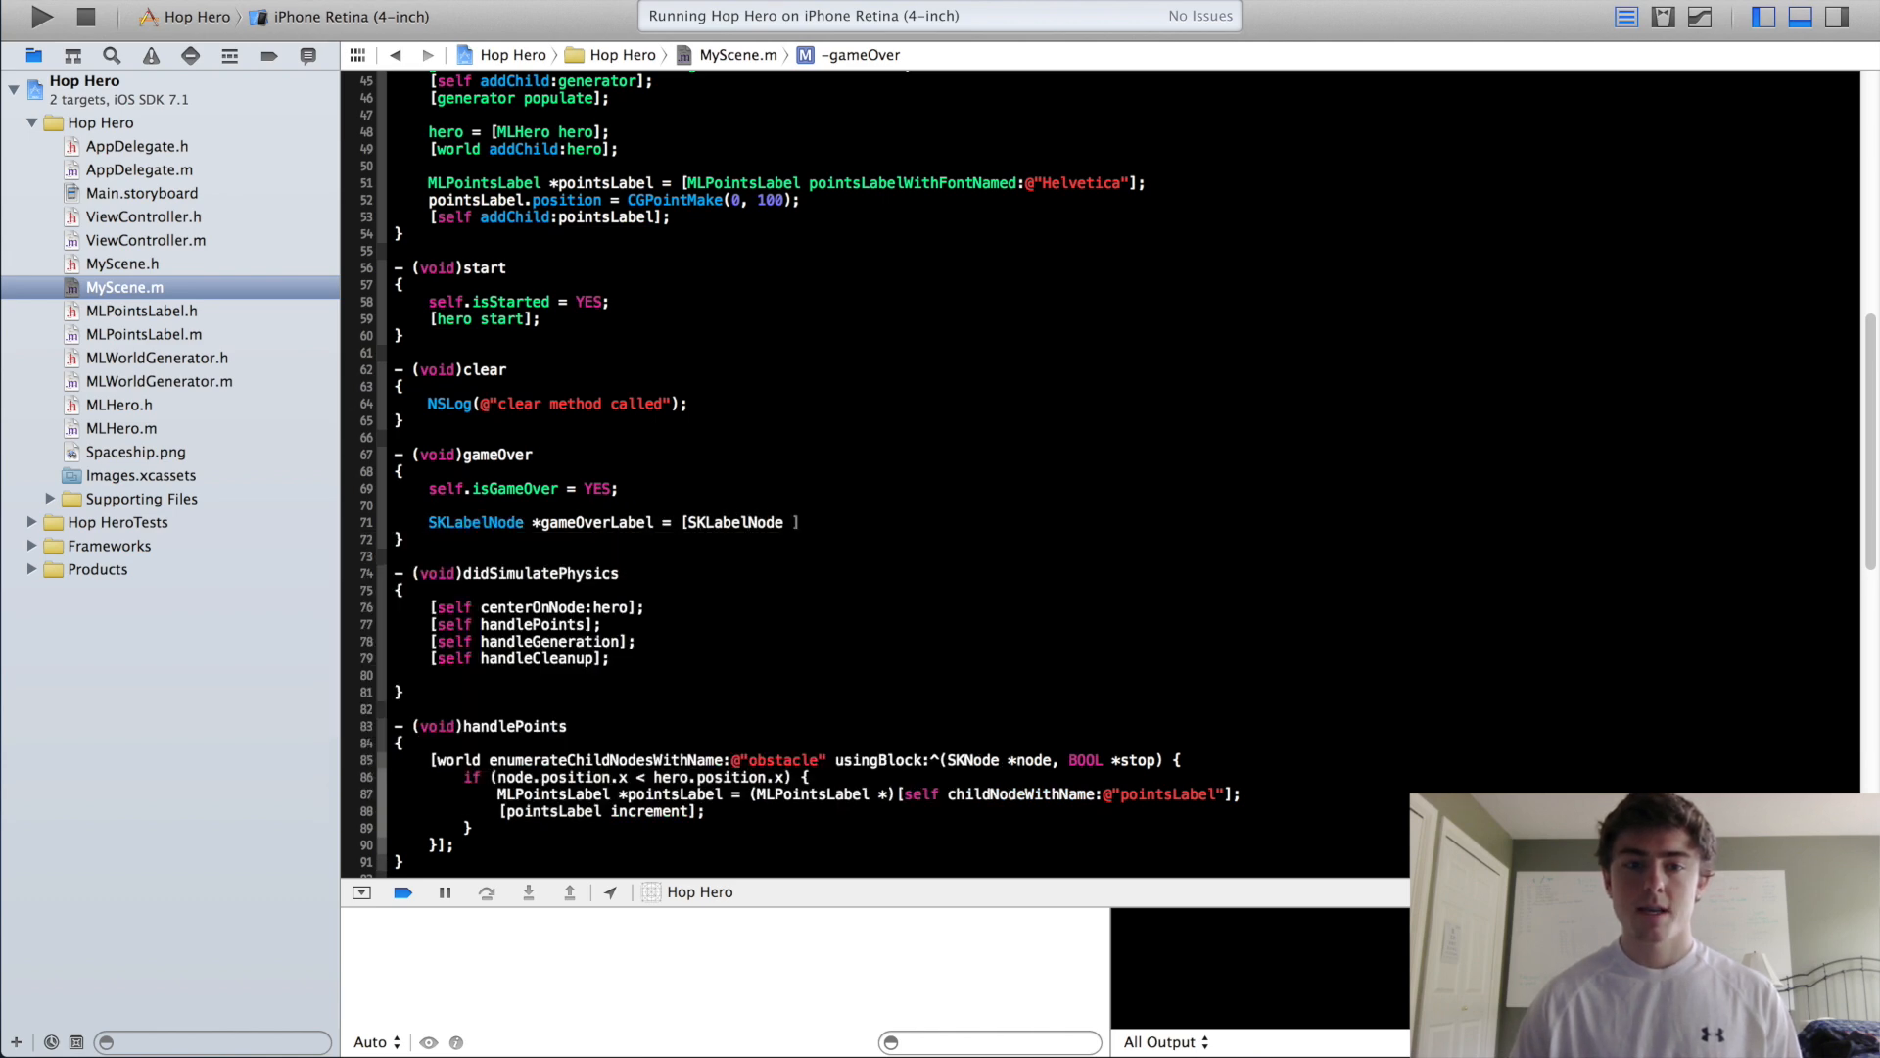
type("labeN")
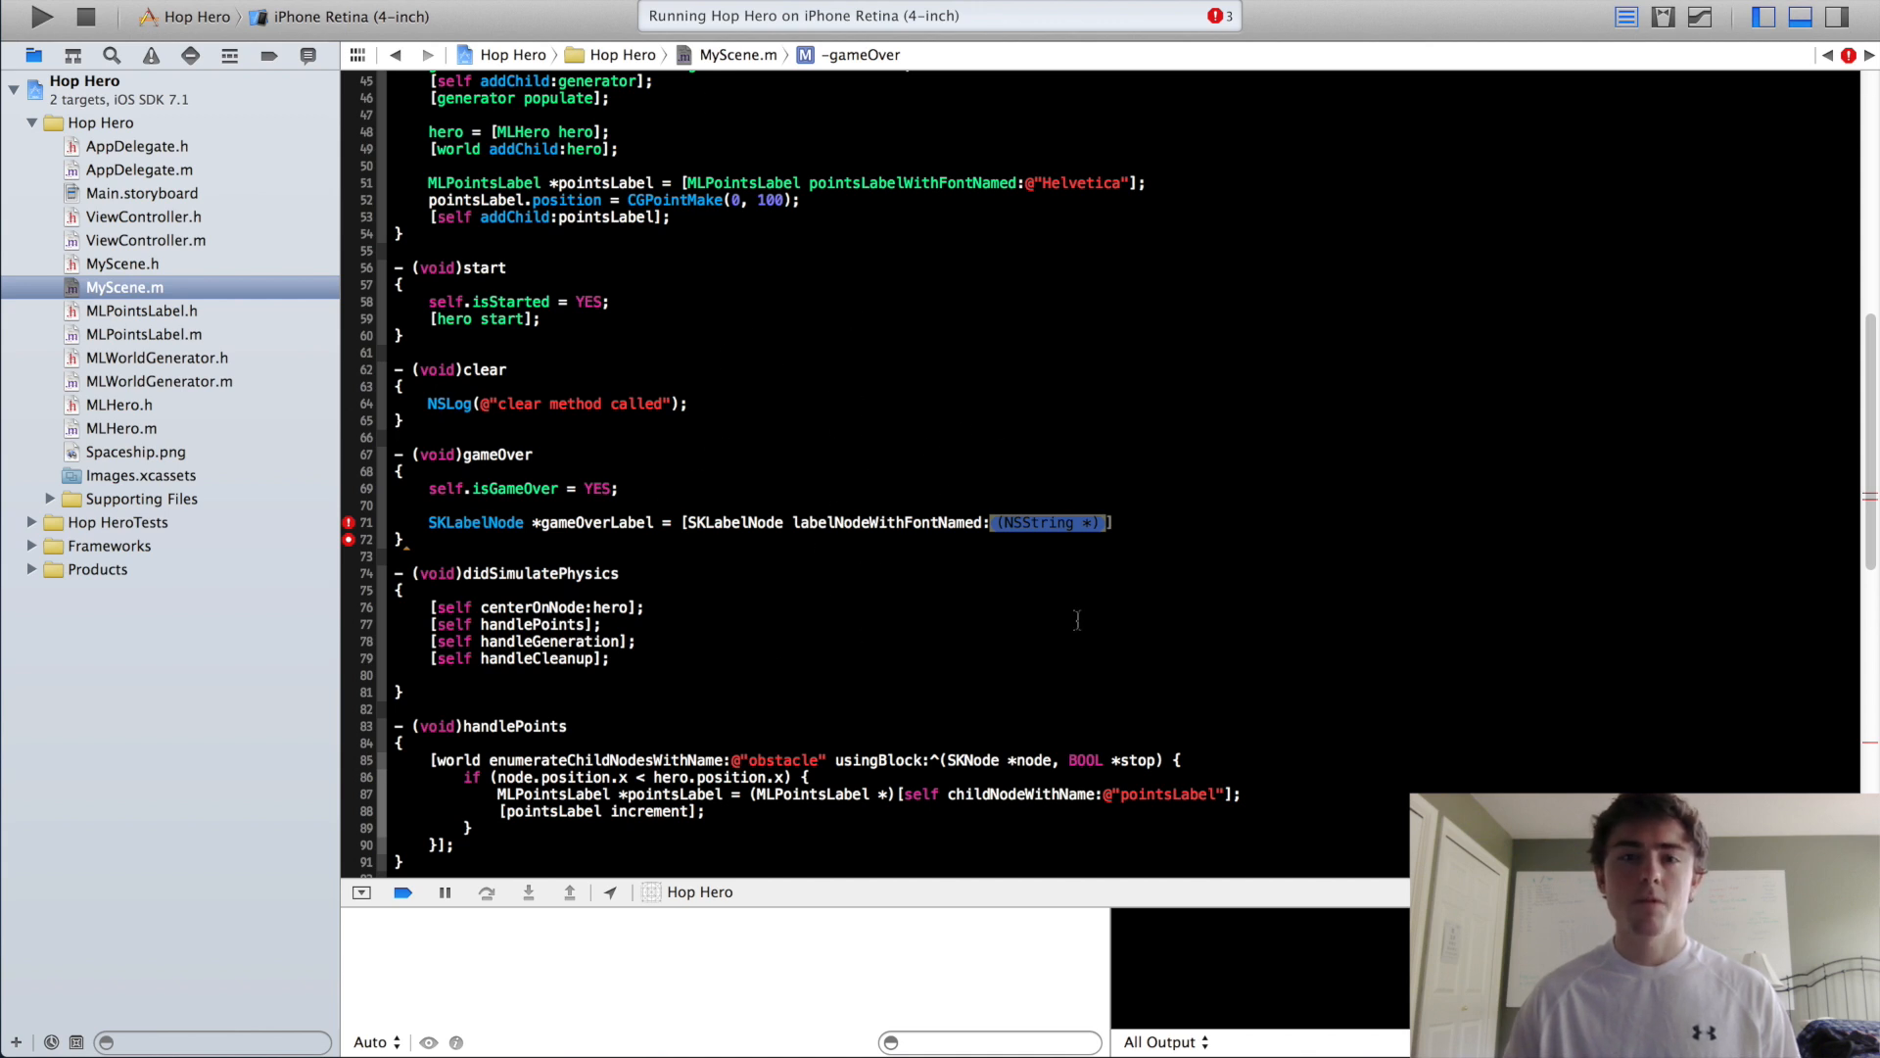
mouse_move(1019, 648)
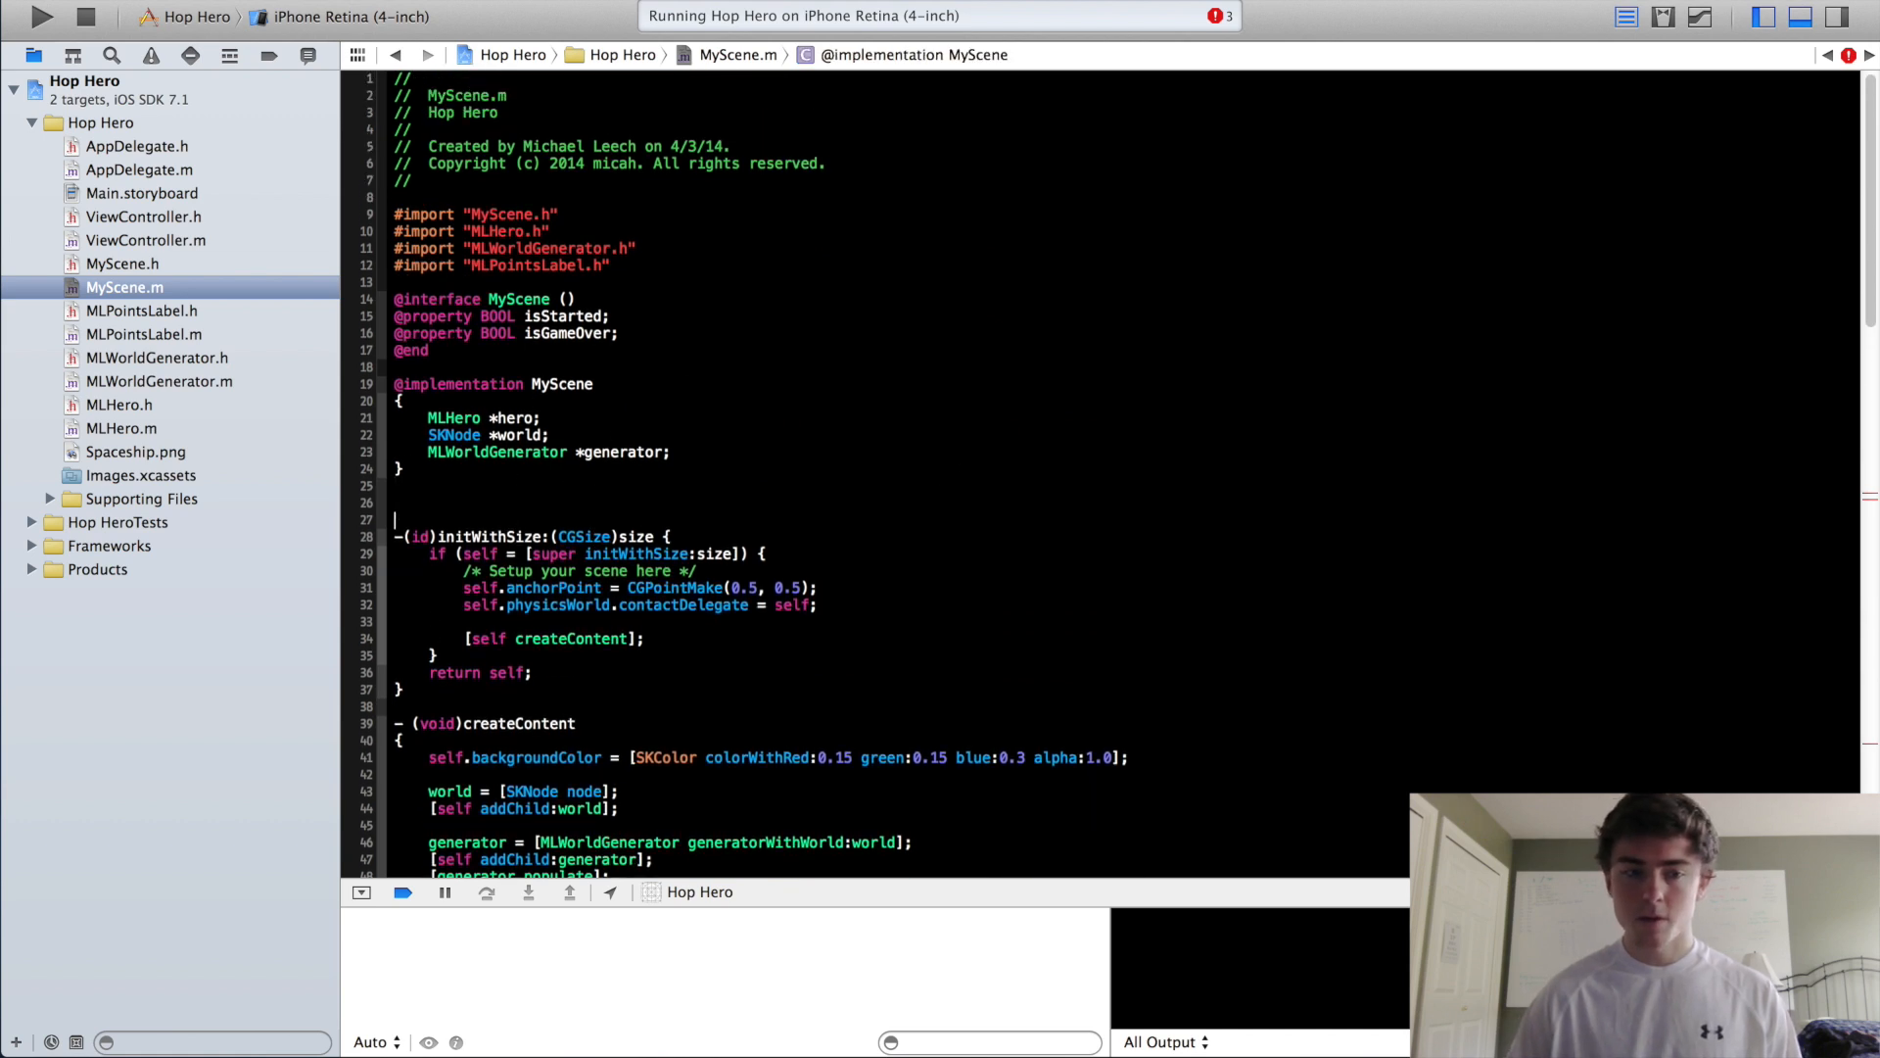
- Add static NSString *GAME_FONT = @"Helvetica" above initWithSize: and reuse it in gameOver
type("static NSString *GAME_")
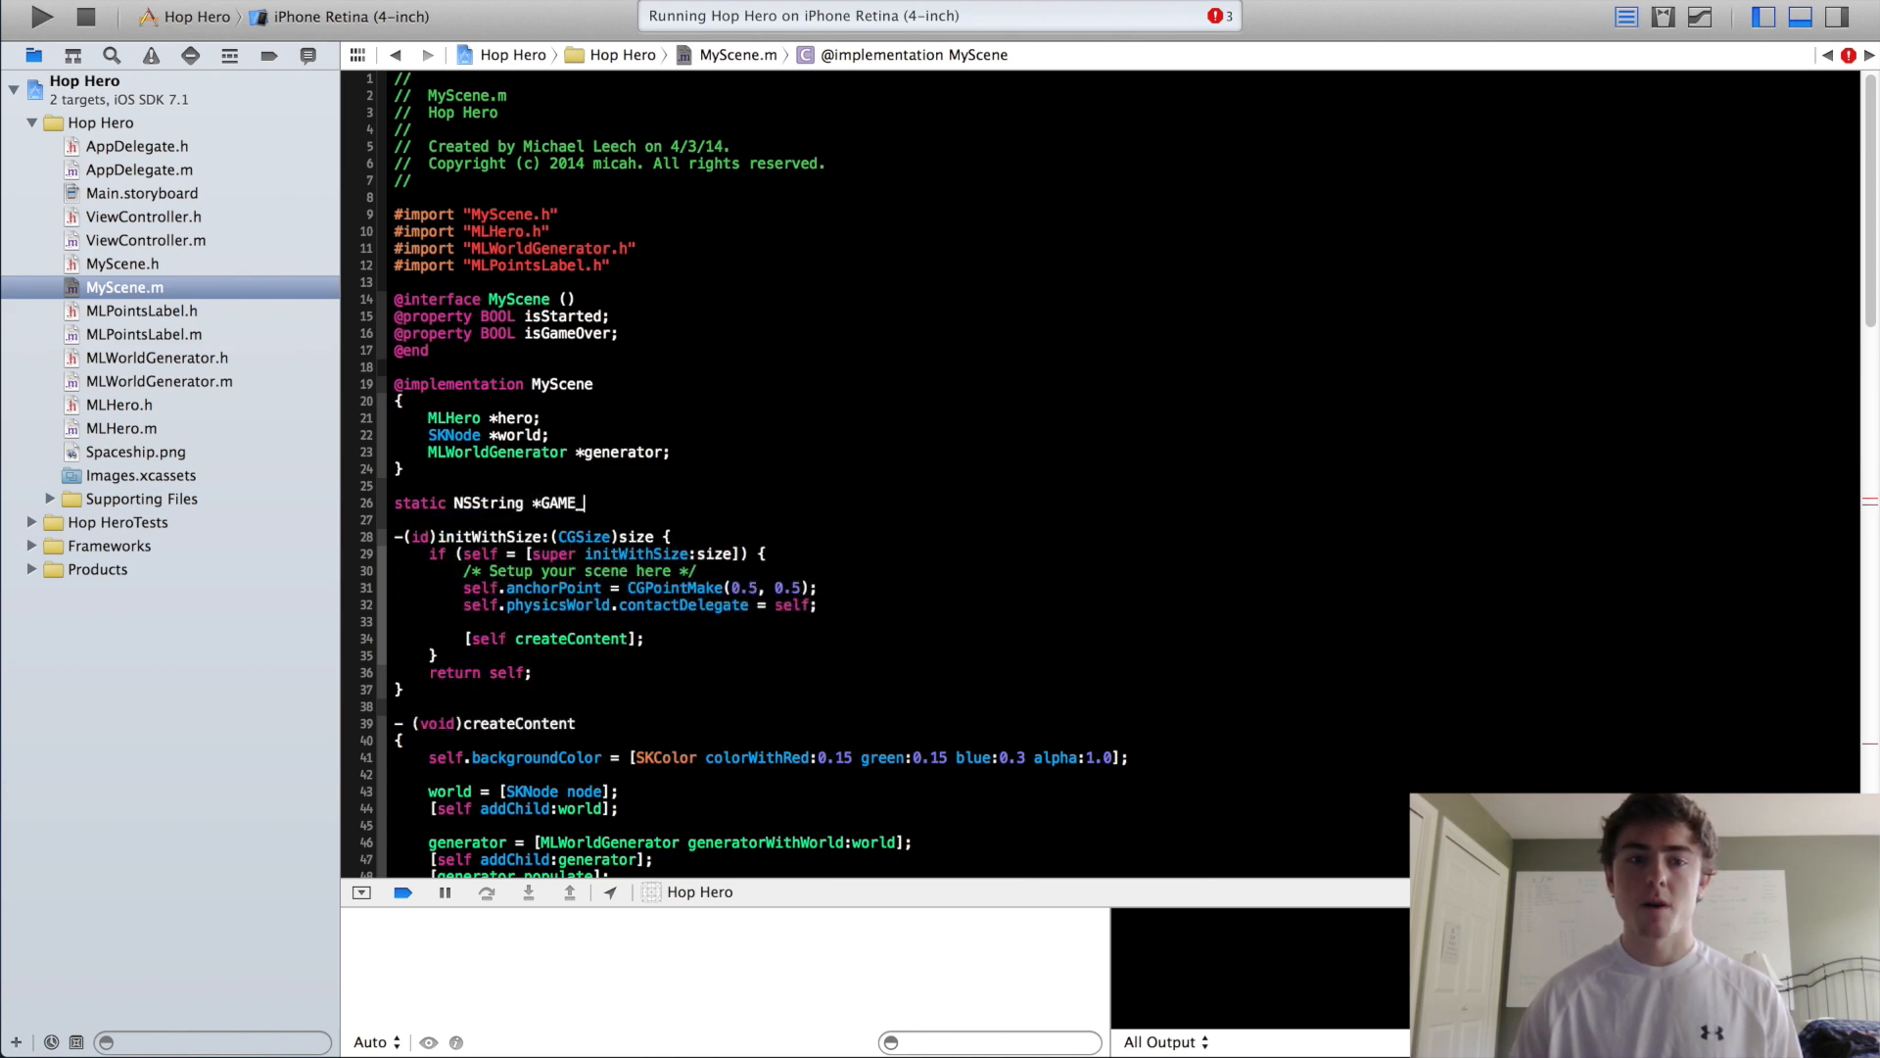
type("FONT = @\"h")
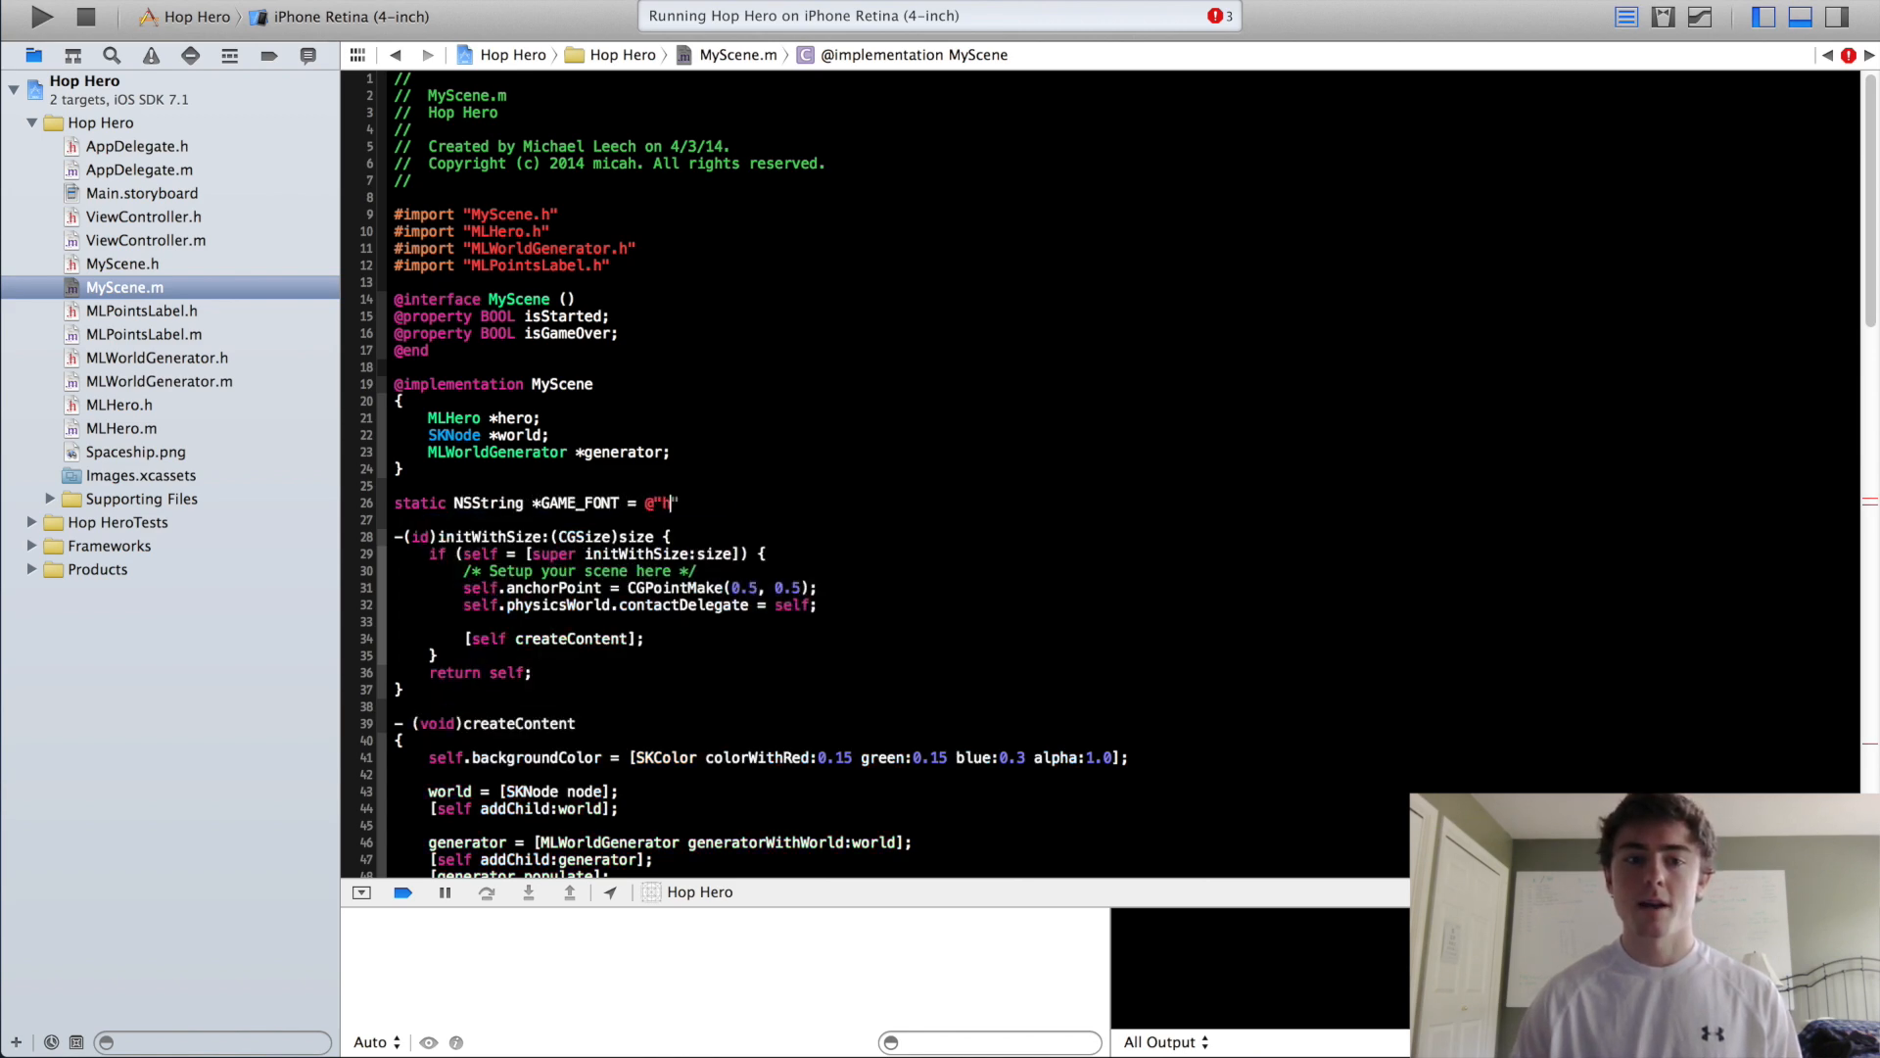
type("Helvetica")
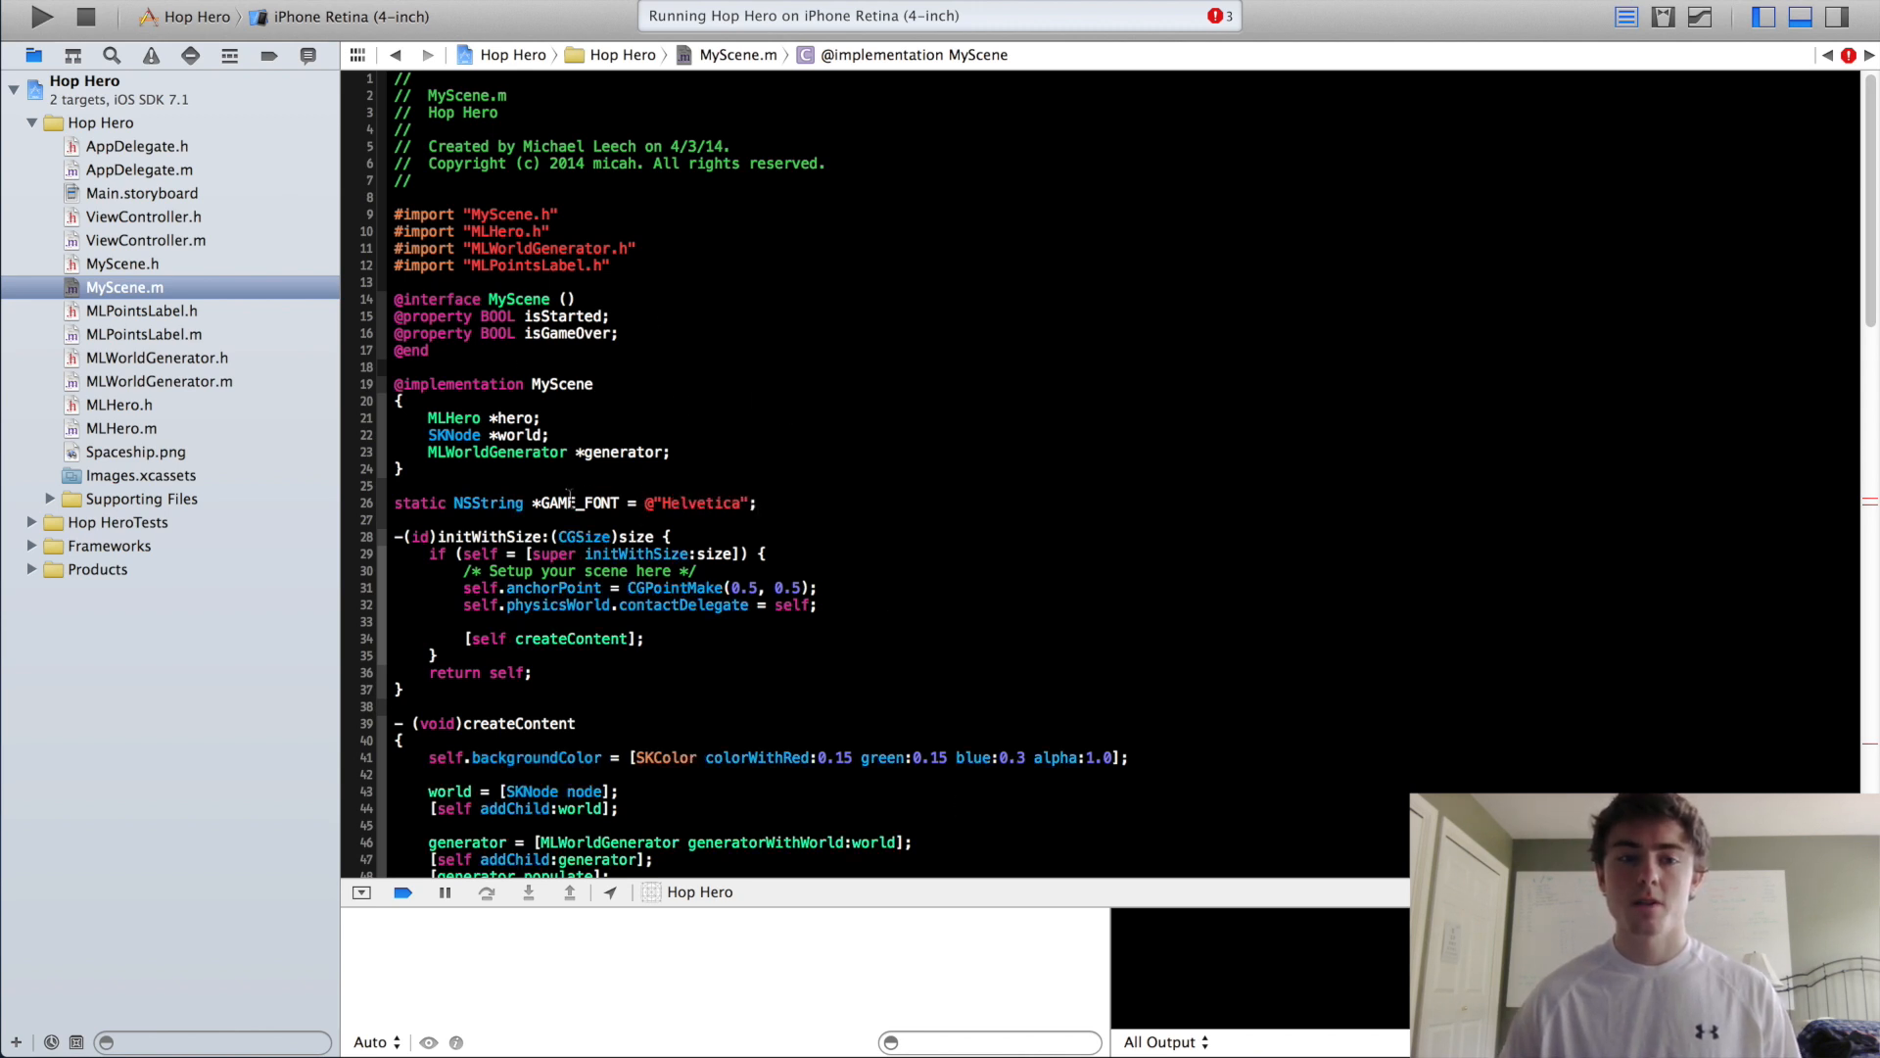
double_click(577, 502)
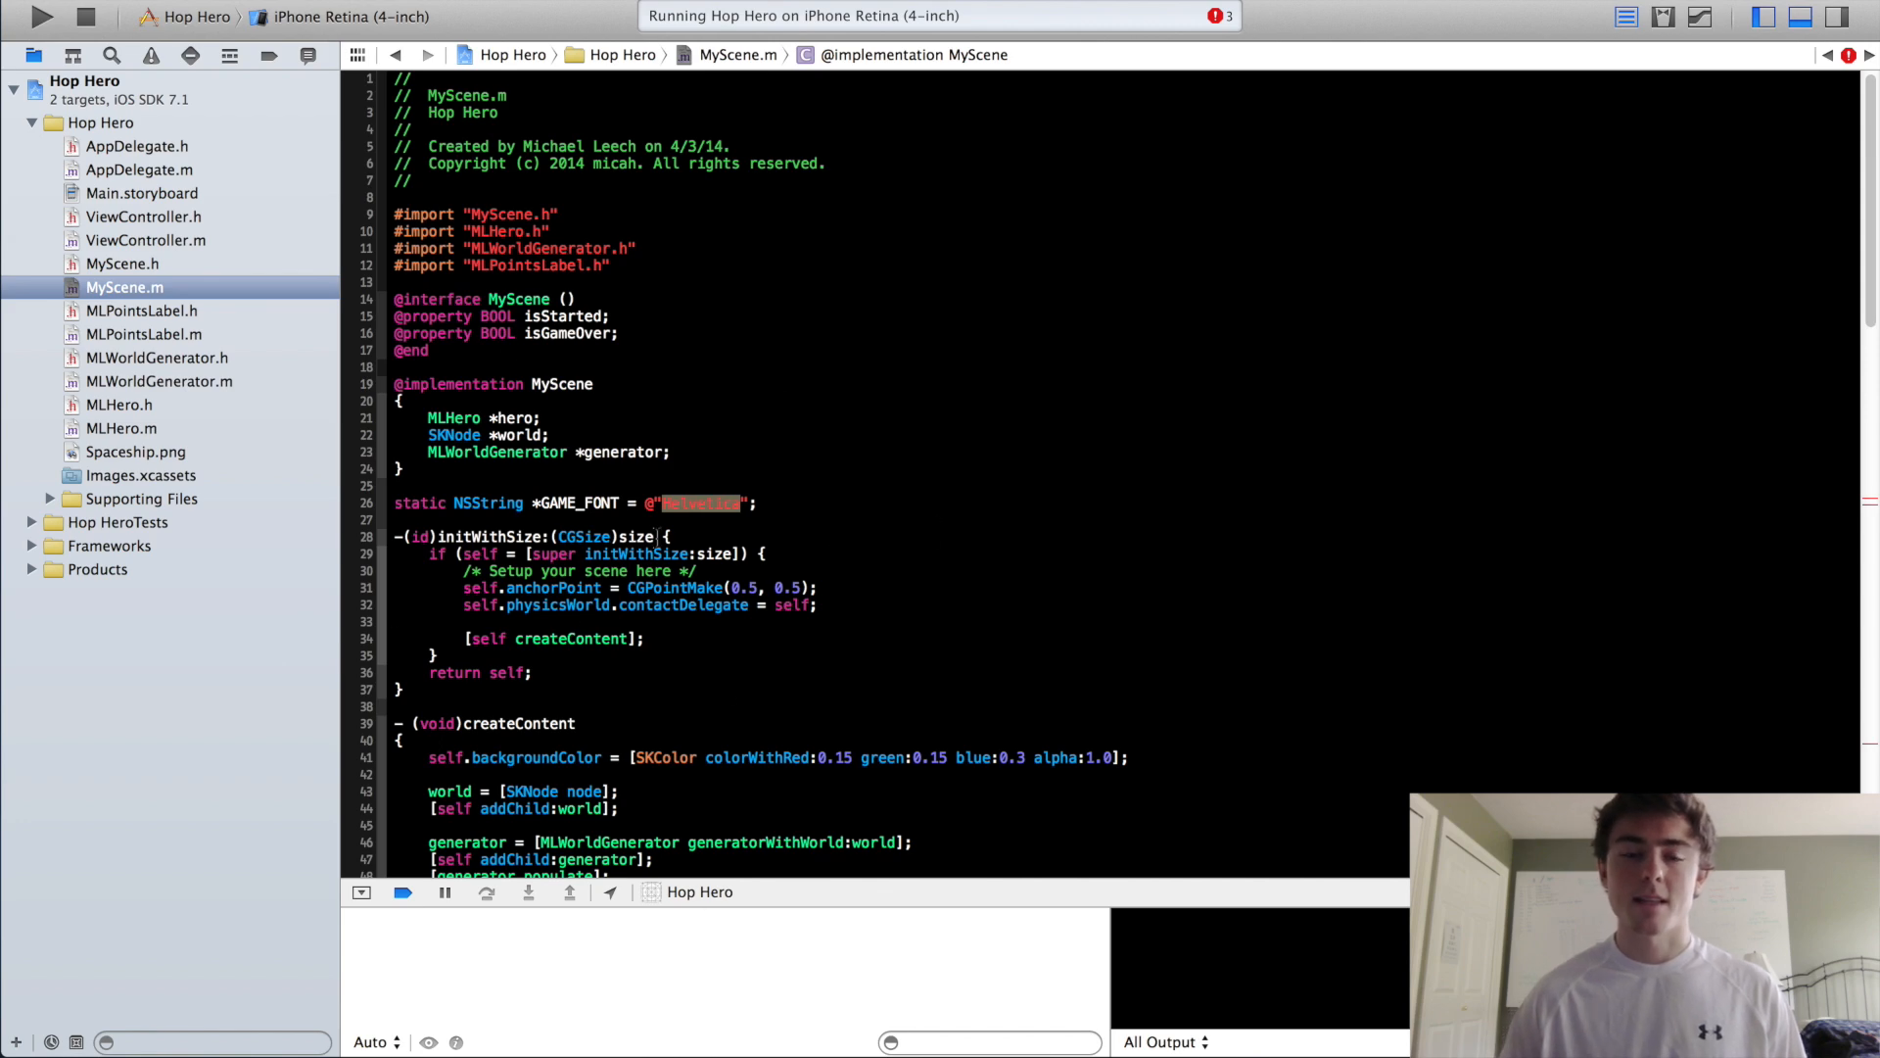
scroll("down", 3)
type("game")
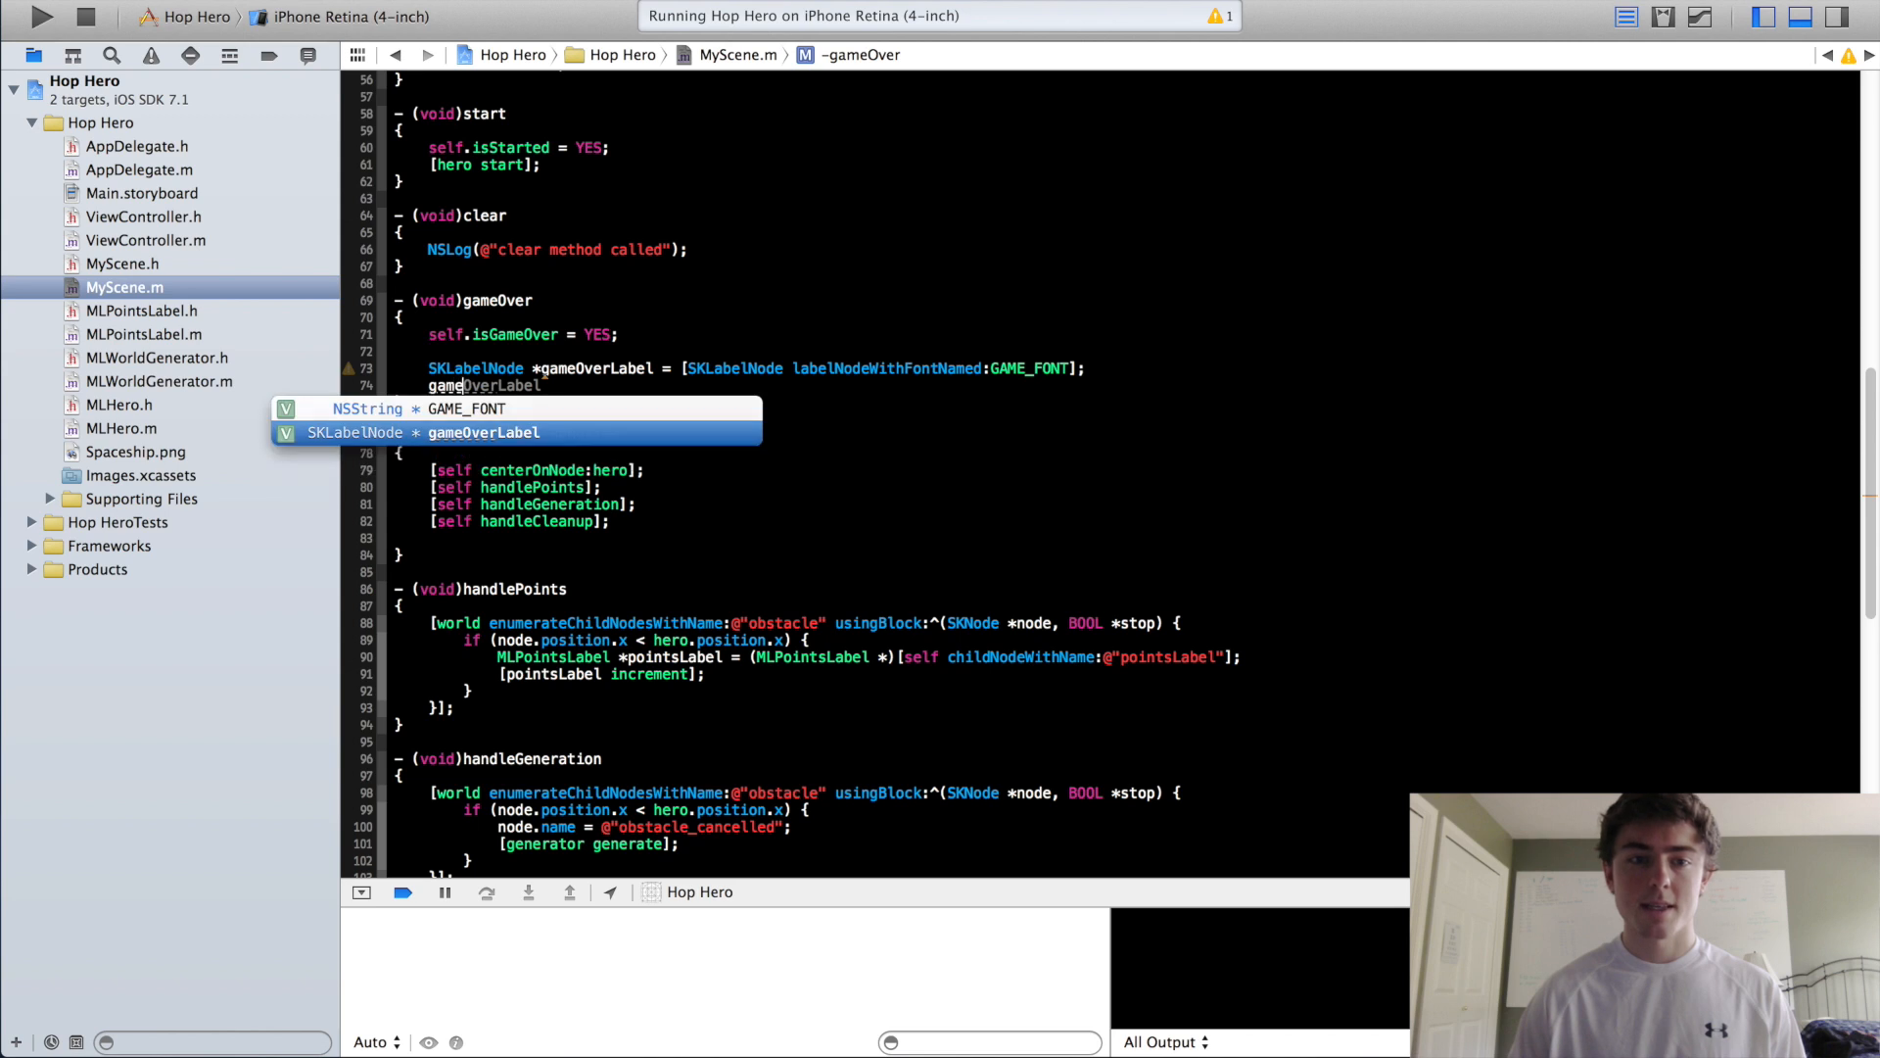
- Give gameOverLabel GAME_FONT, text "Game Over", position (0, 100), add it to the scene, and run
type(".text")
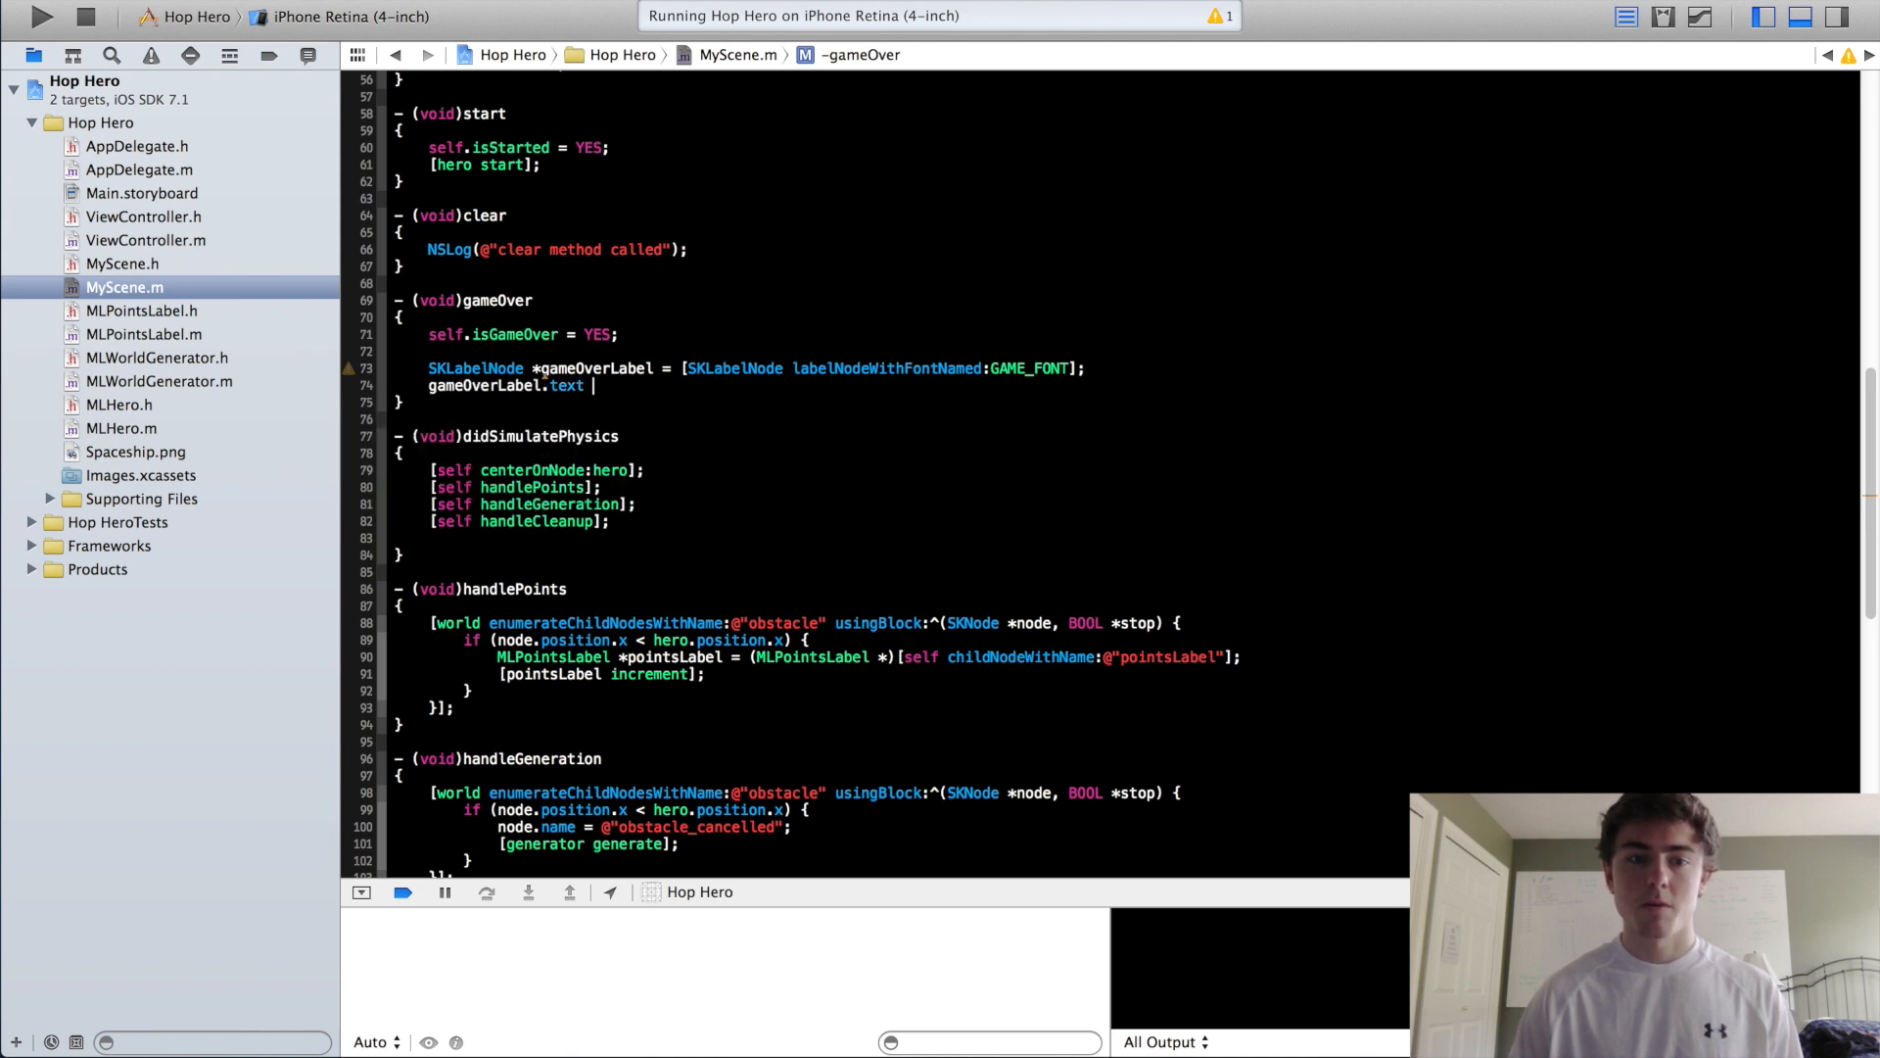
type("= @\"Game \"")
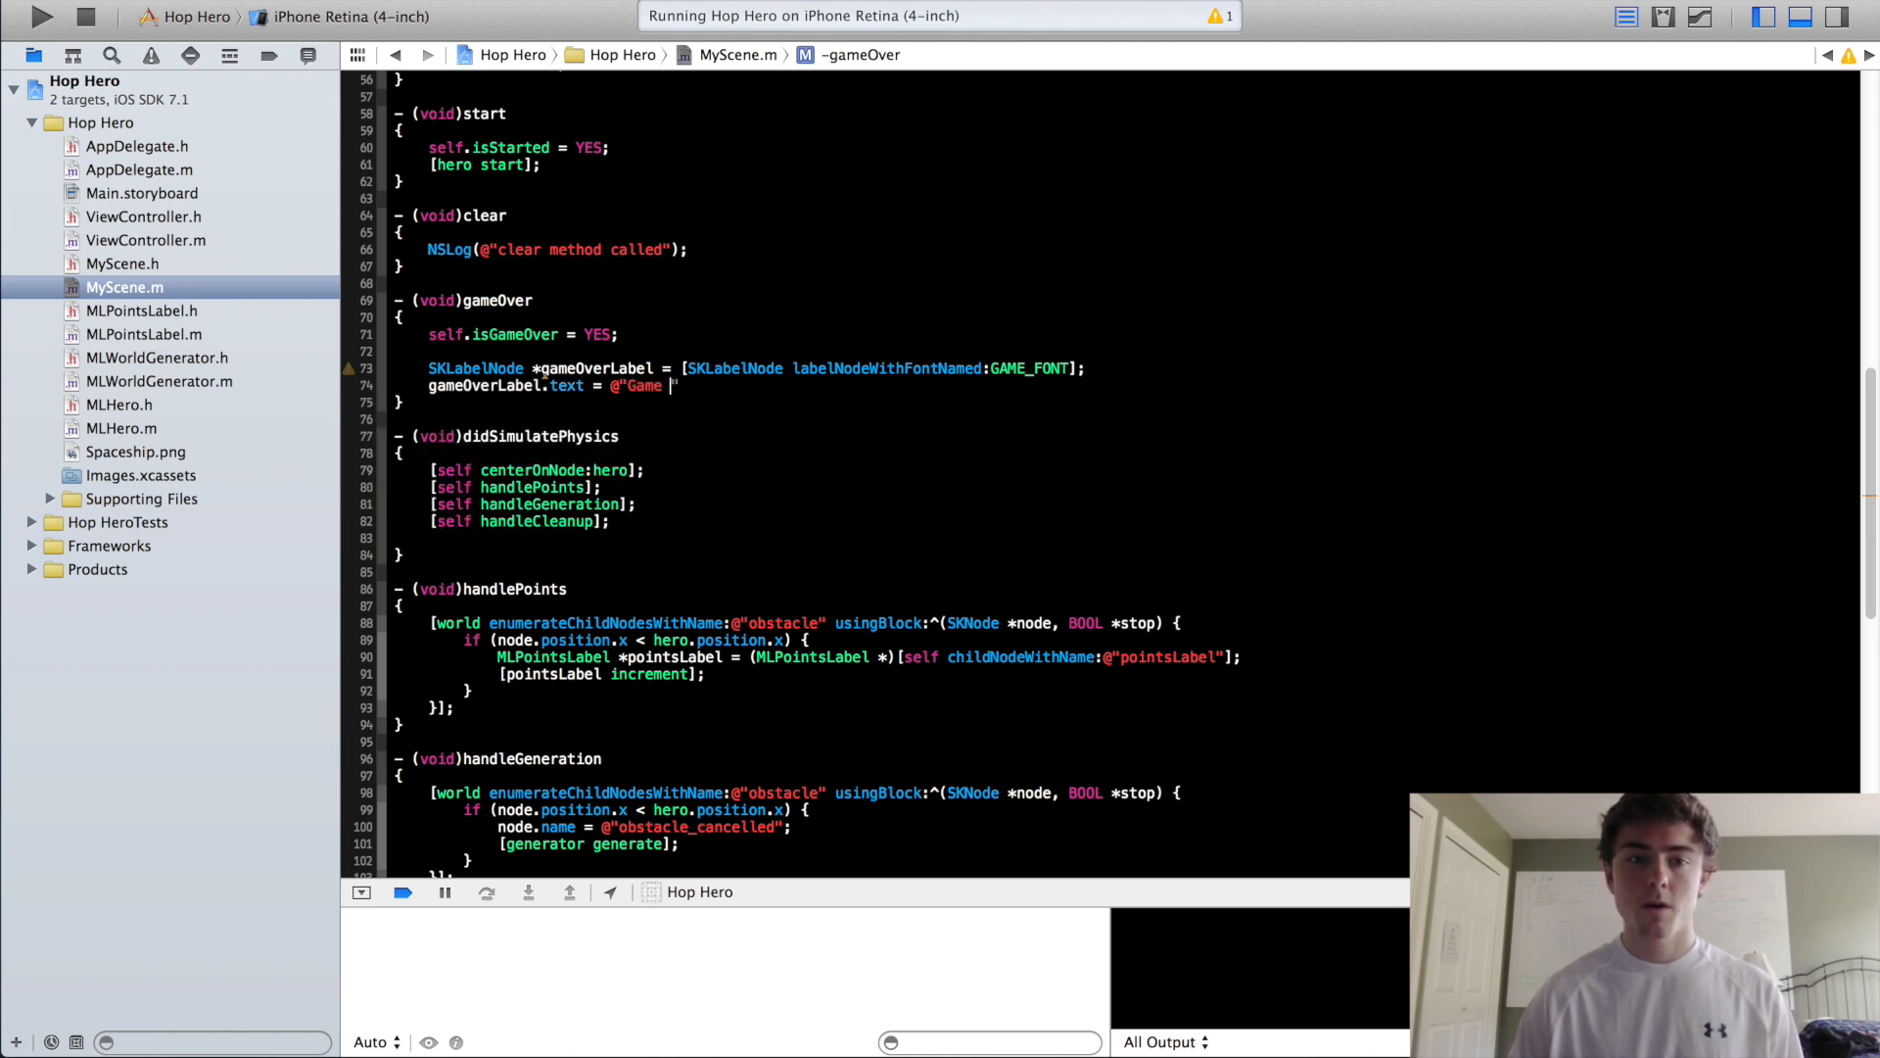
type("Over\";")
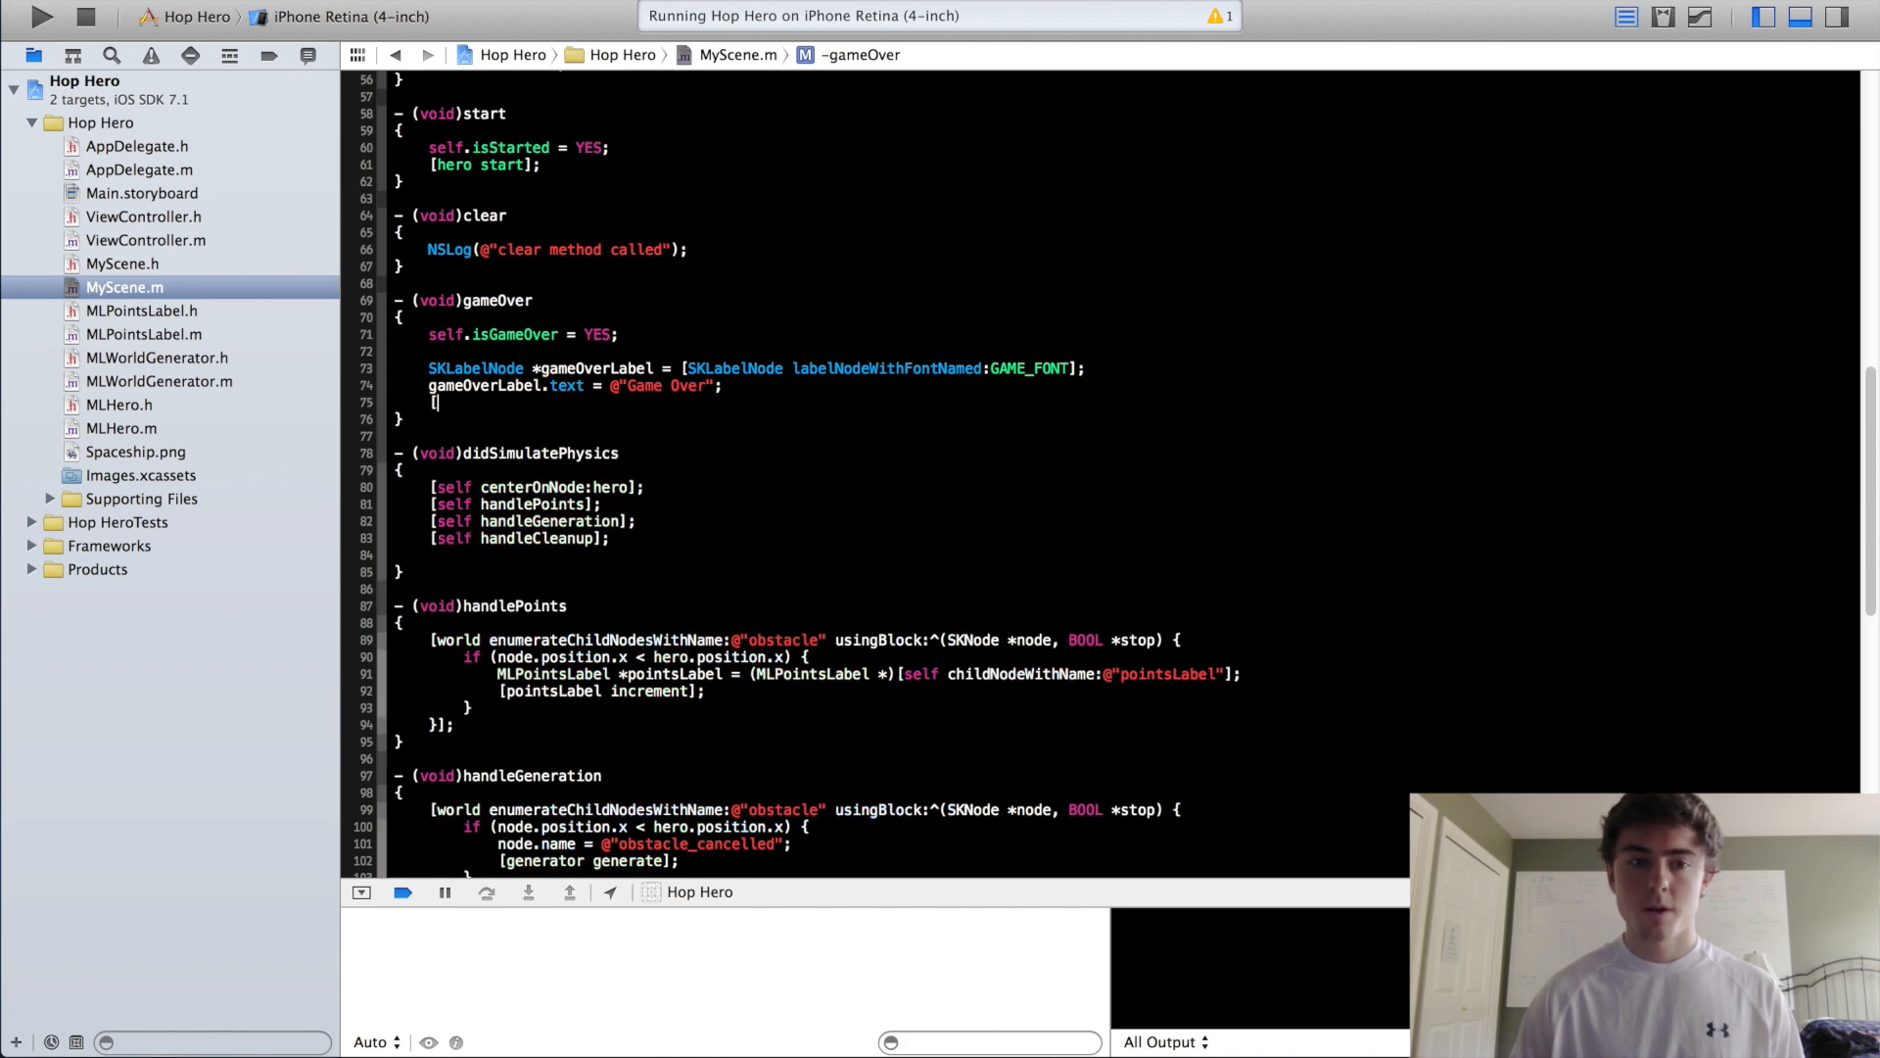
type("self.class")
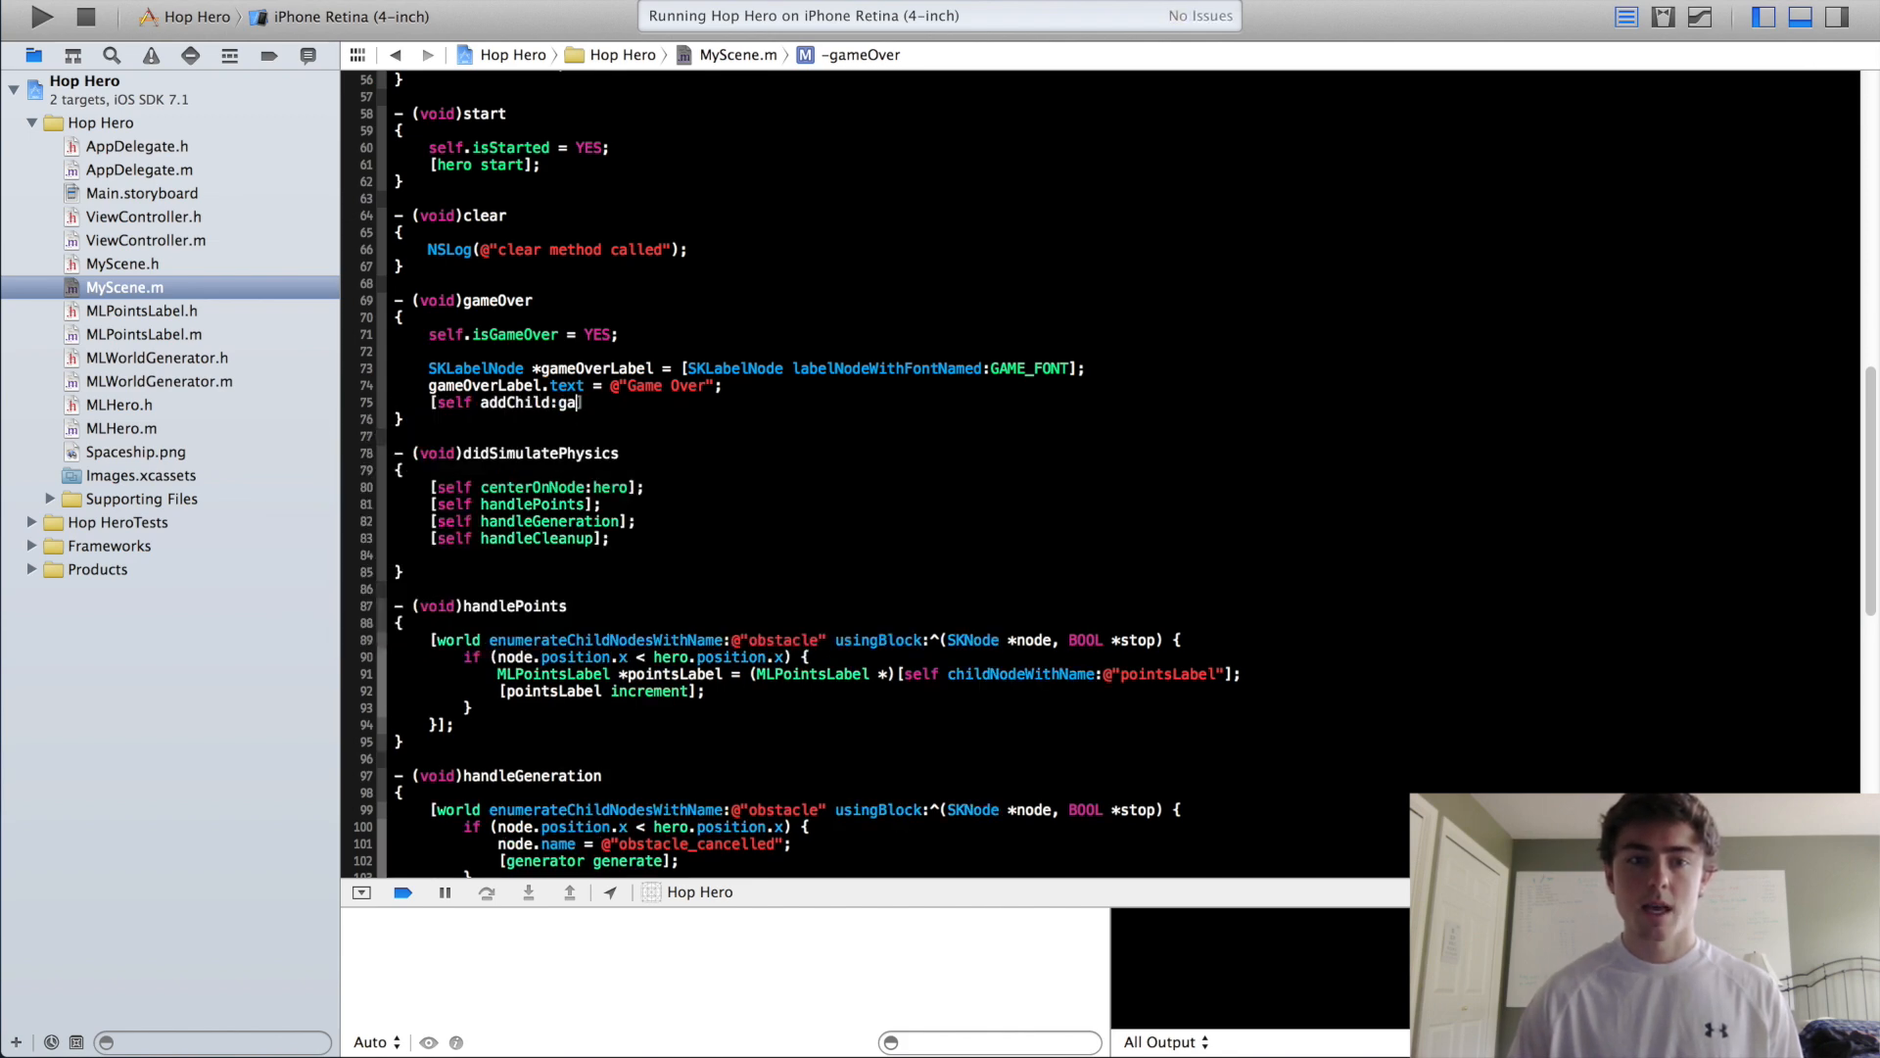
type("meOverLabel];")
type("gameOverLabel.position = C")
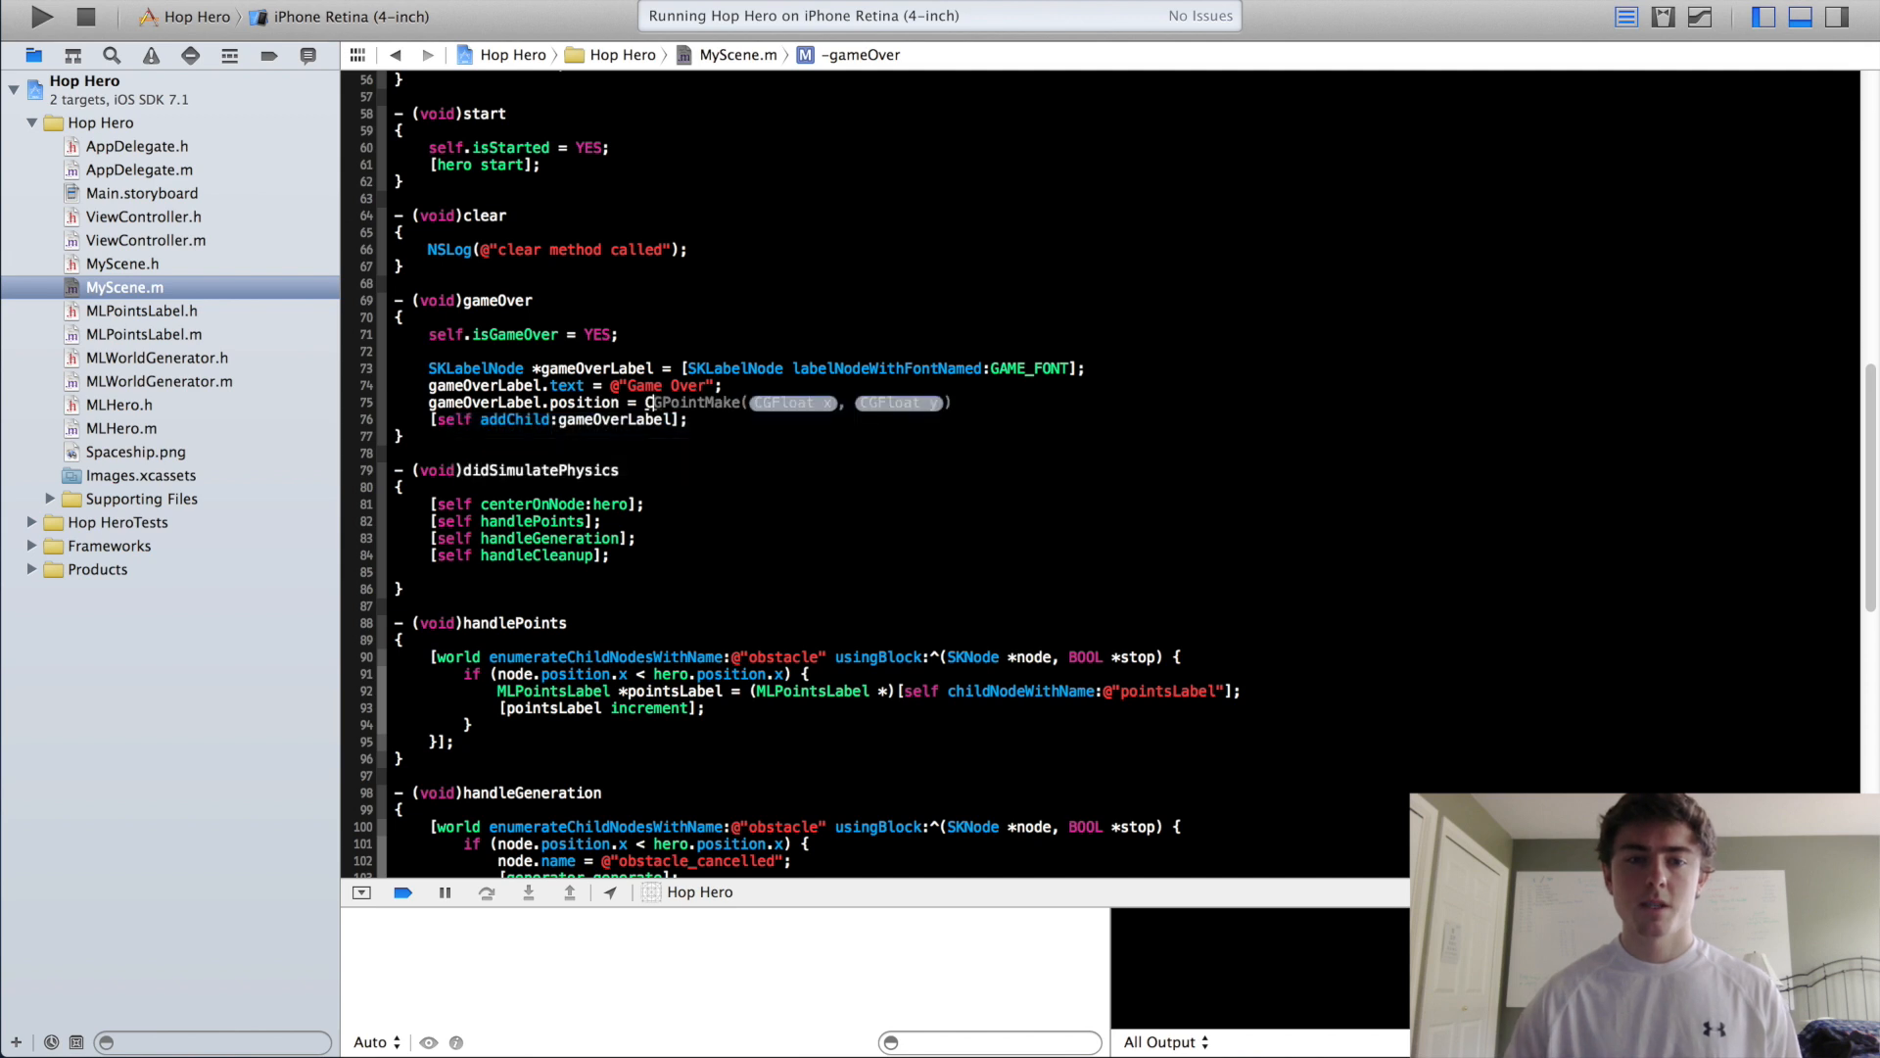
type("0, 100);")
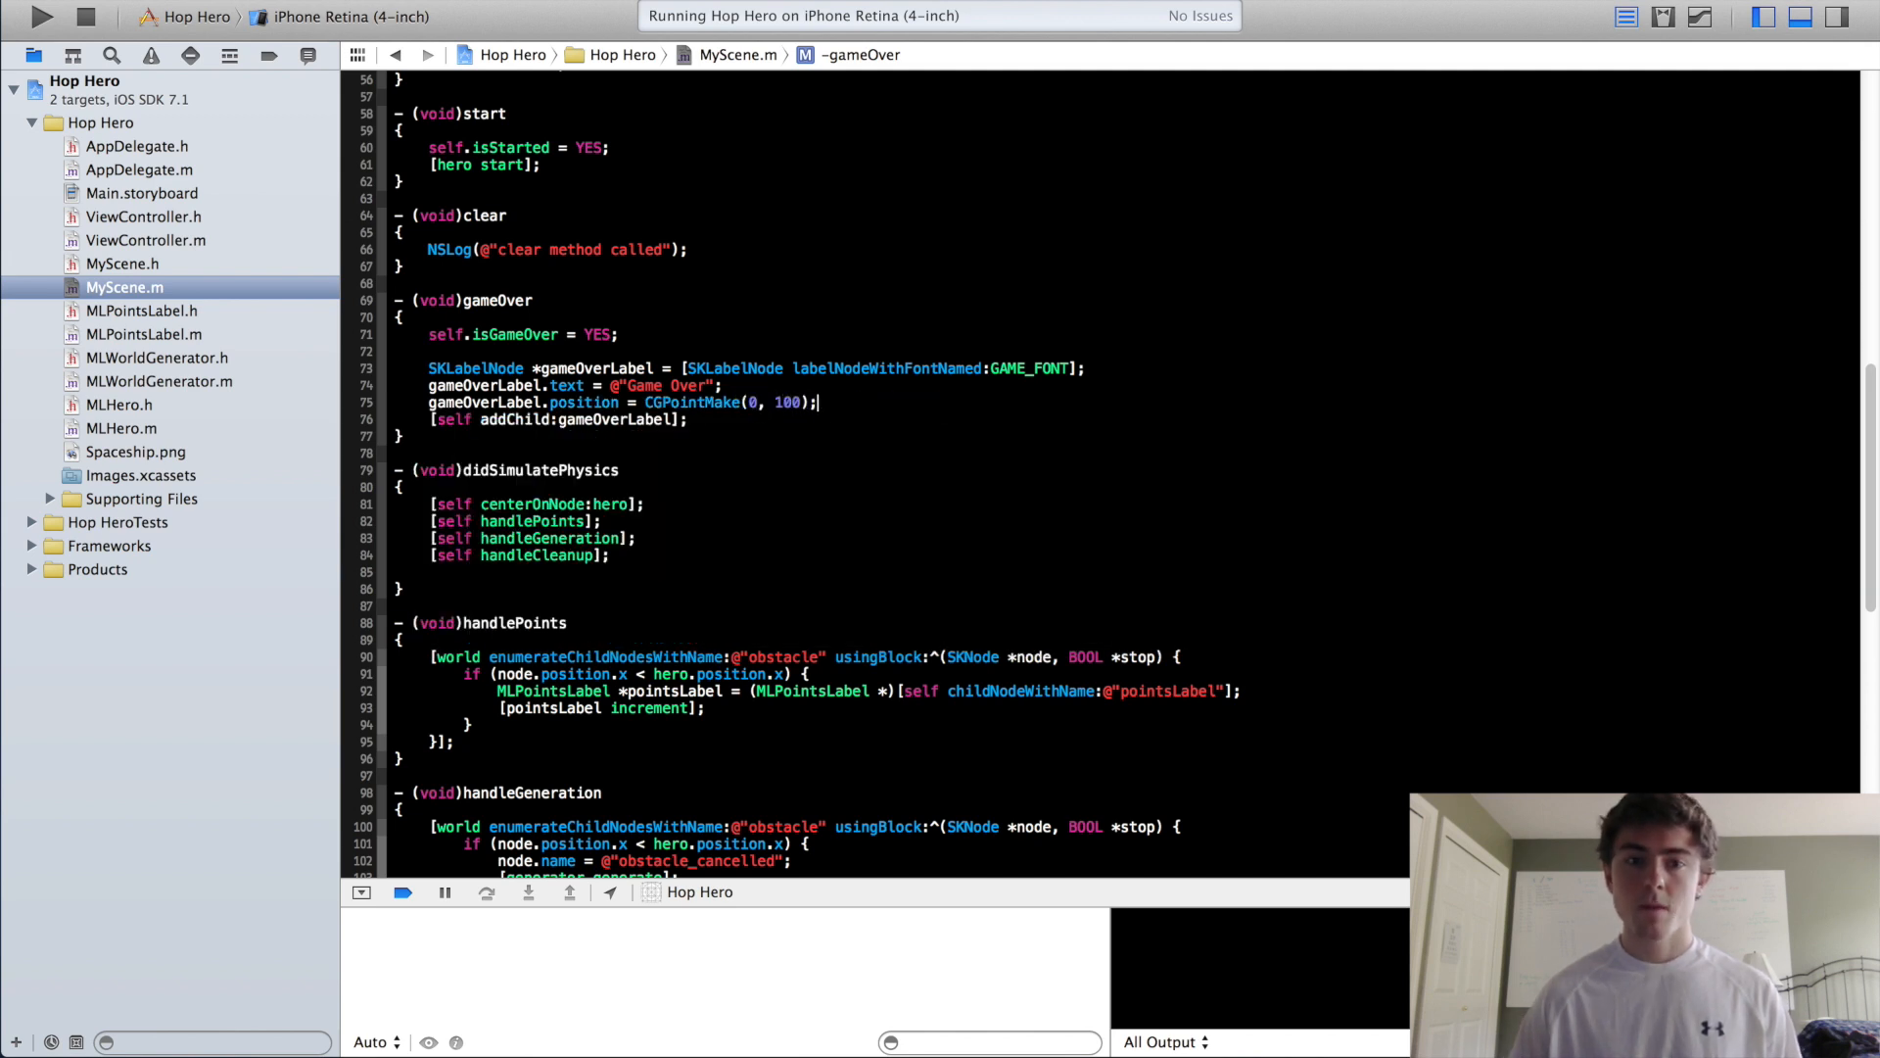
left_click(43, 17)
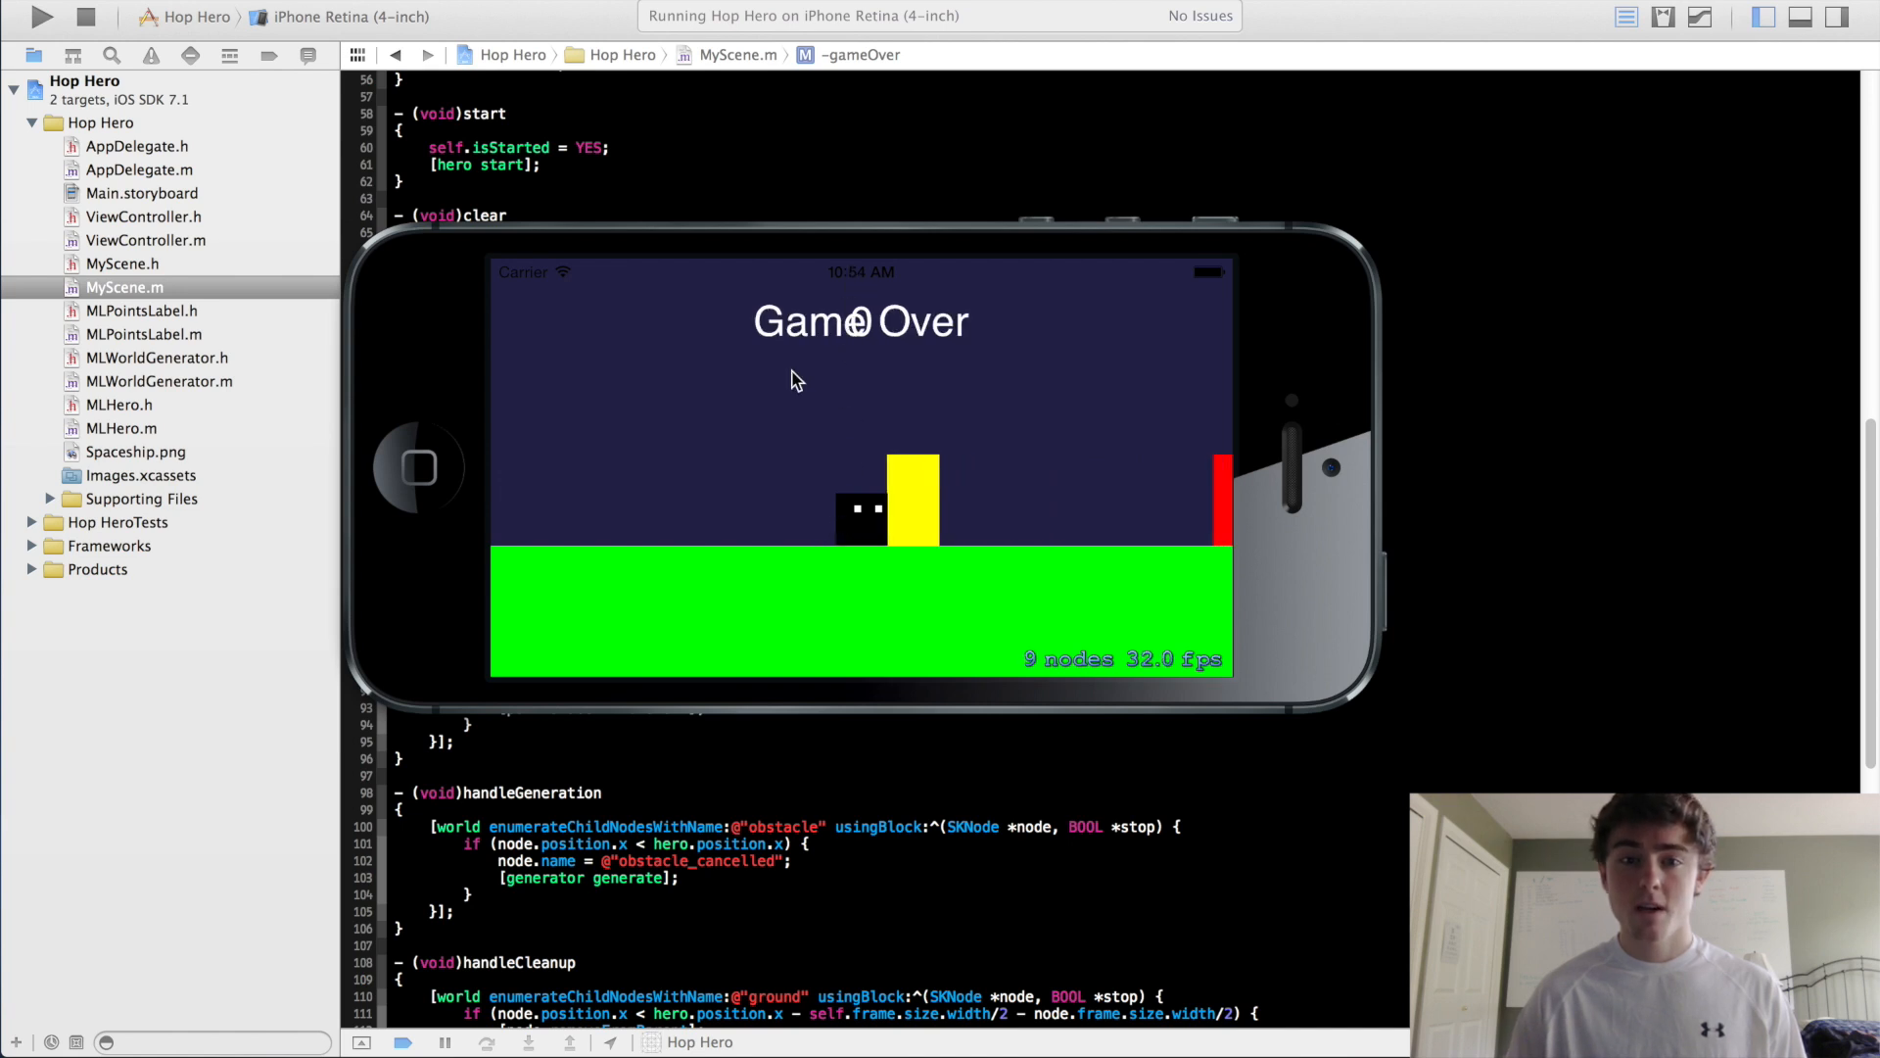
mouse_move(1094, 399)
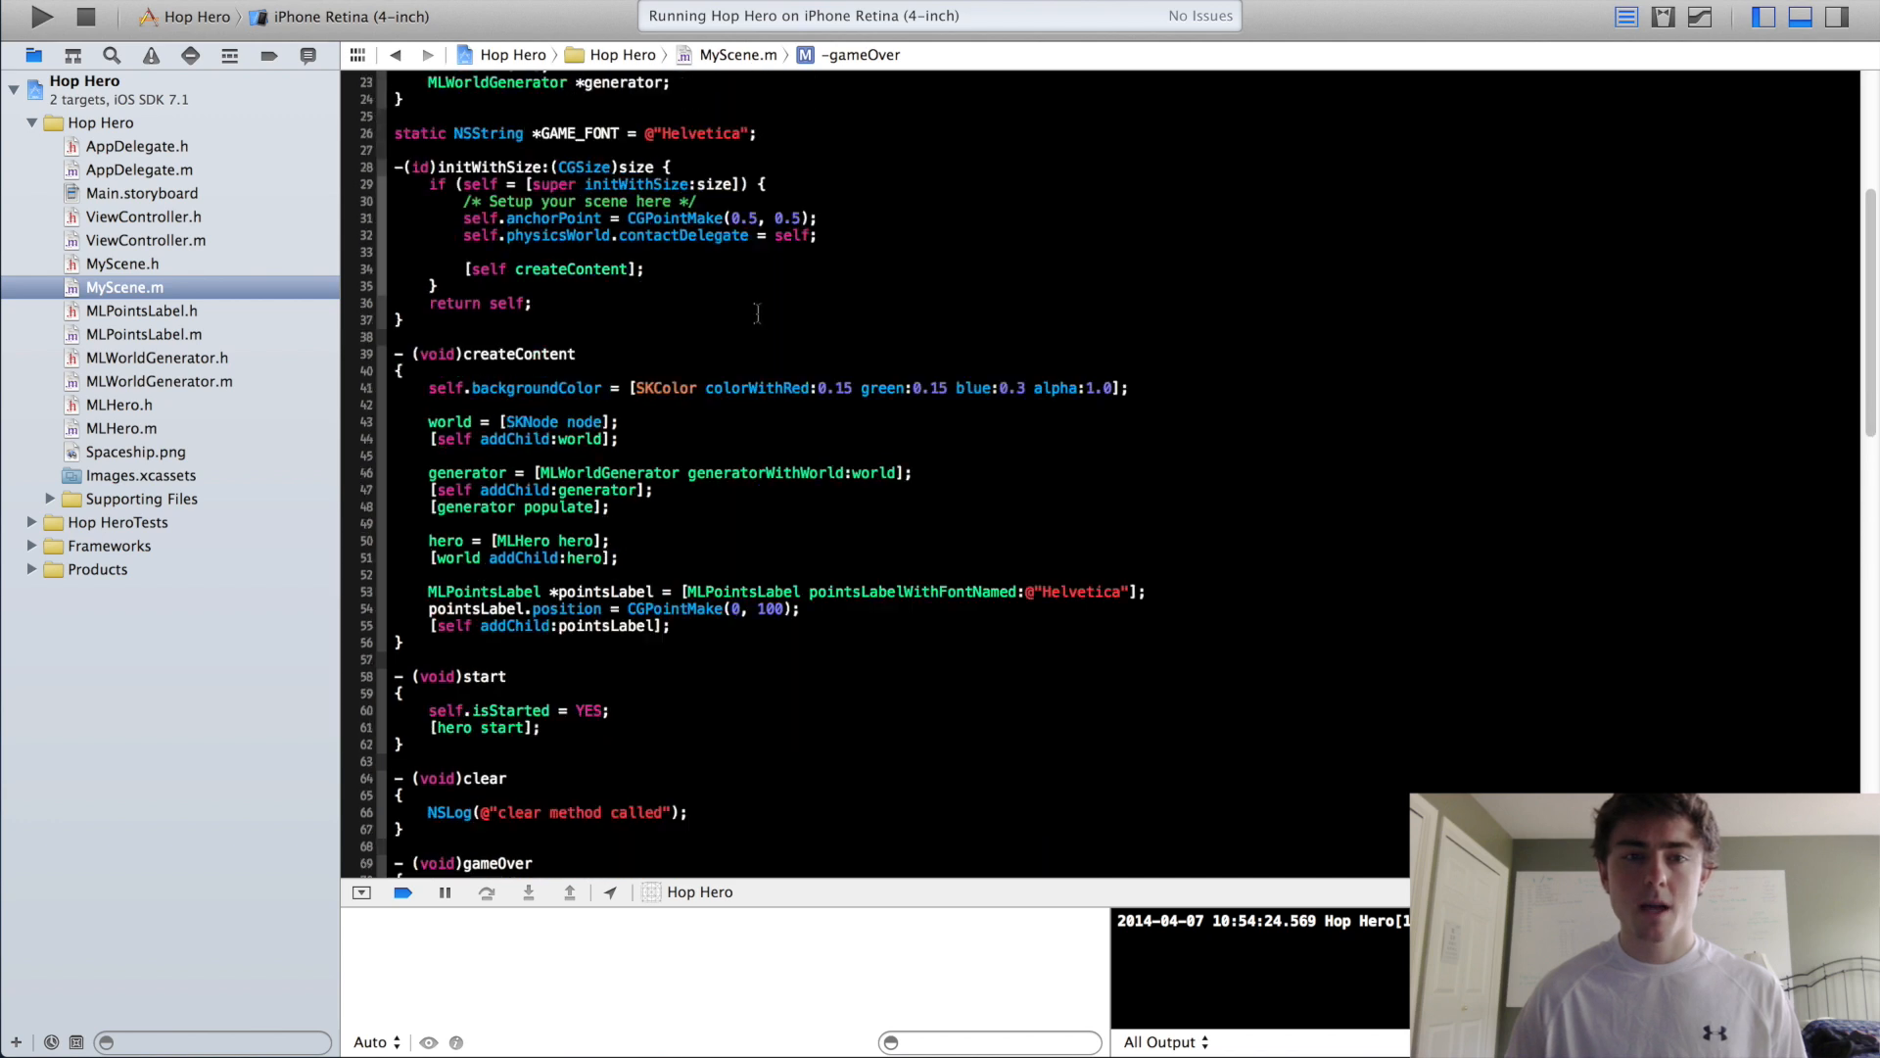
- Change pointsLabel.position in createContent to CGPointMake(-200, 100)
scroll("down", 3)
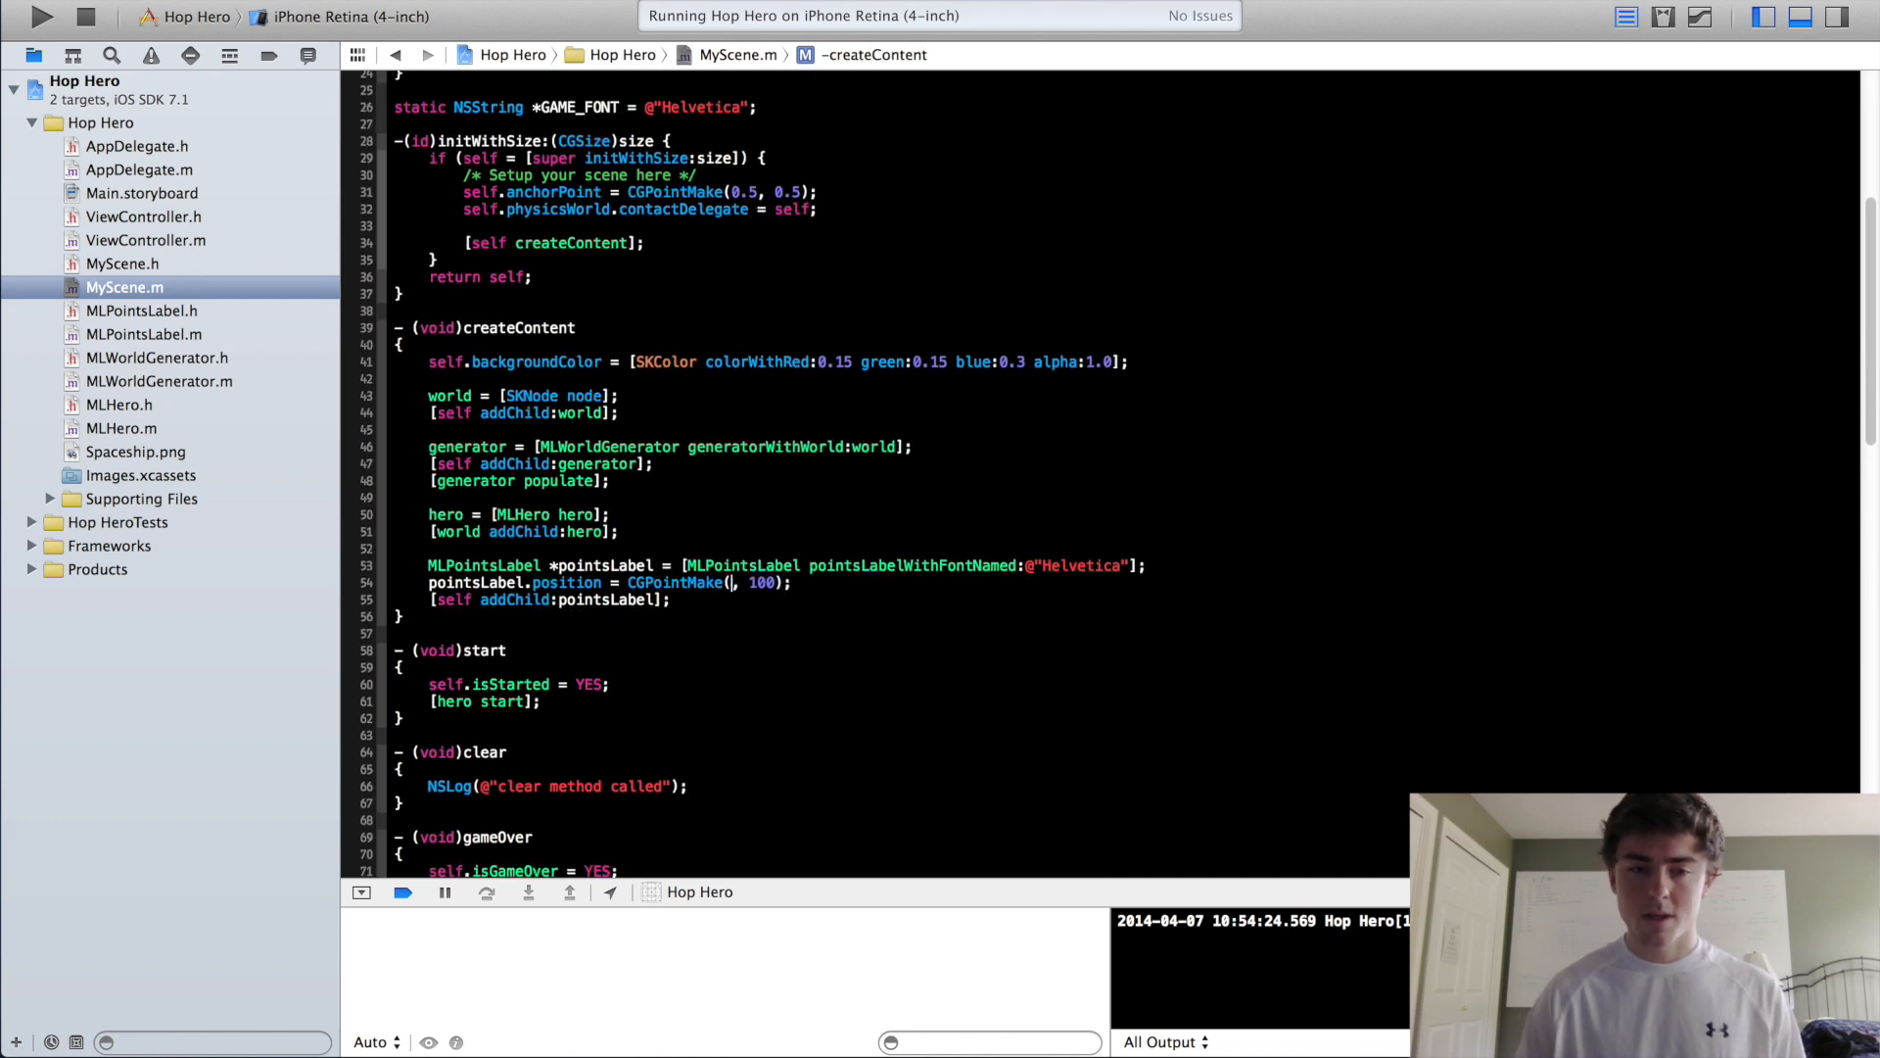
type("-300")
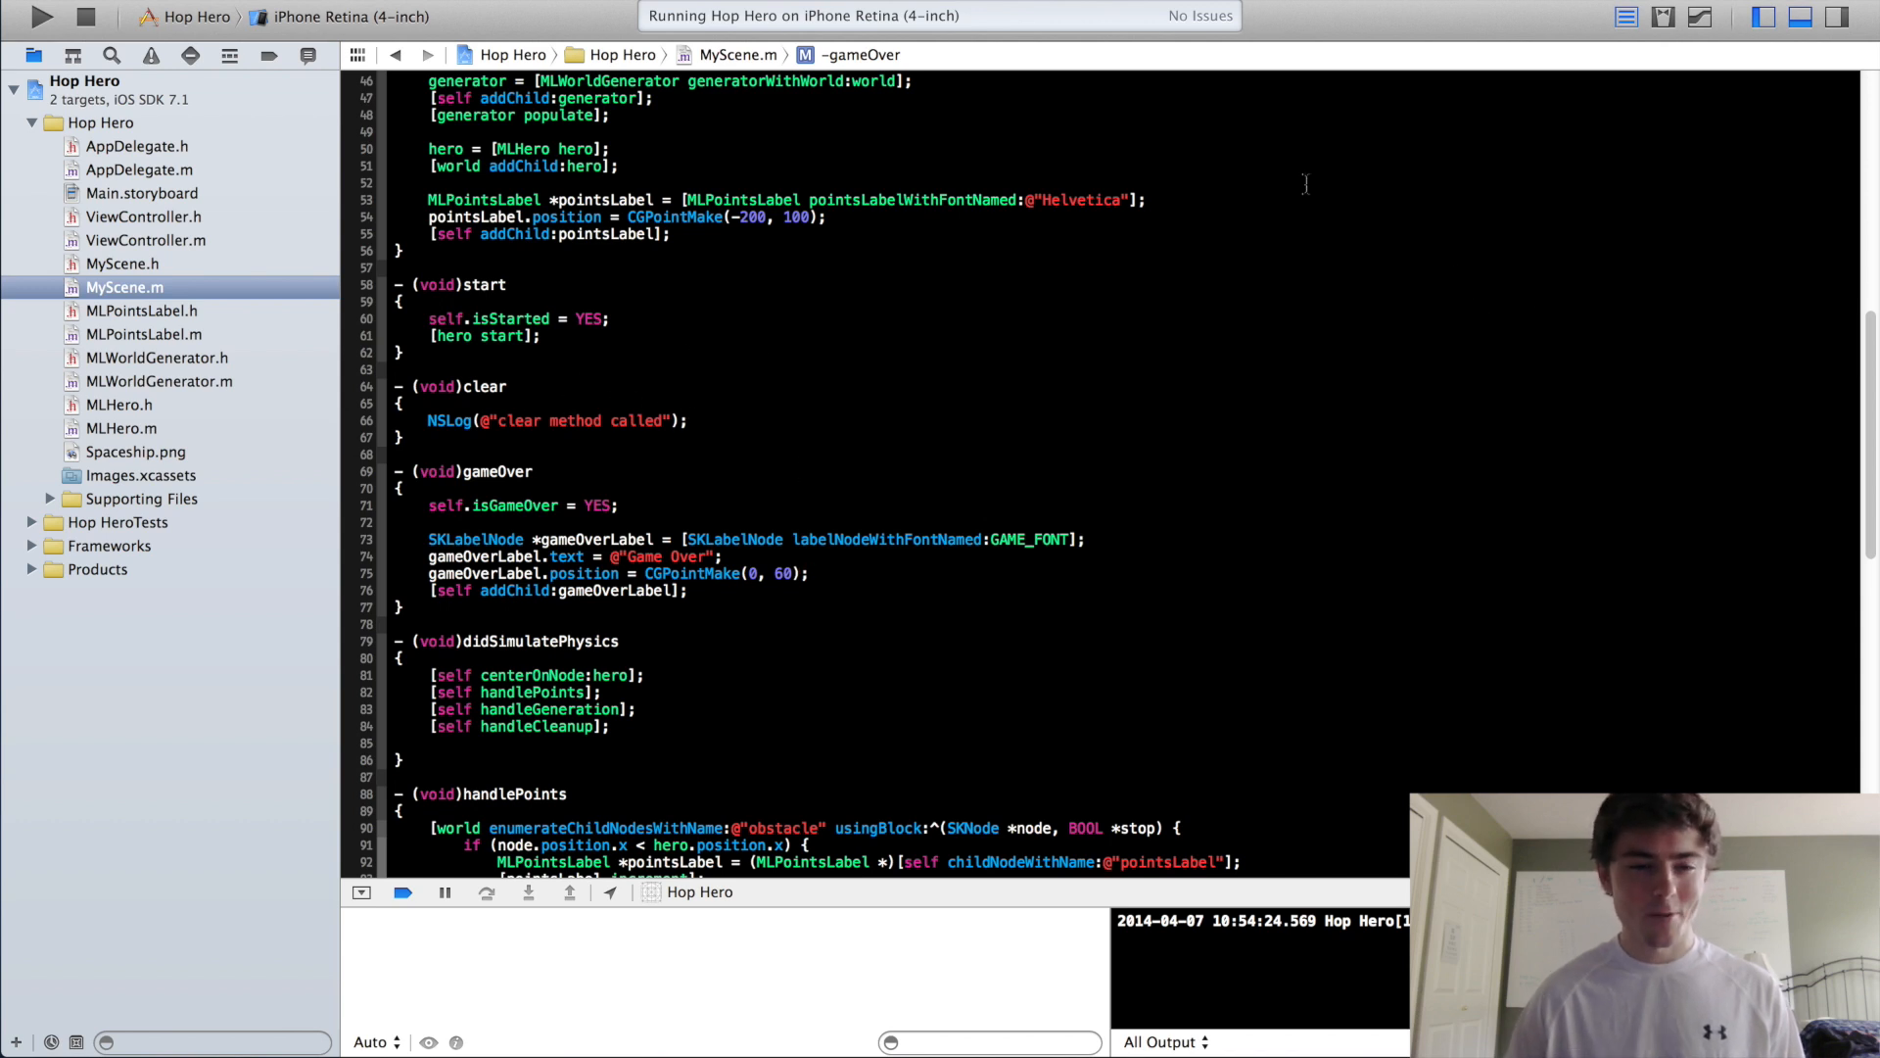
mouse_move(762, 534)
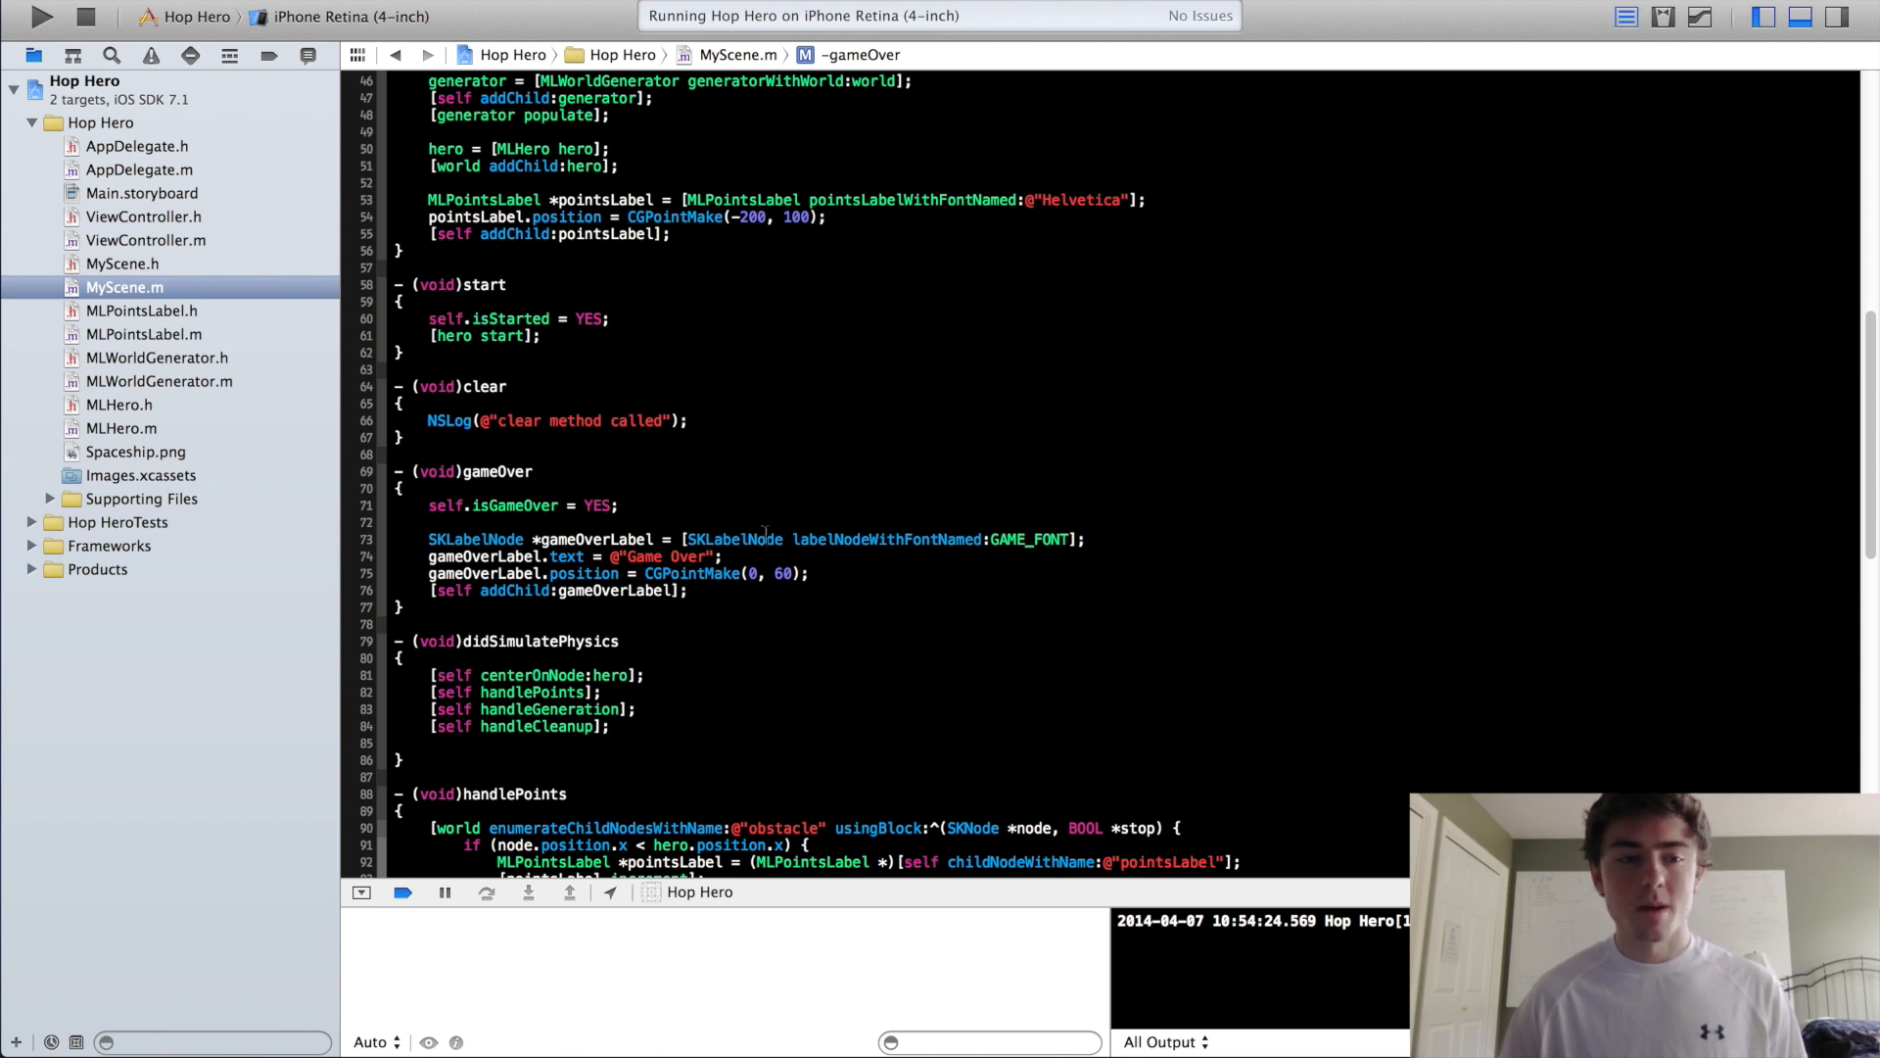
left_click(120, 427)
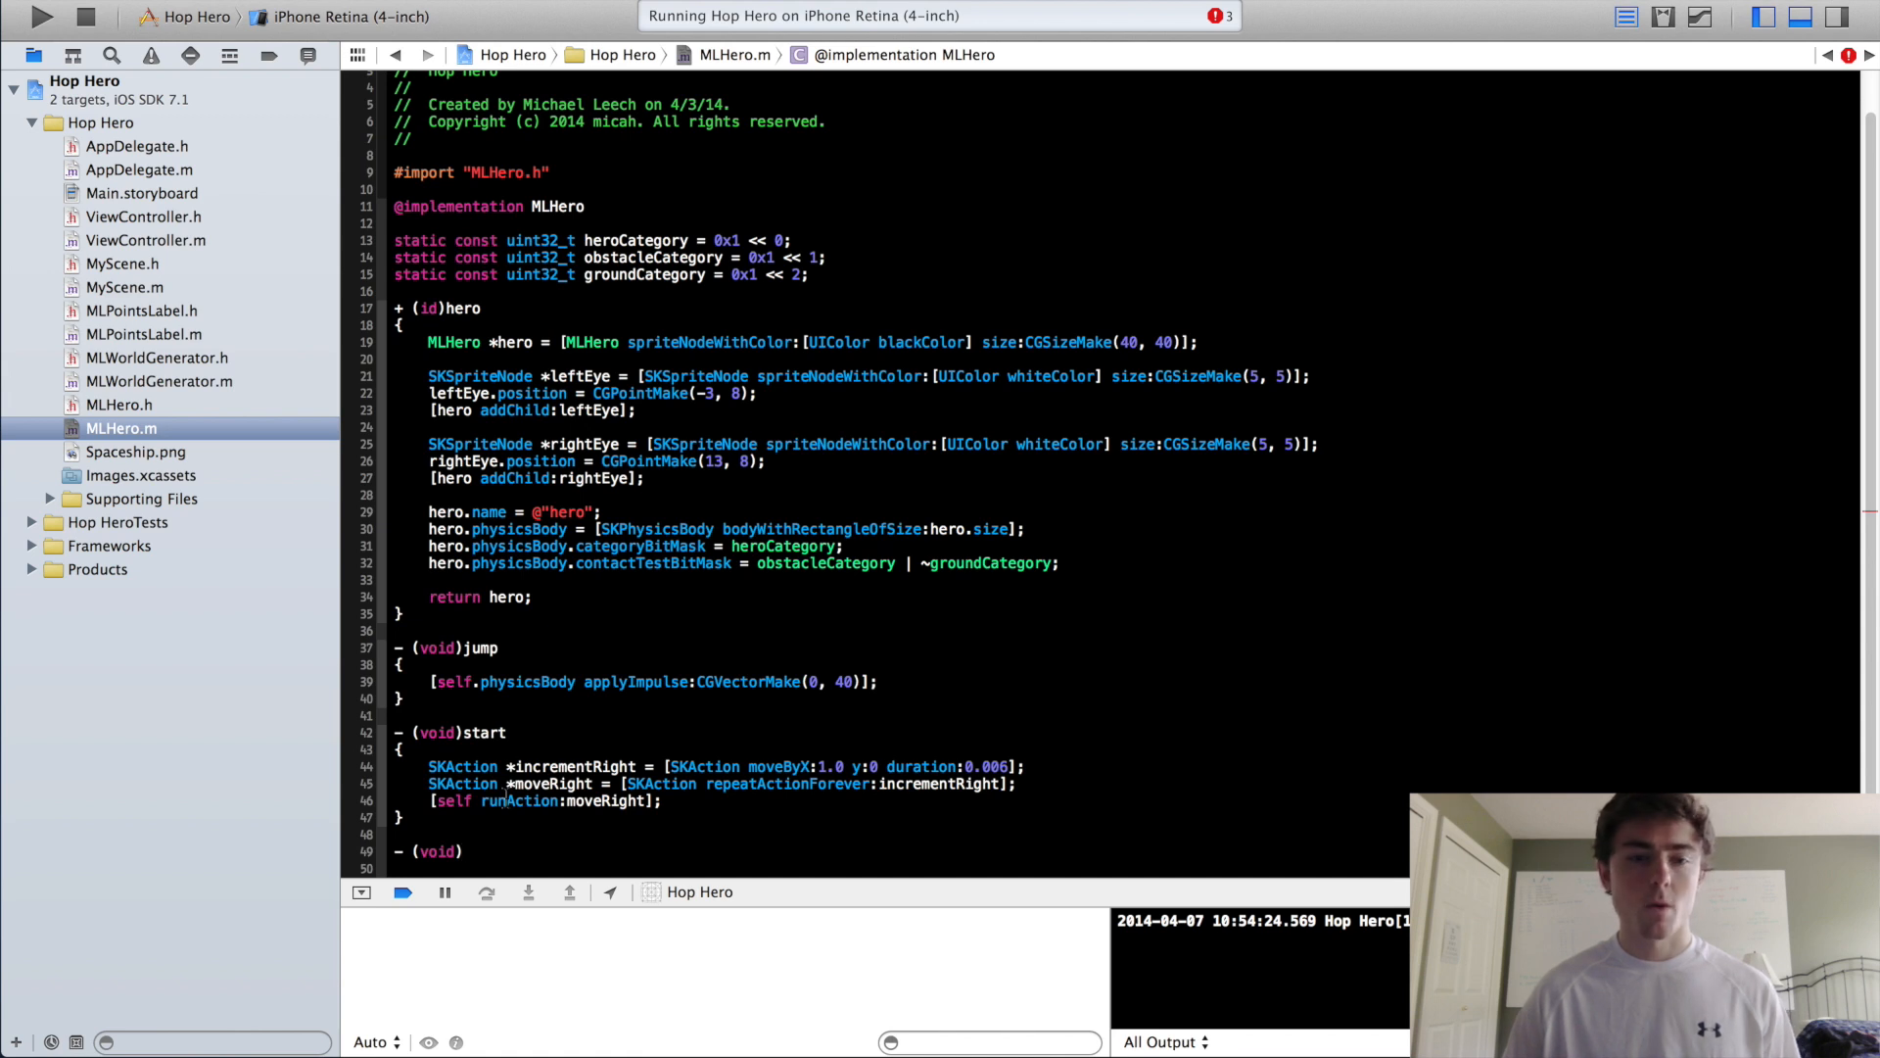
left_click(461, 851)
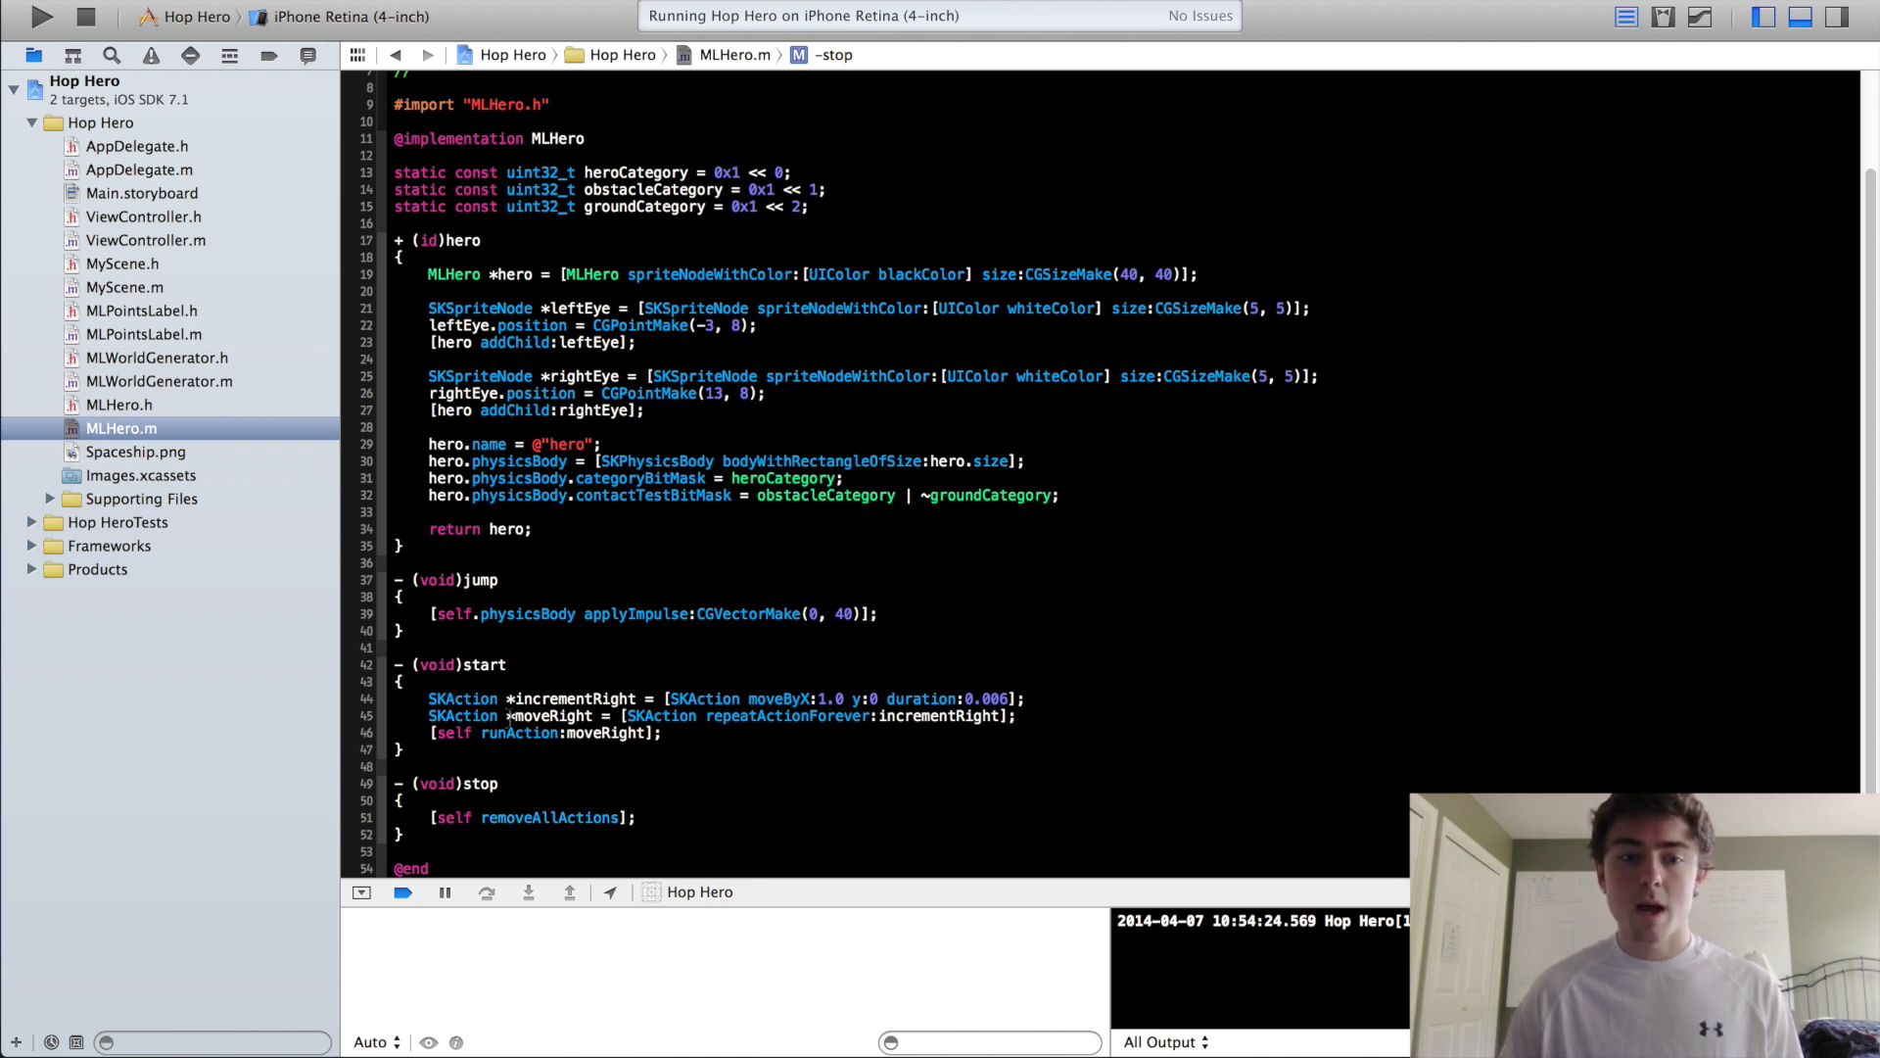
double_click(551, 714)
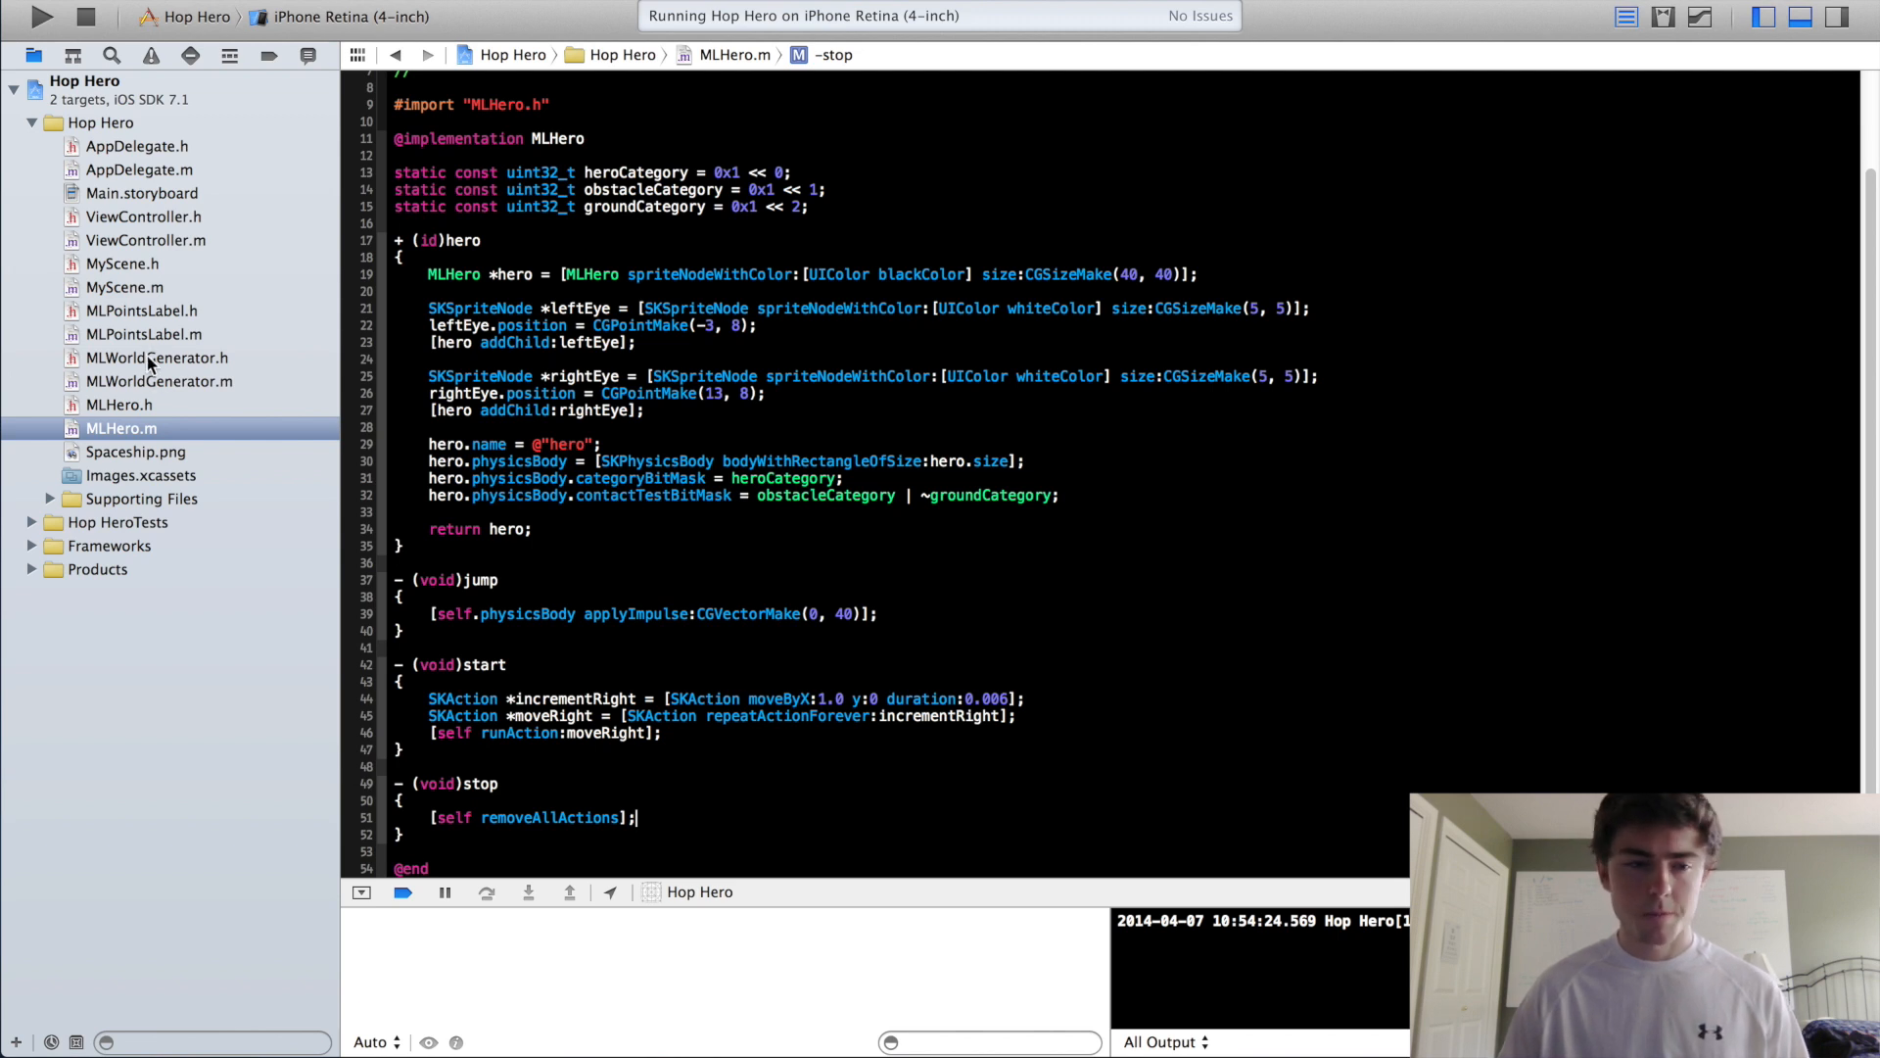
mouse_move(151, 404)
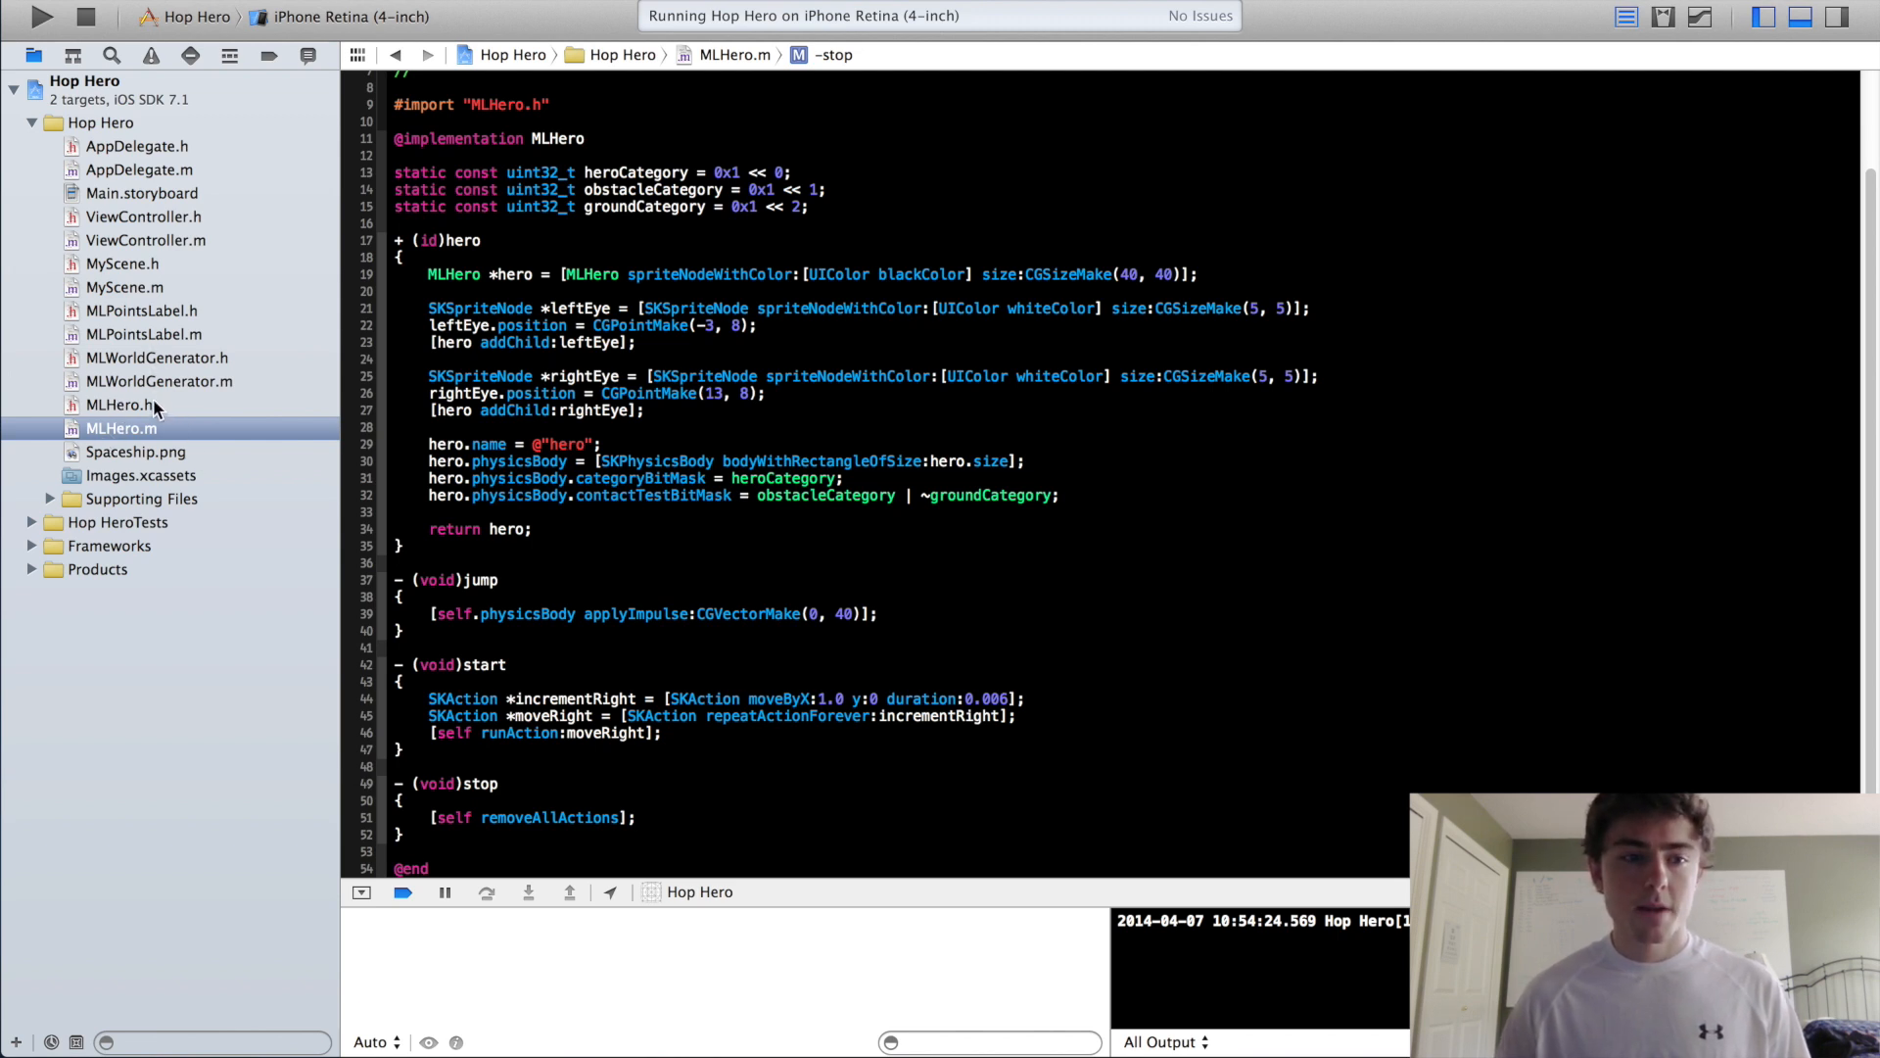
- Declare - (void)stop; in MLHero.h and add [hero stop]; after self.isGameOver = YES
left_click(118, 404)
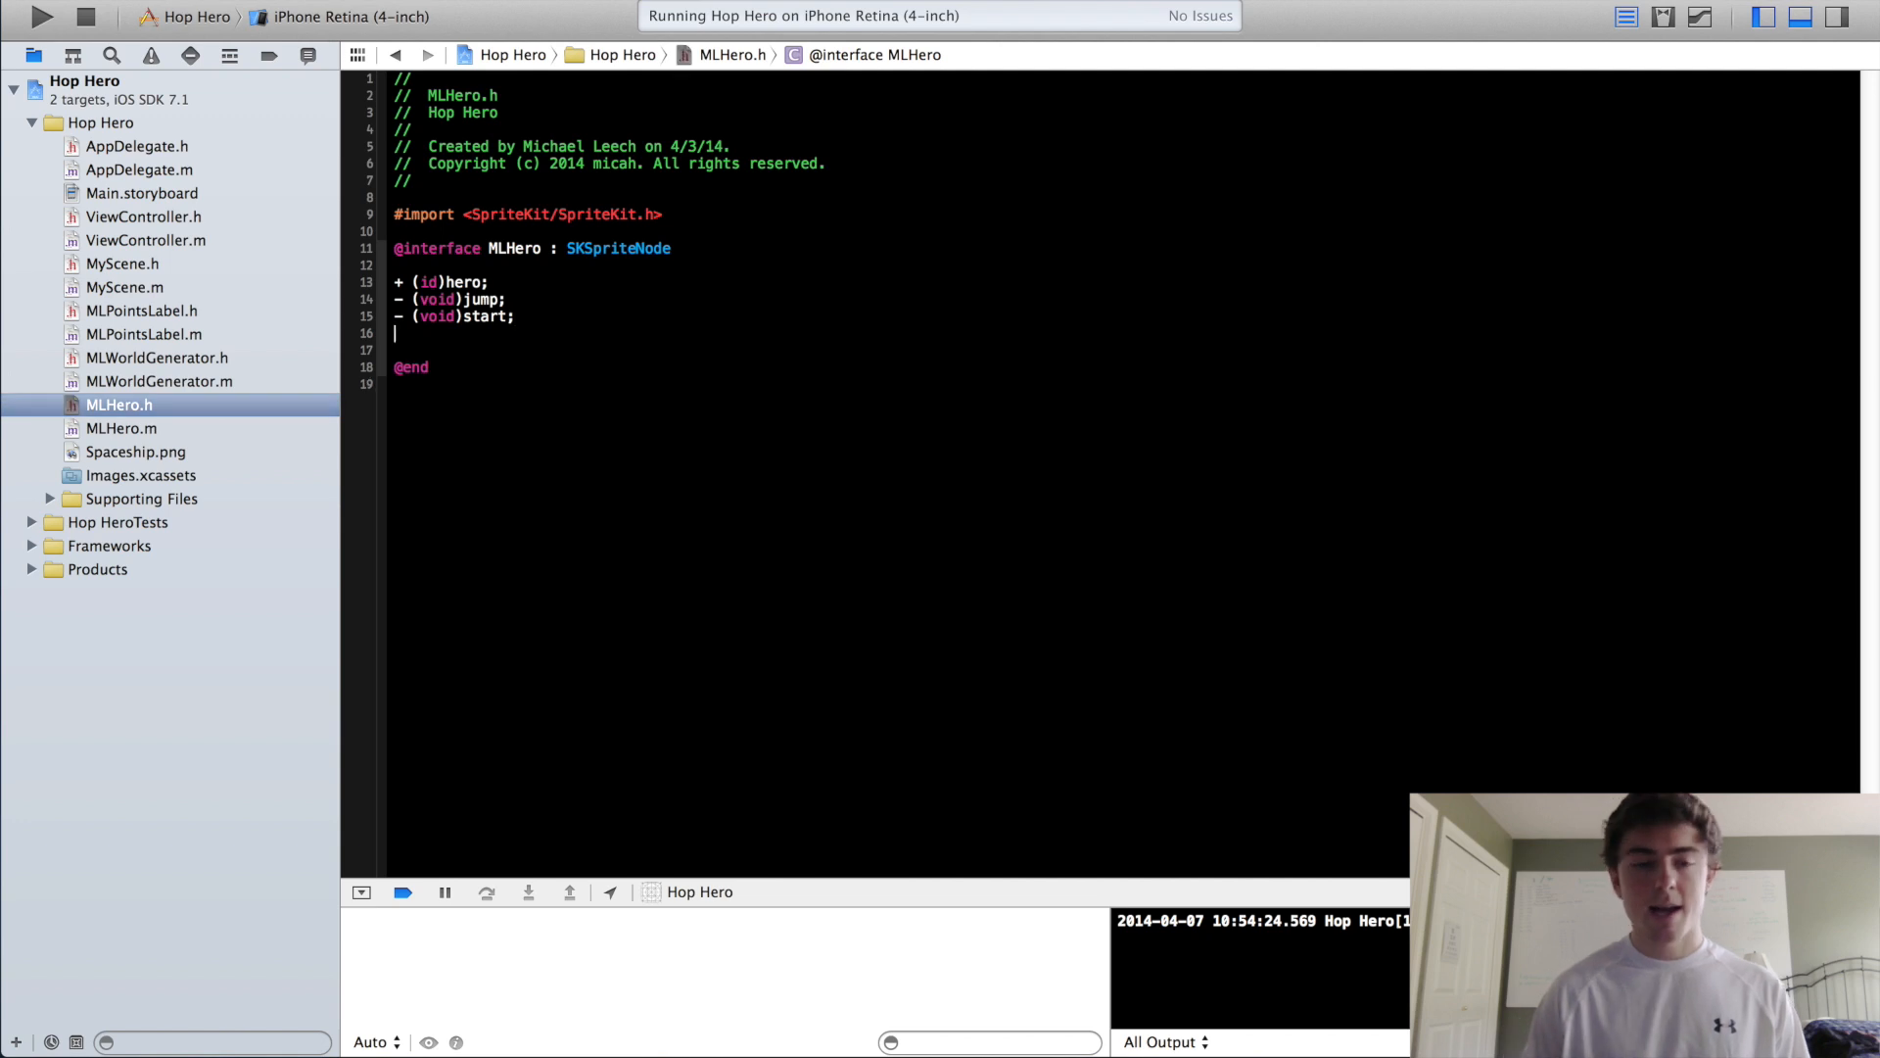
type("- (void)stop;")
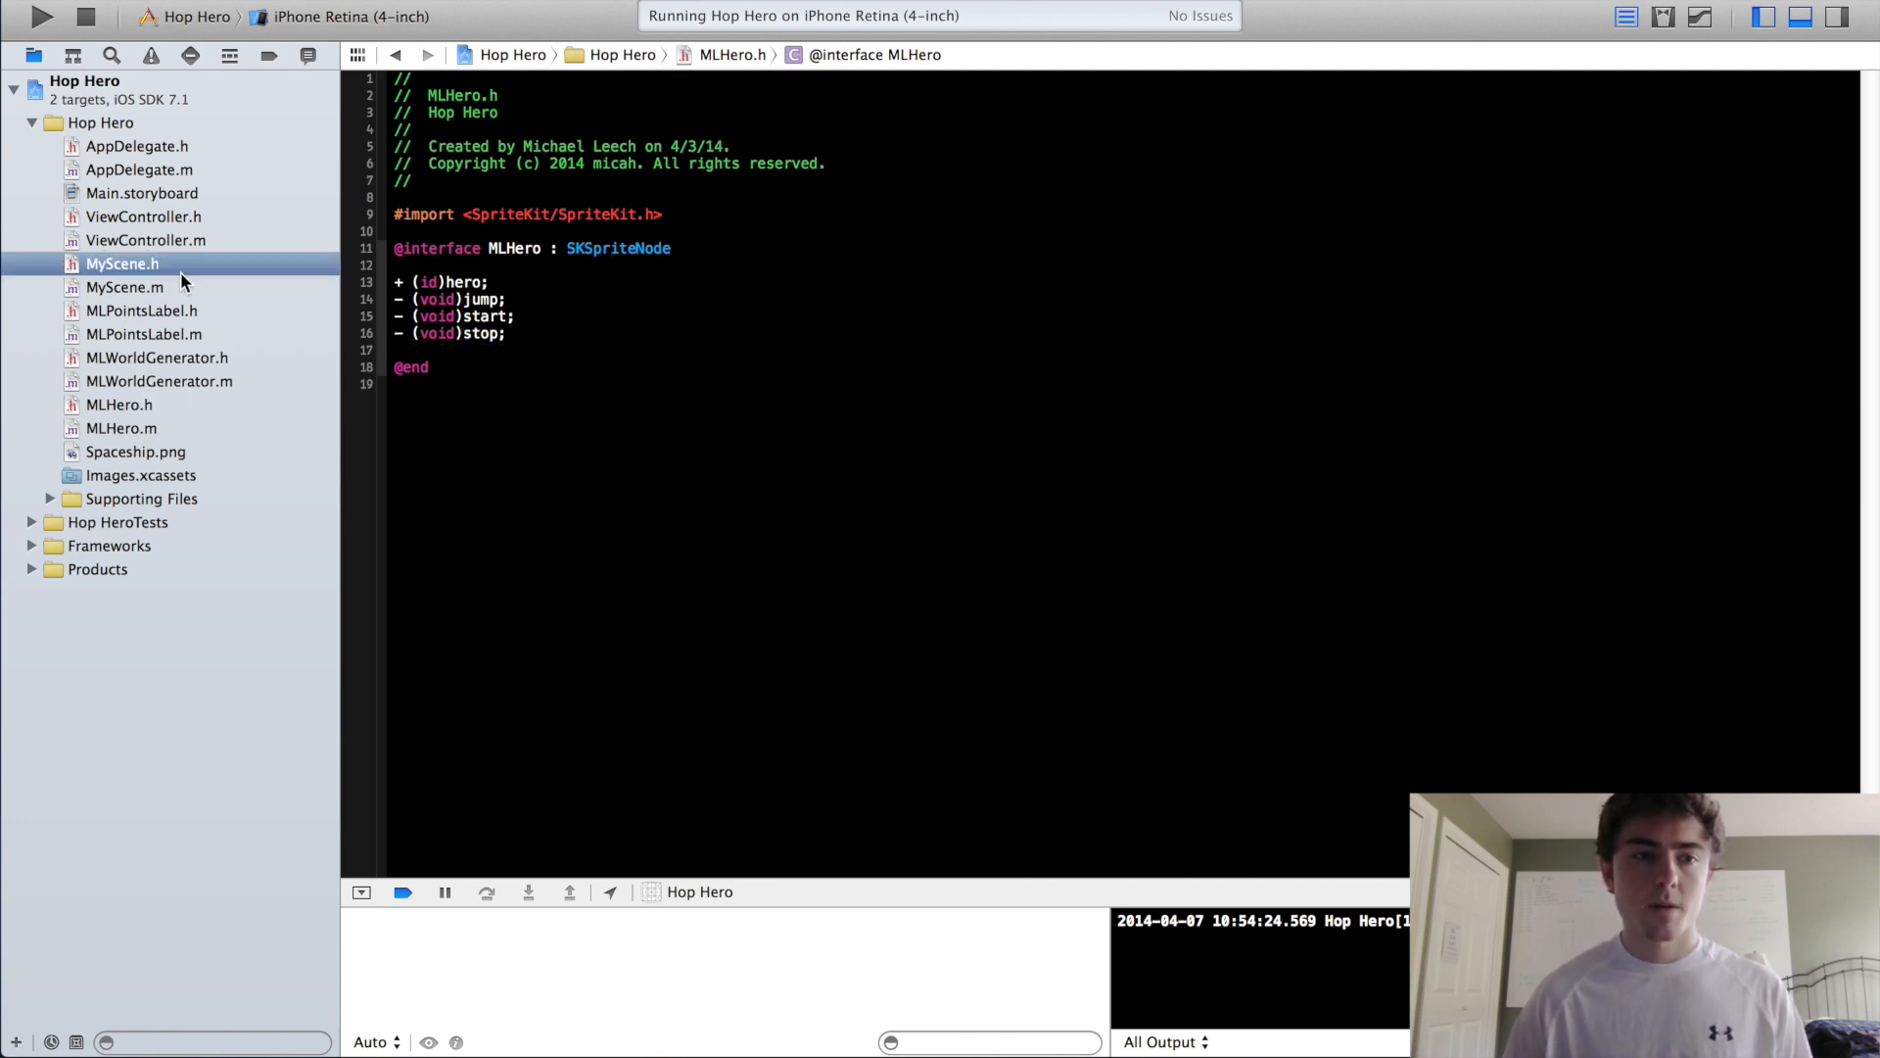
left_click(124, 287)
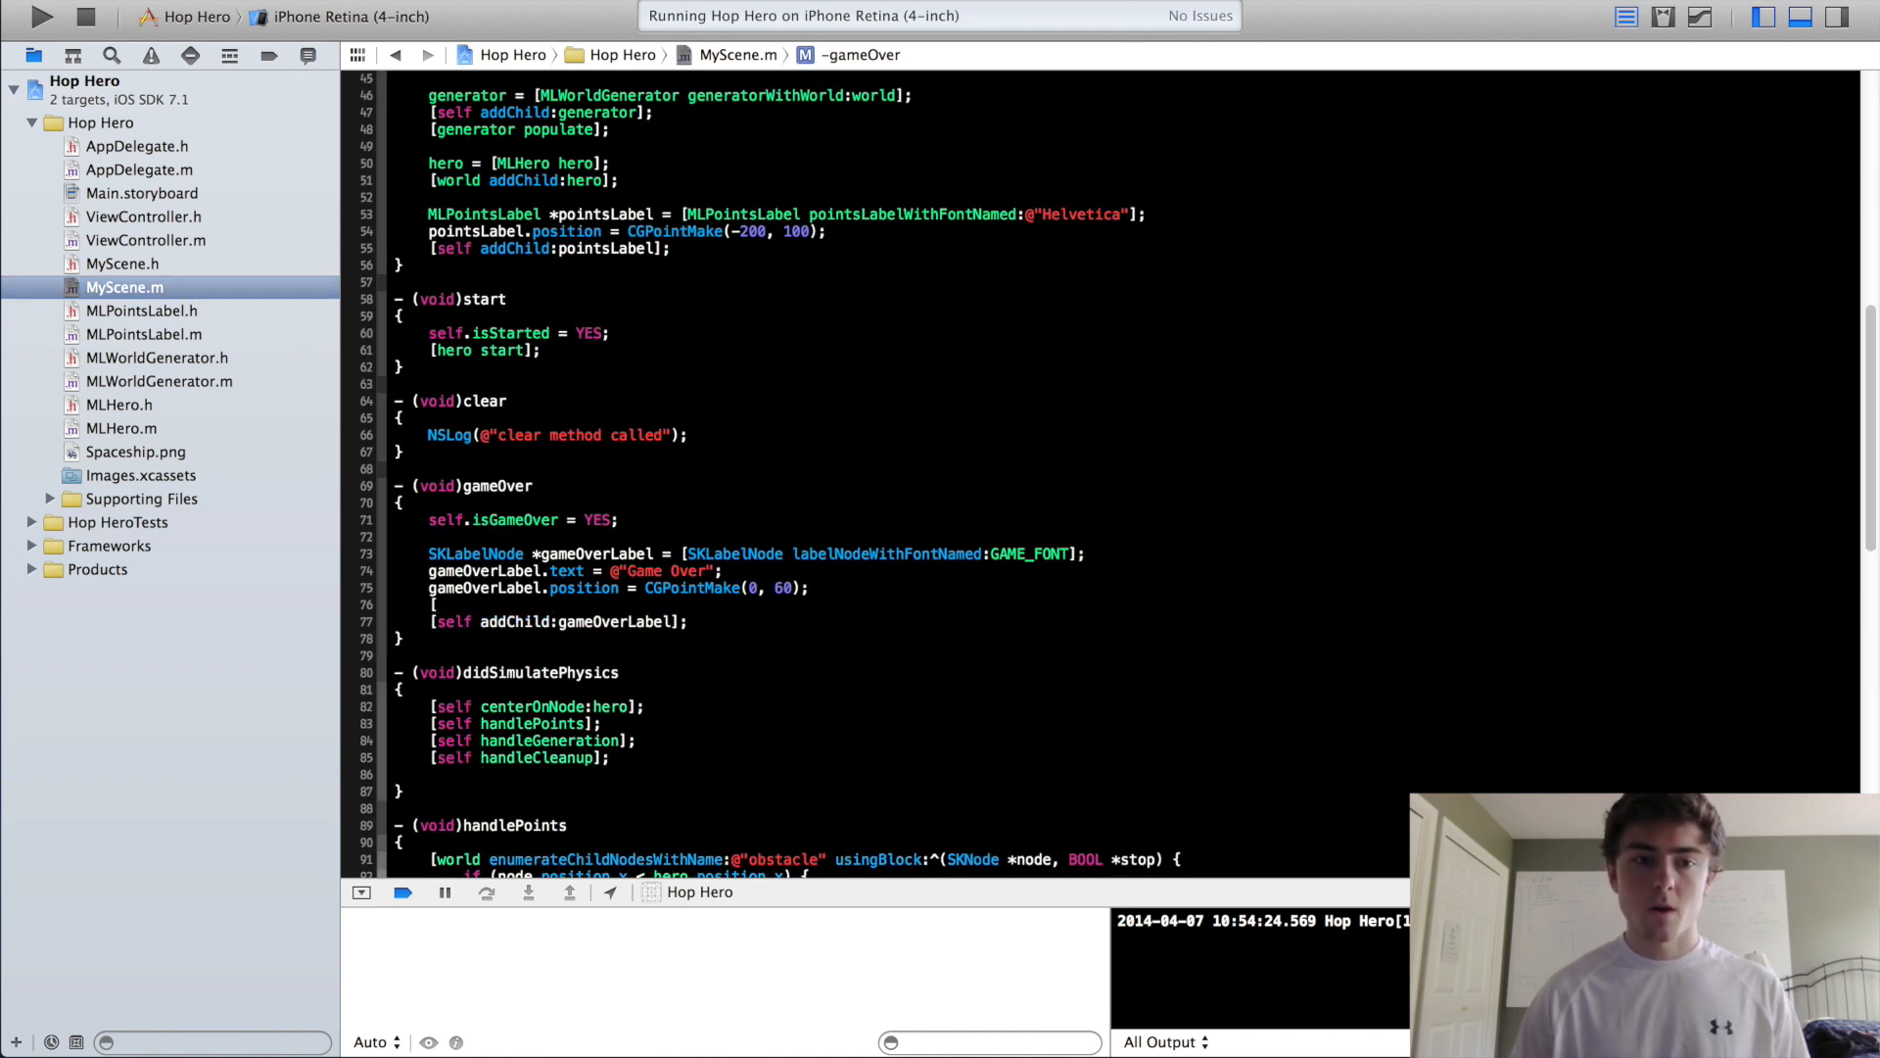
type("[hero stop];")
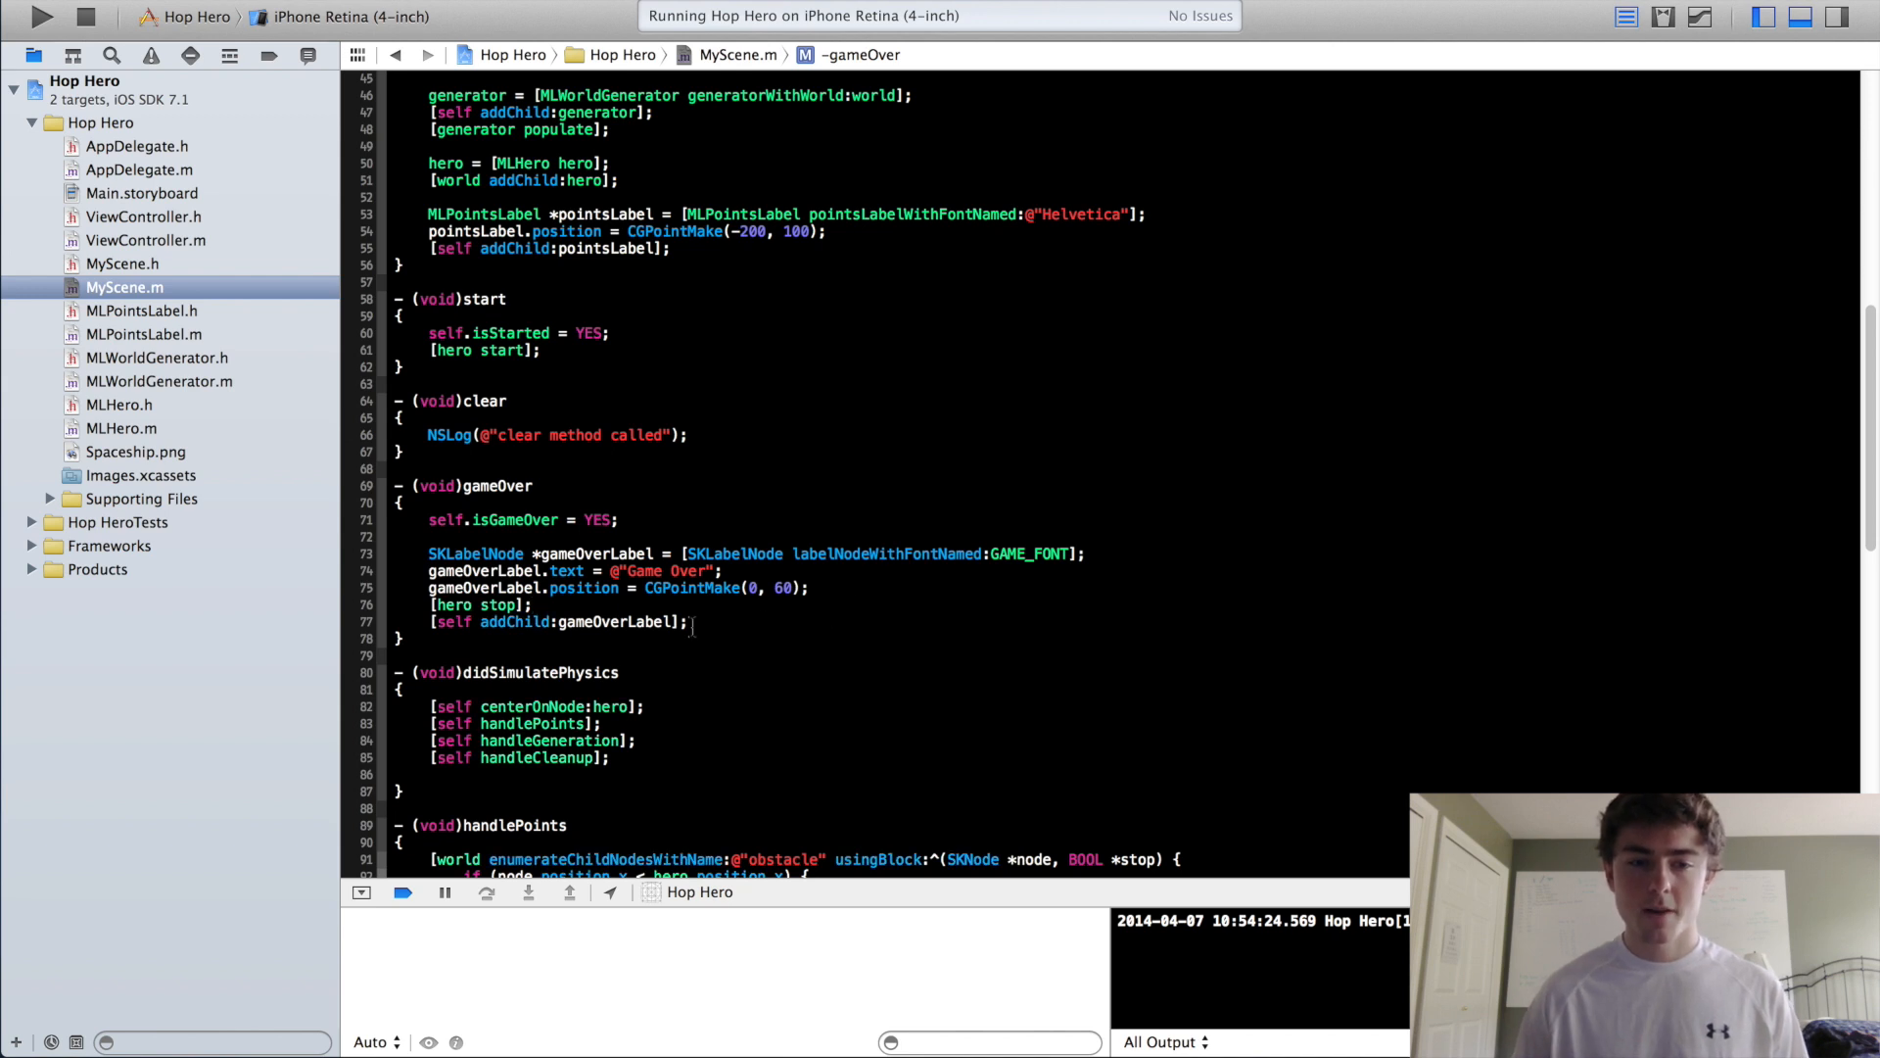
double_click(480, 604)
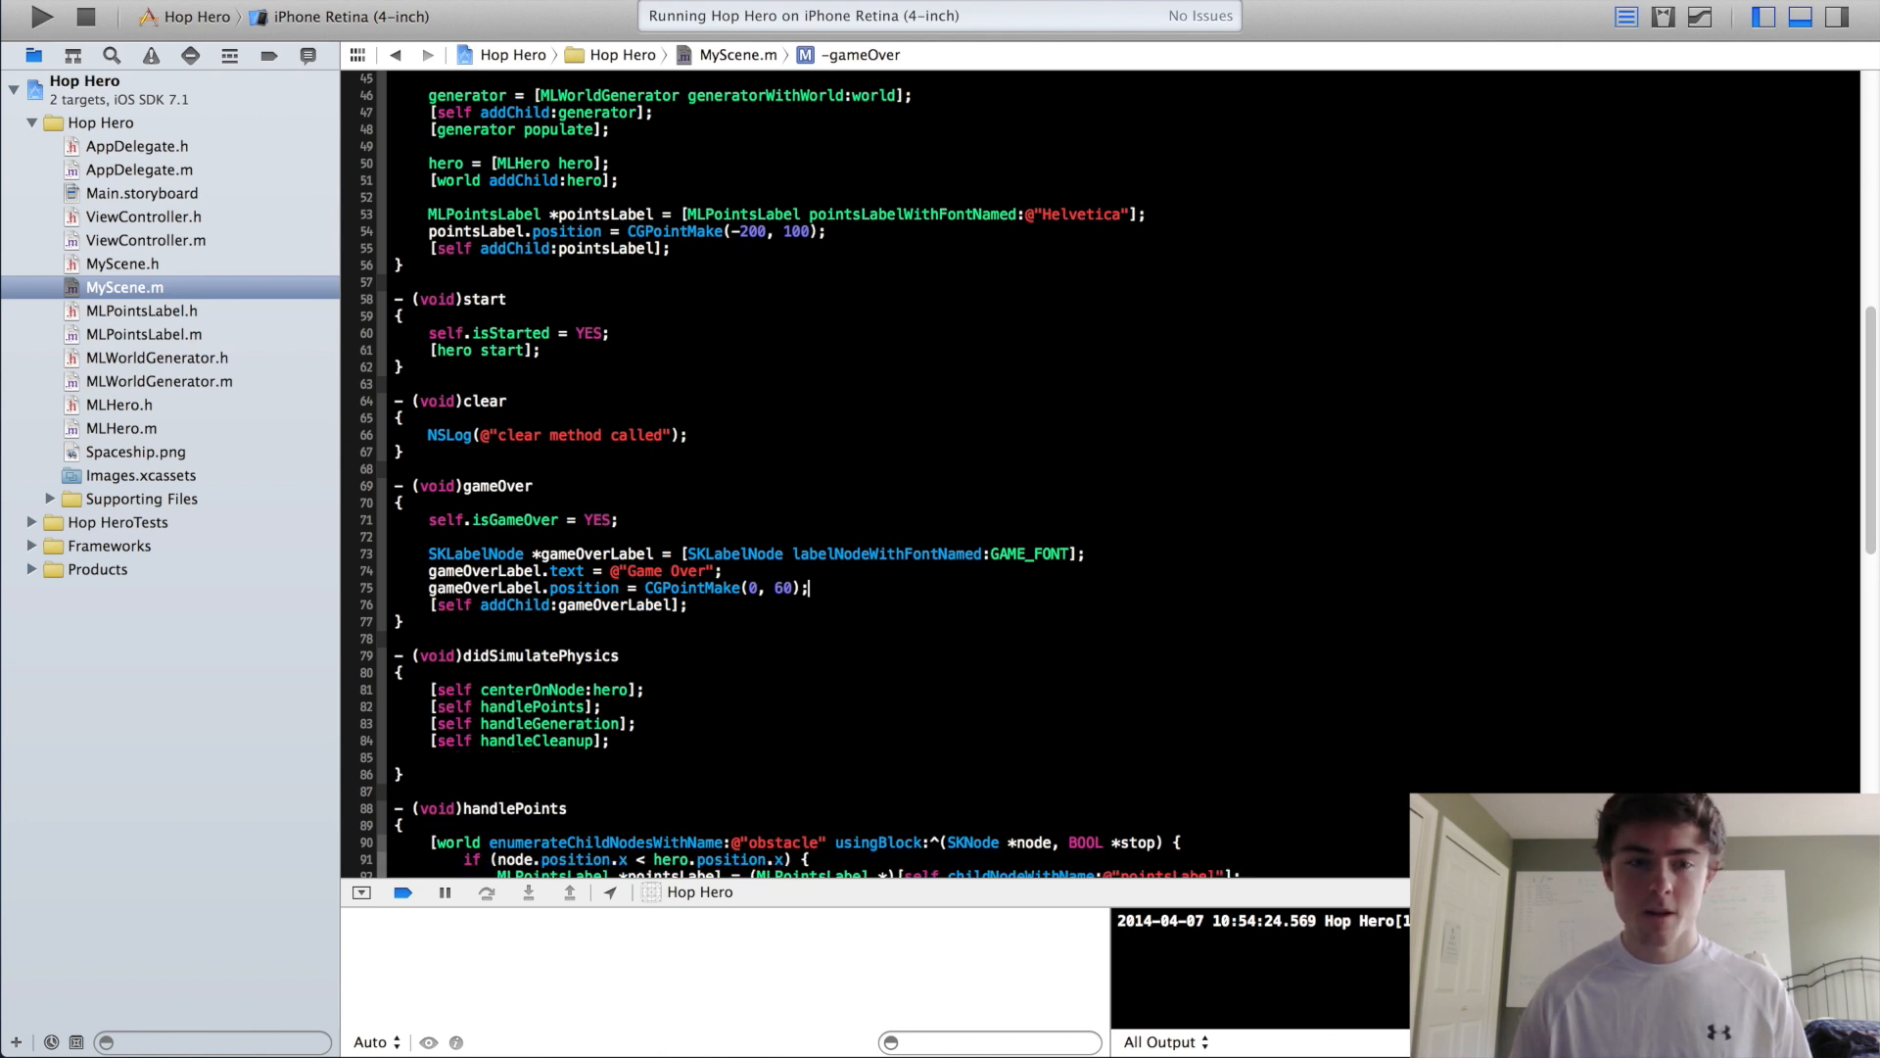
type("[hero stop];")
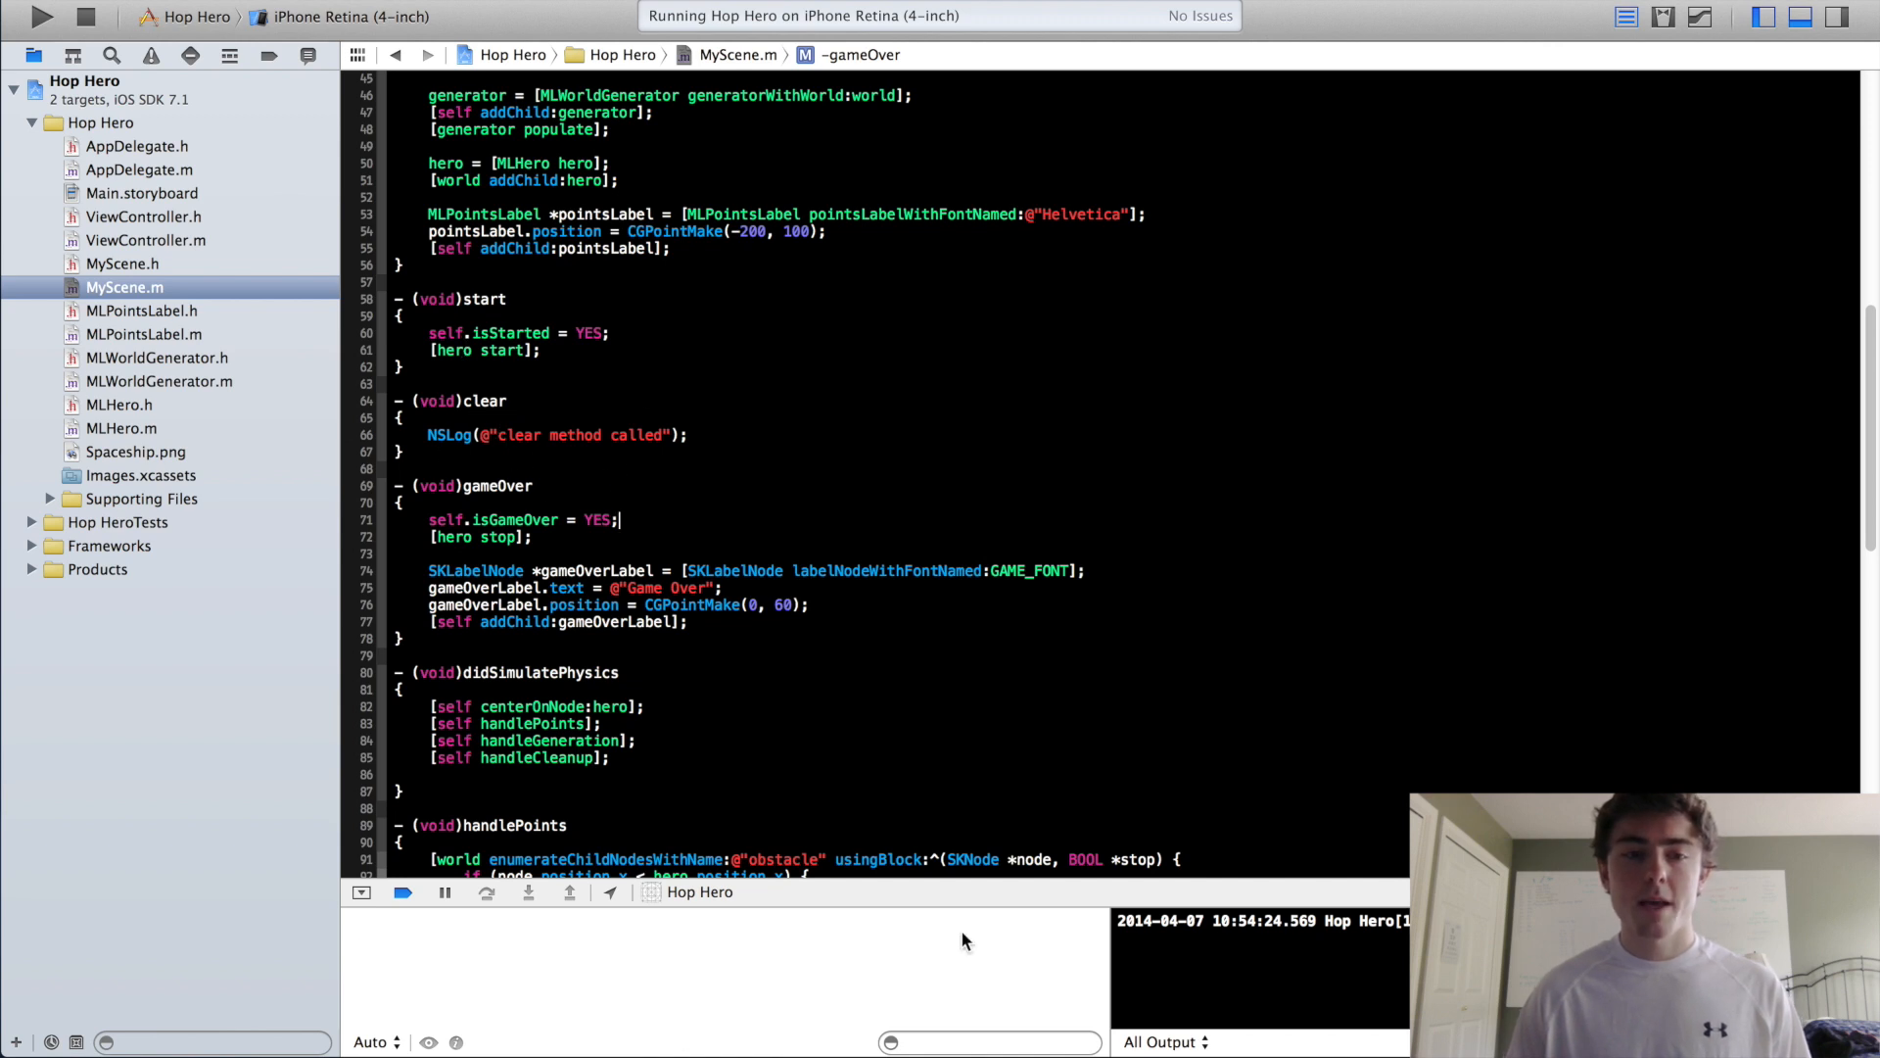
- Replace clear's NSLog with a new MyScene initWithSize:self.frame.size presented via [self.view presentScene:scene]
triple_click(557, 434)
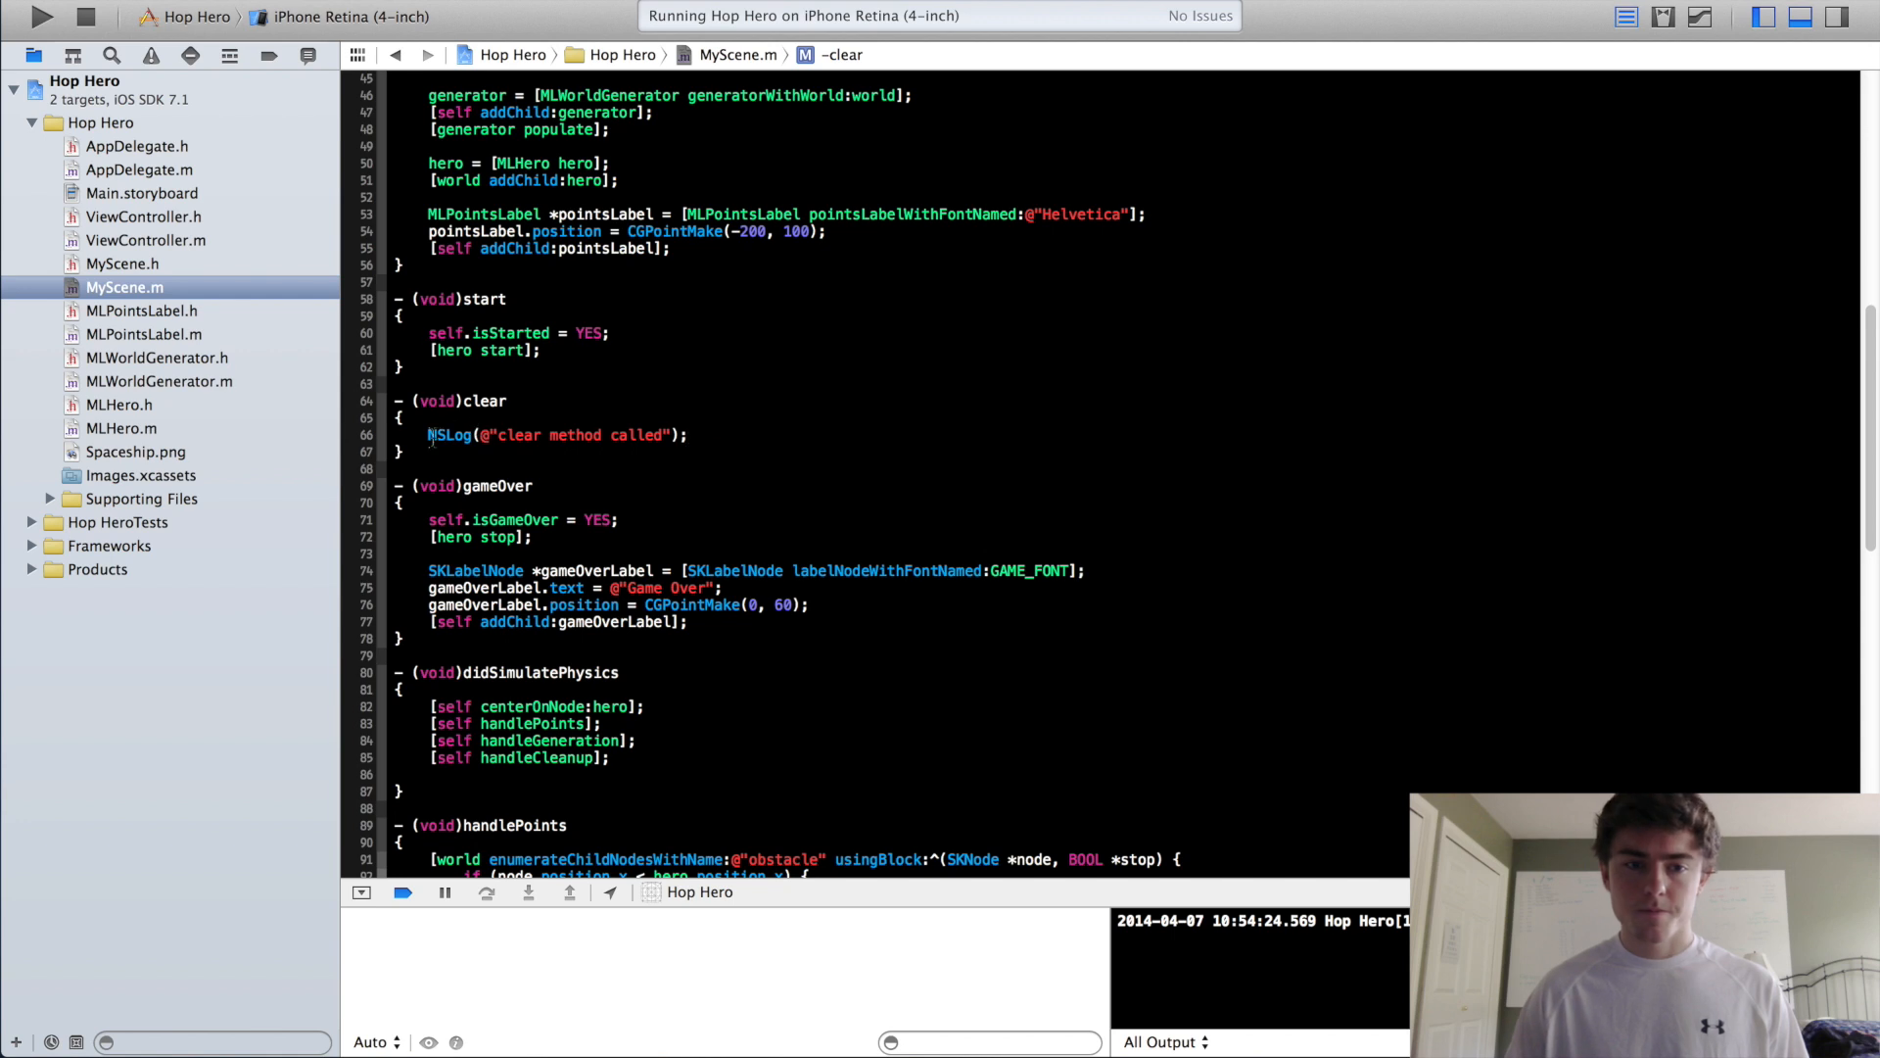
triple_click(551, 434)
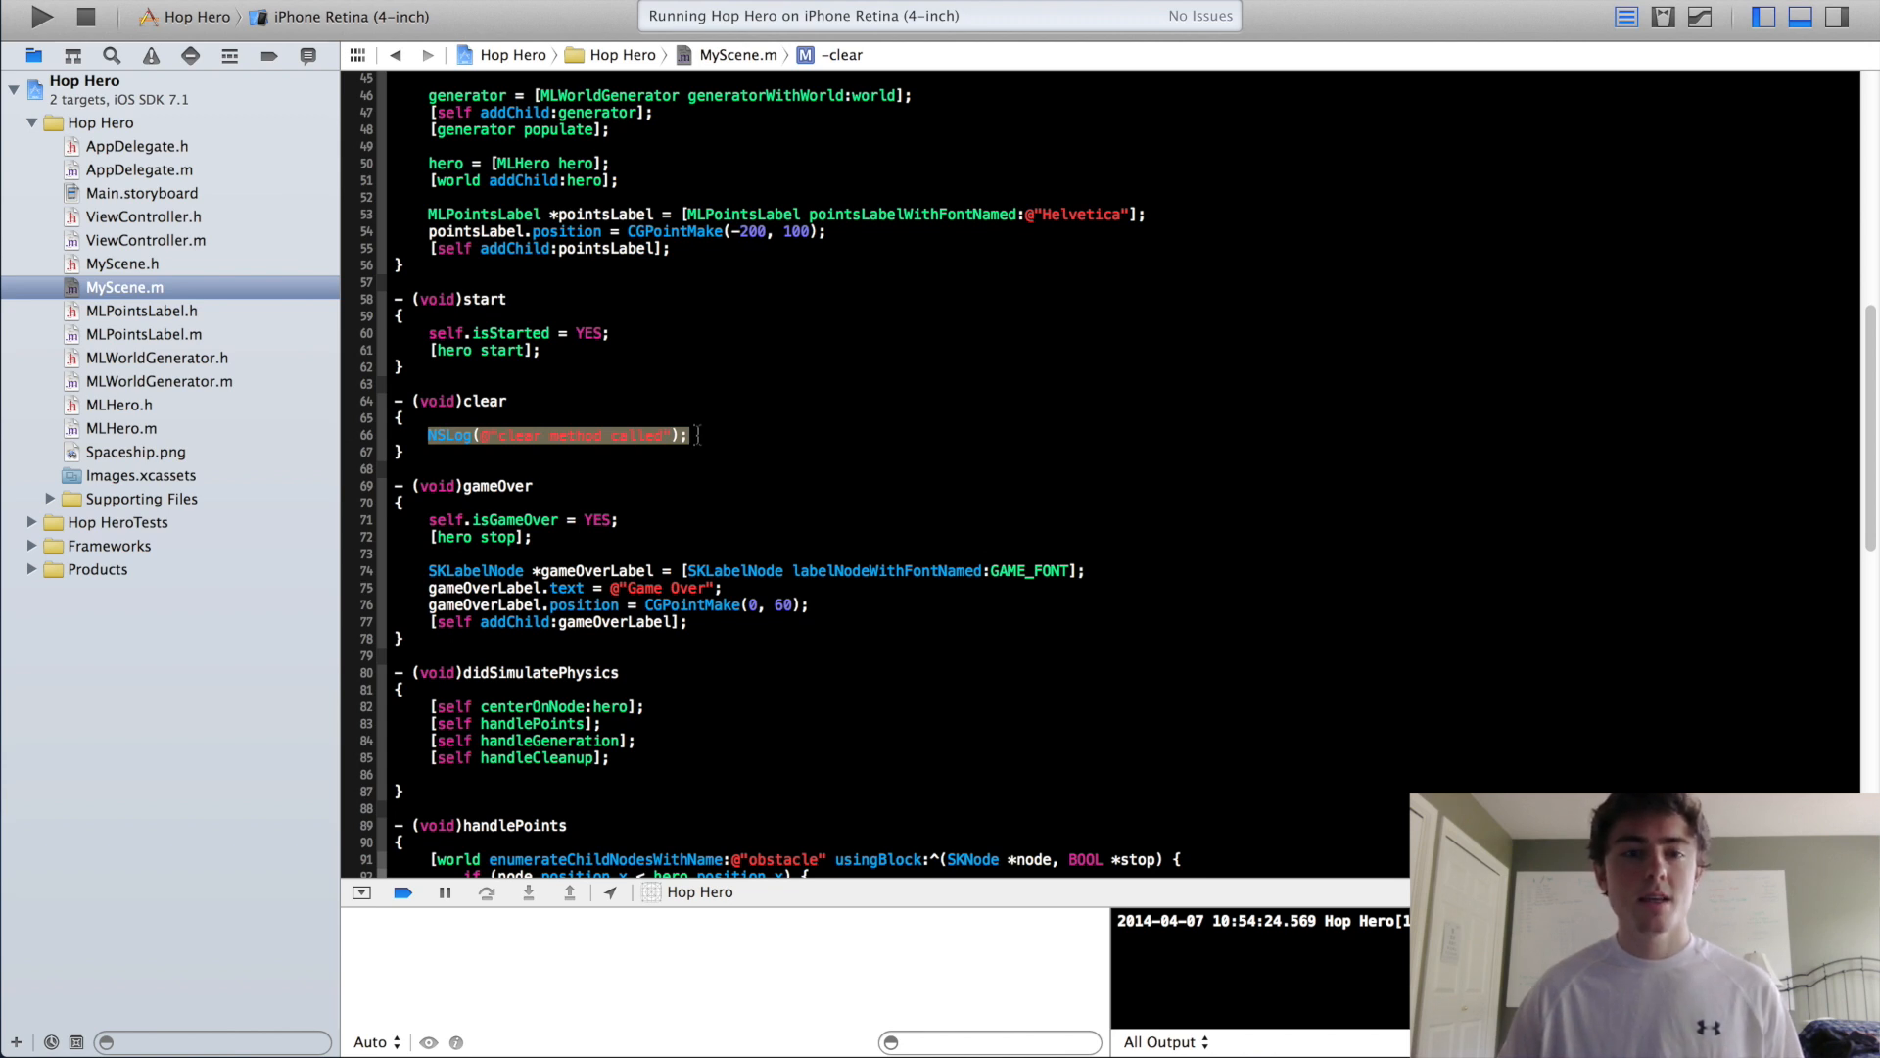
mouse_move(596, 402)
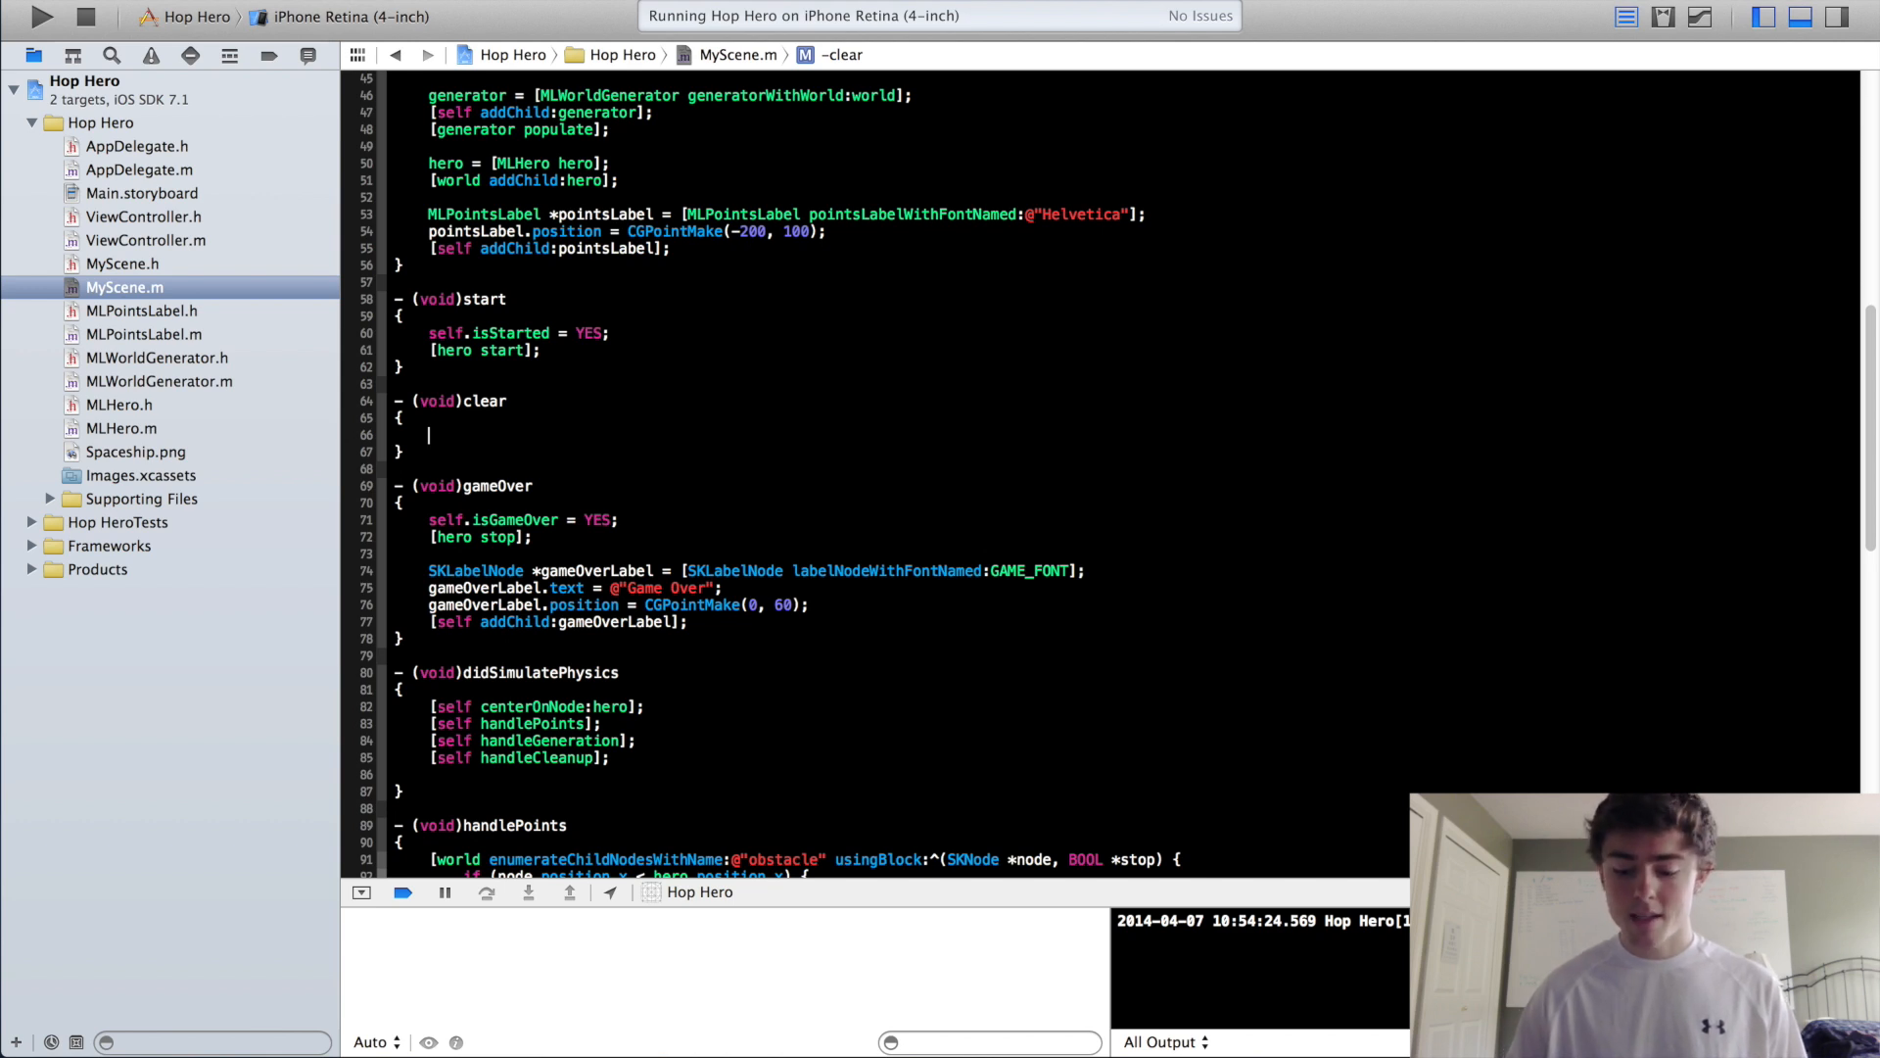
mouse_move(336, 299)
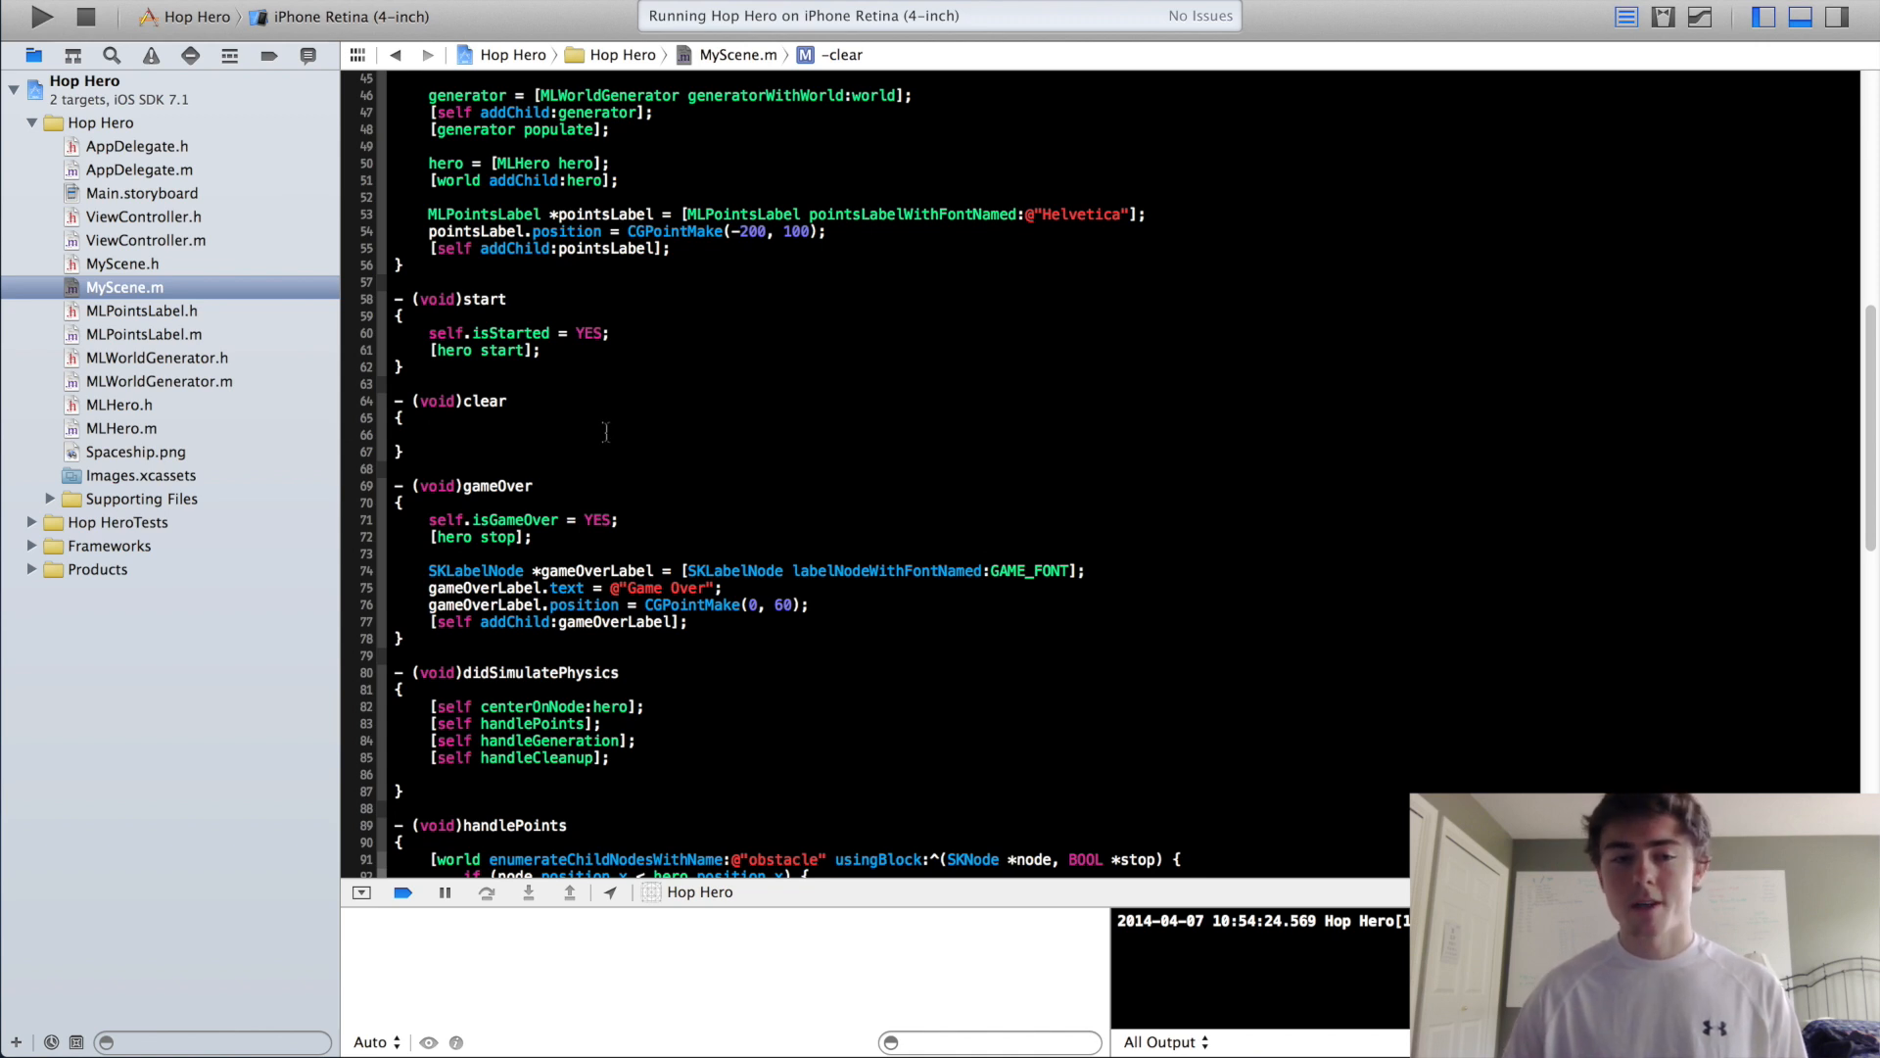
type("MyScene")
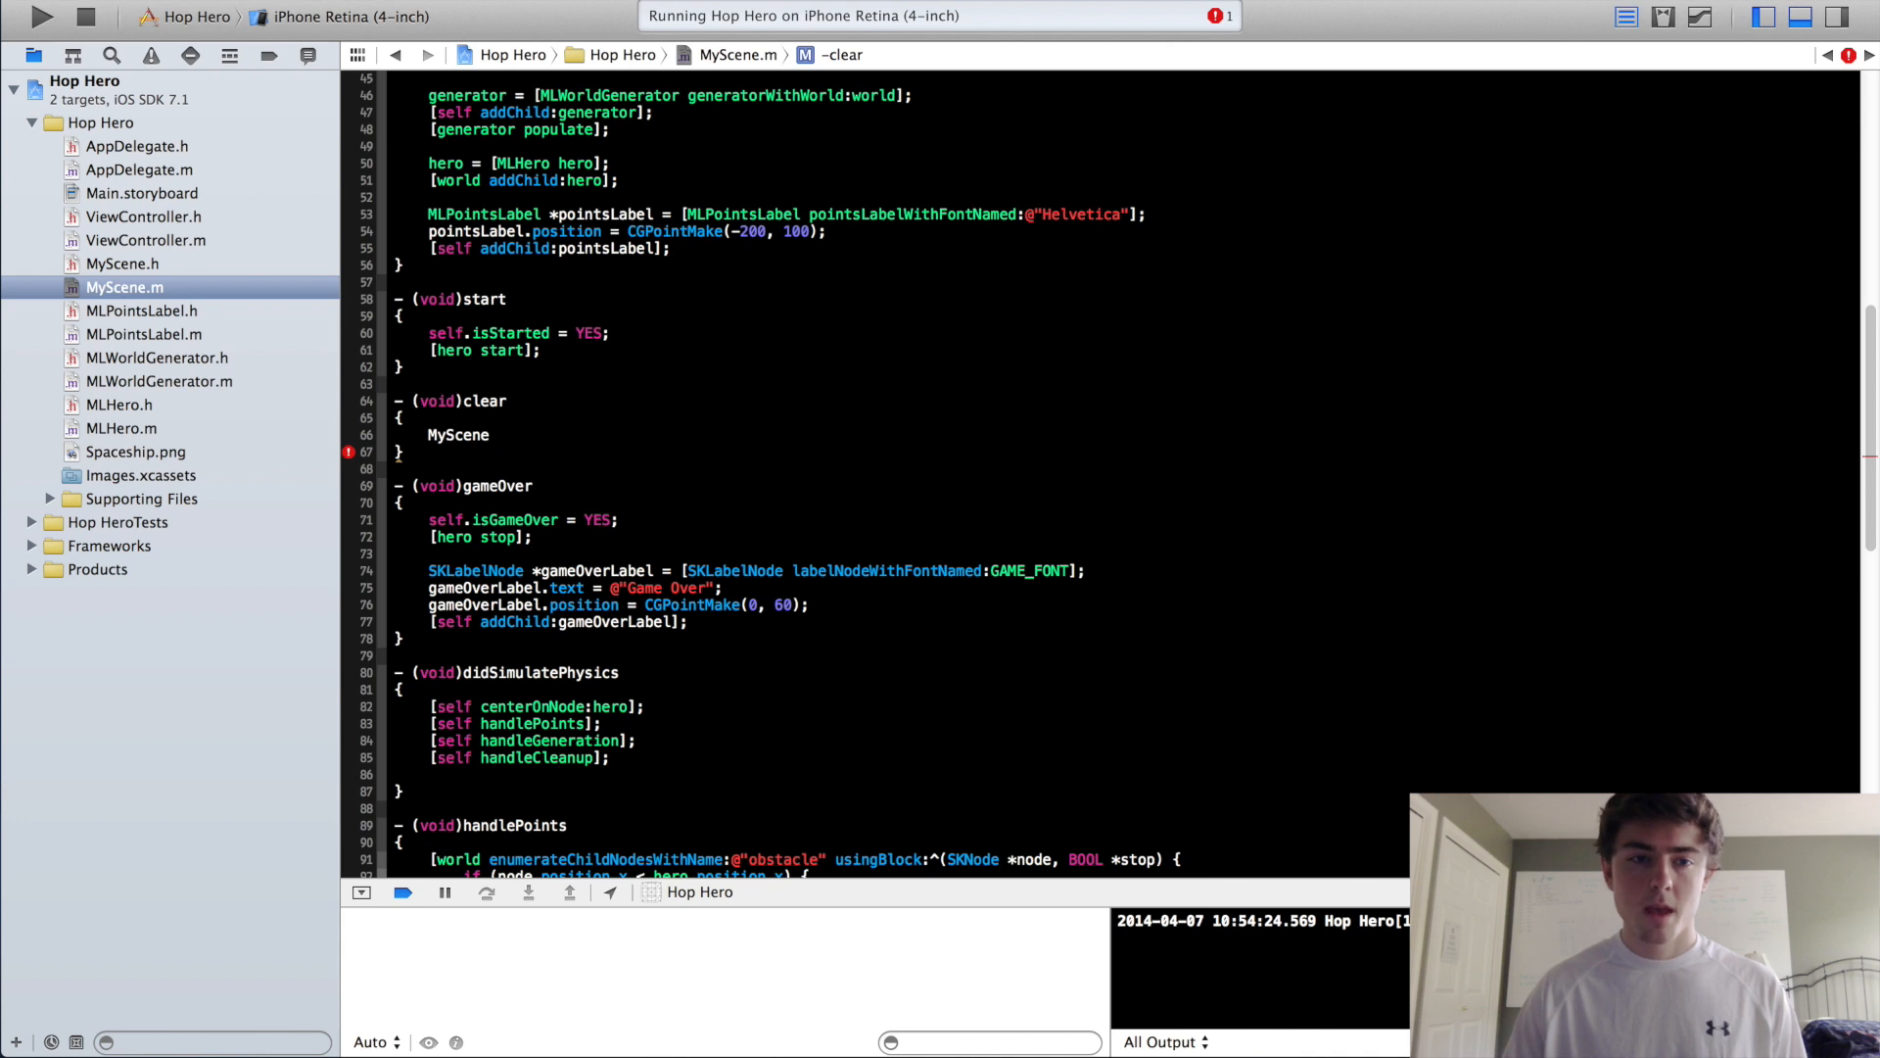
type("*scene")
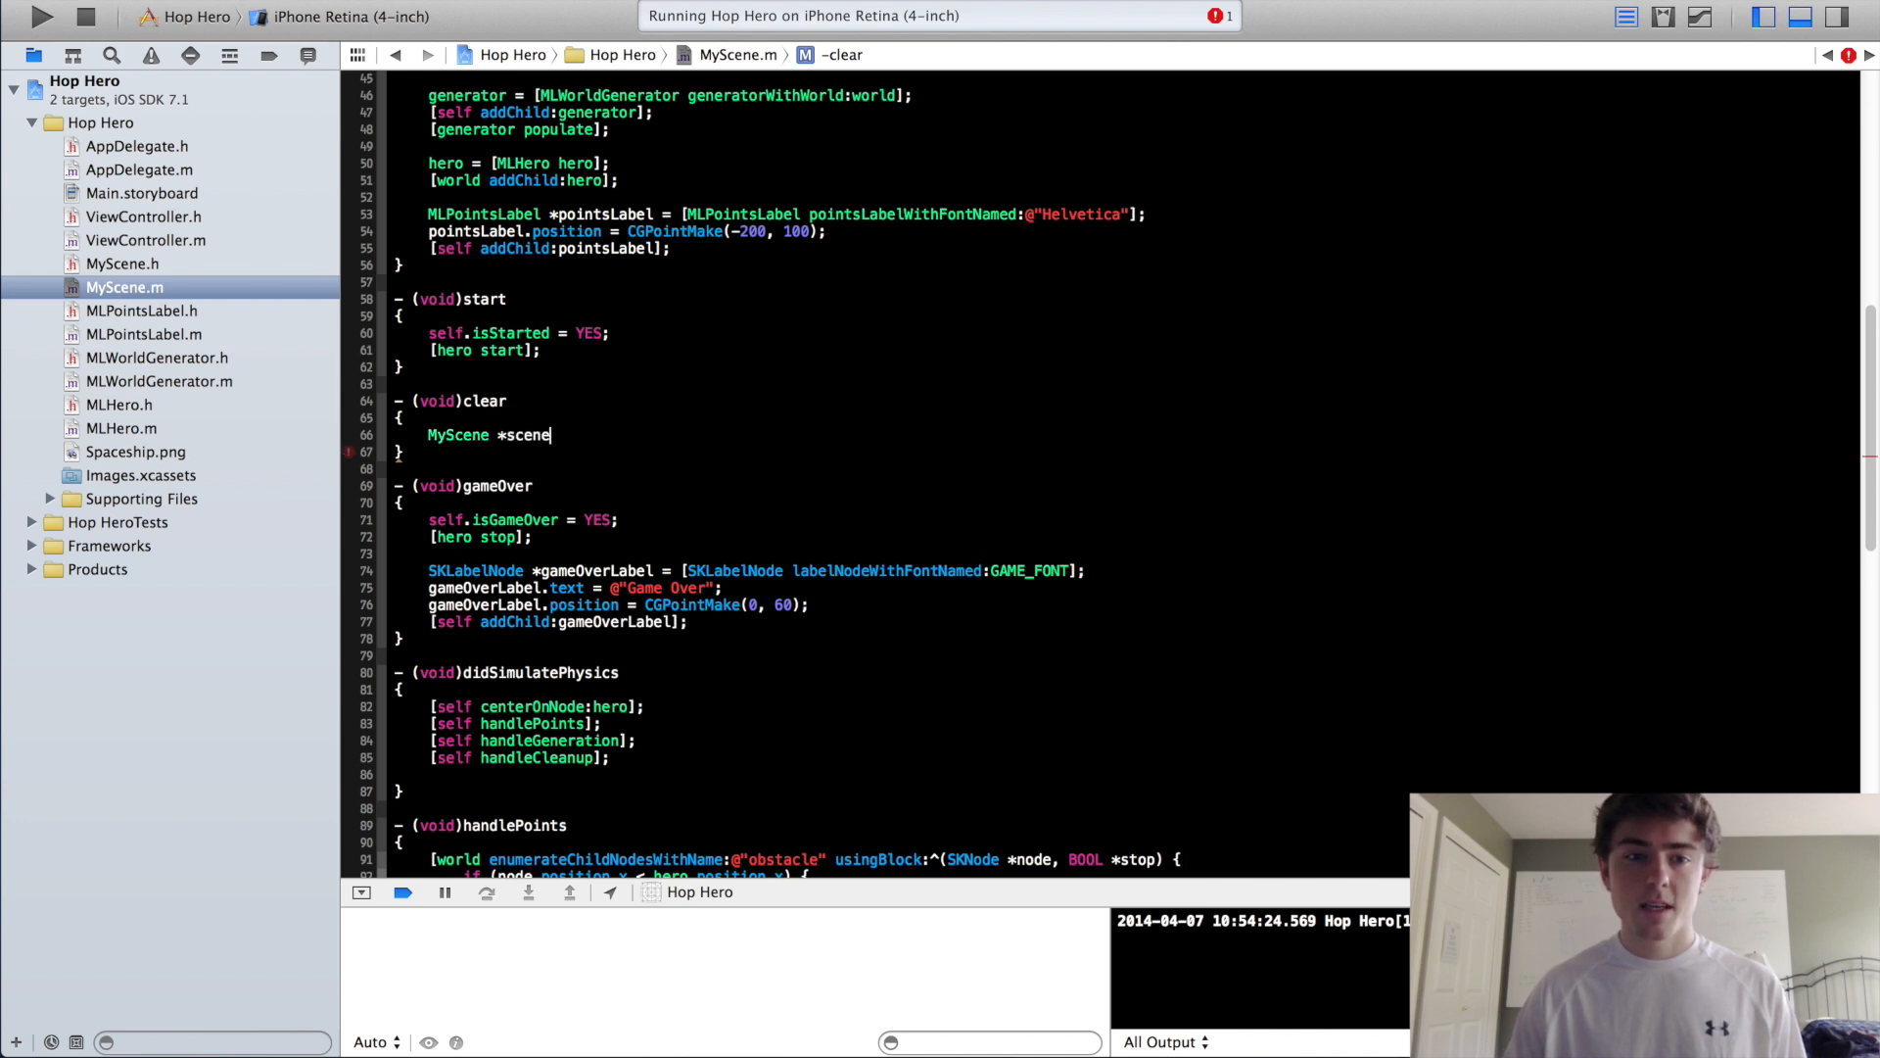
type("= [M")
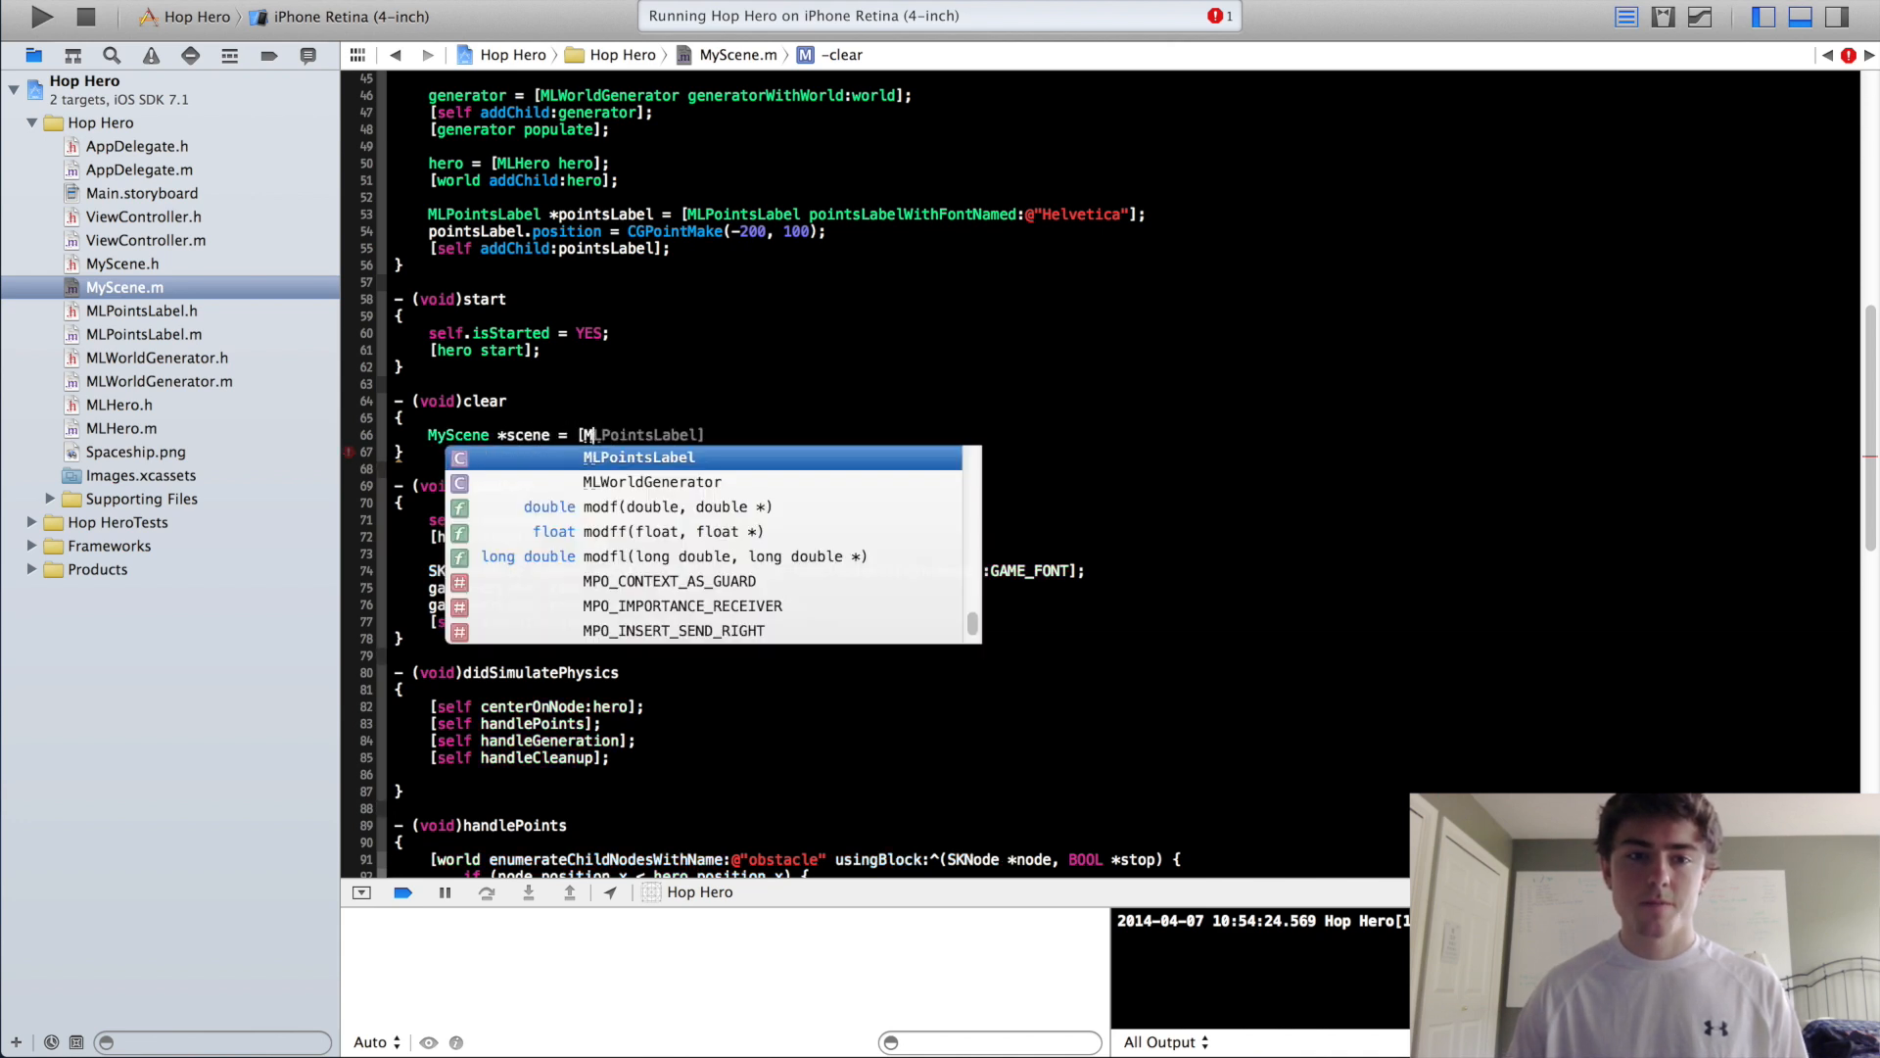
type("MyScene alloc]")
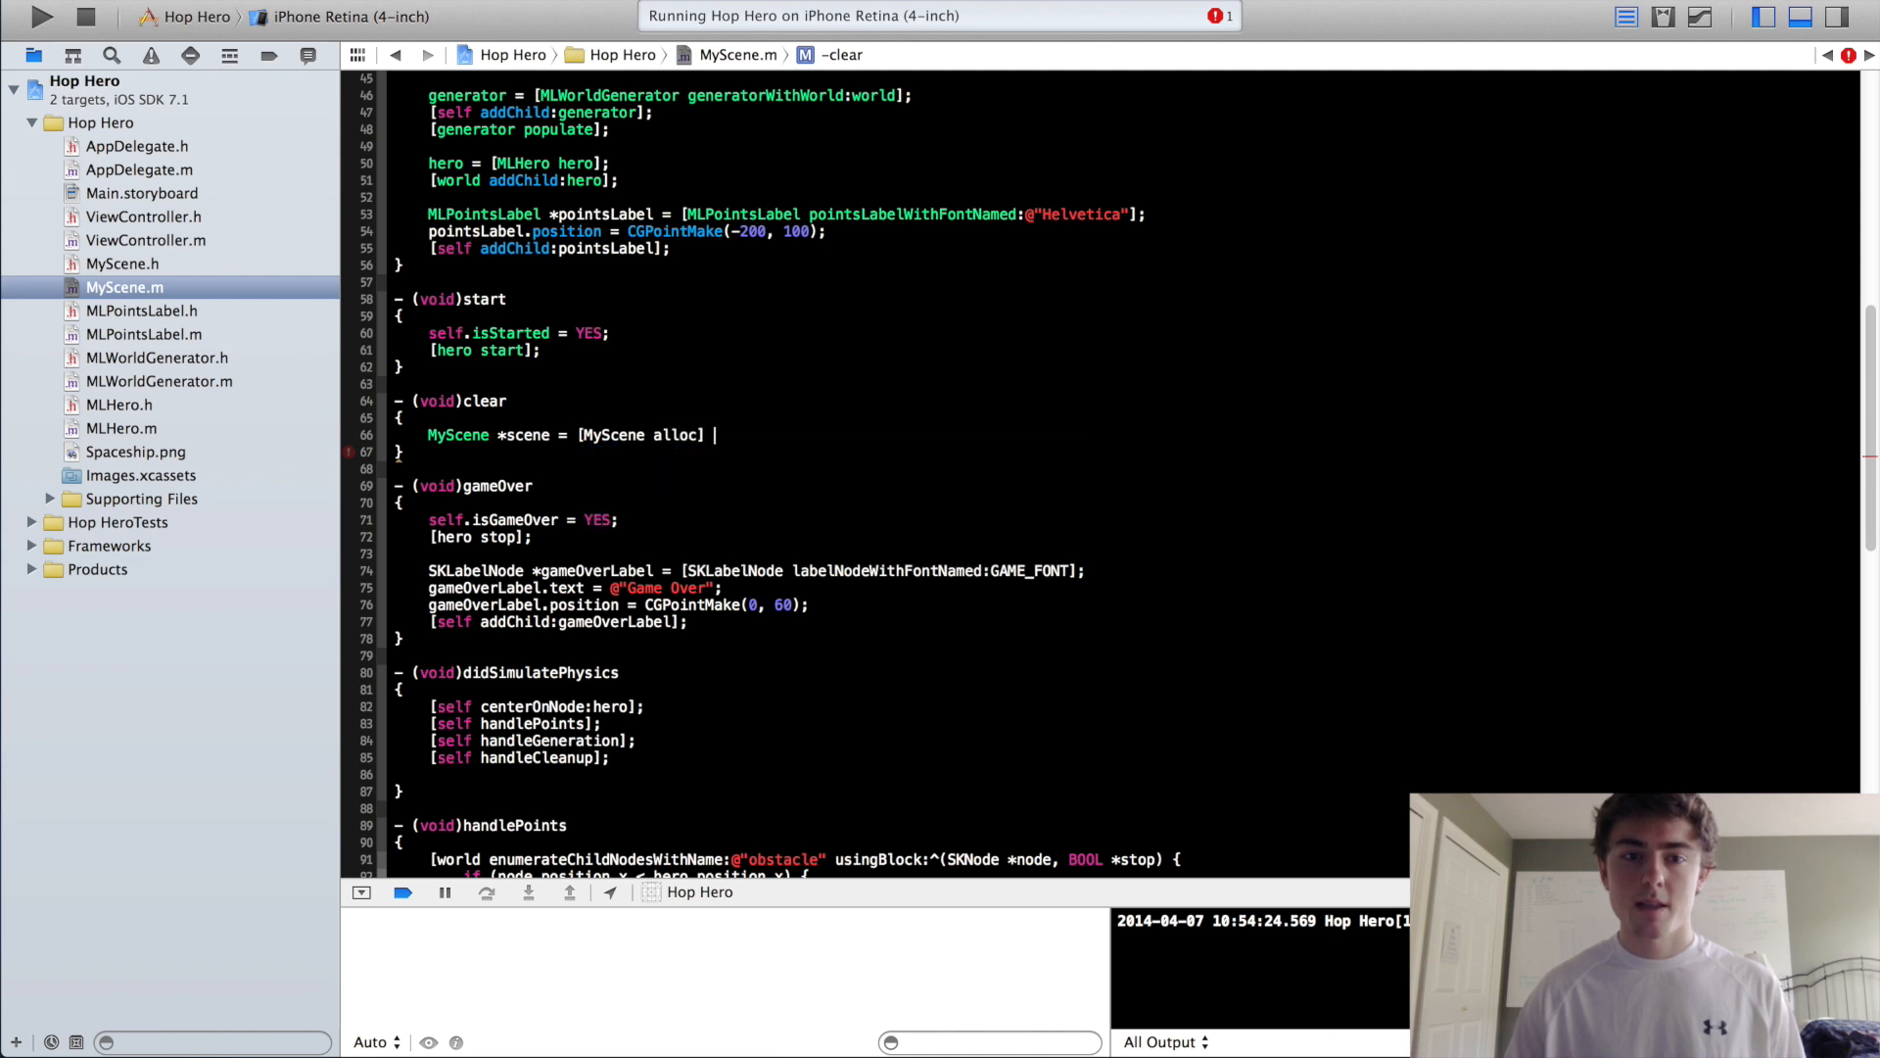
type("initWithSize:s")
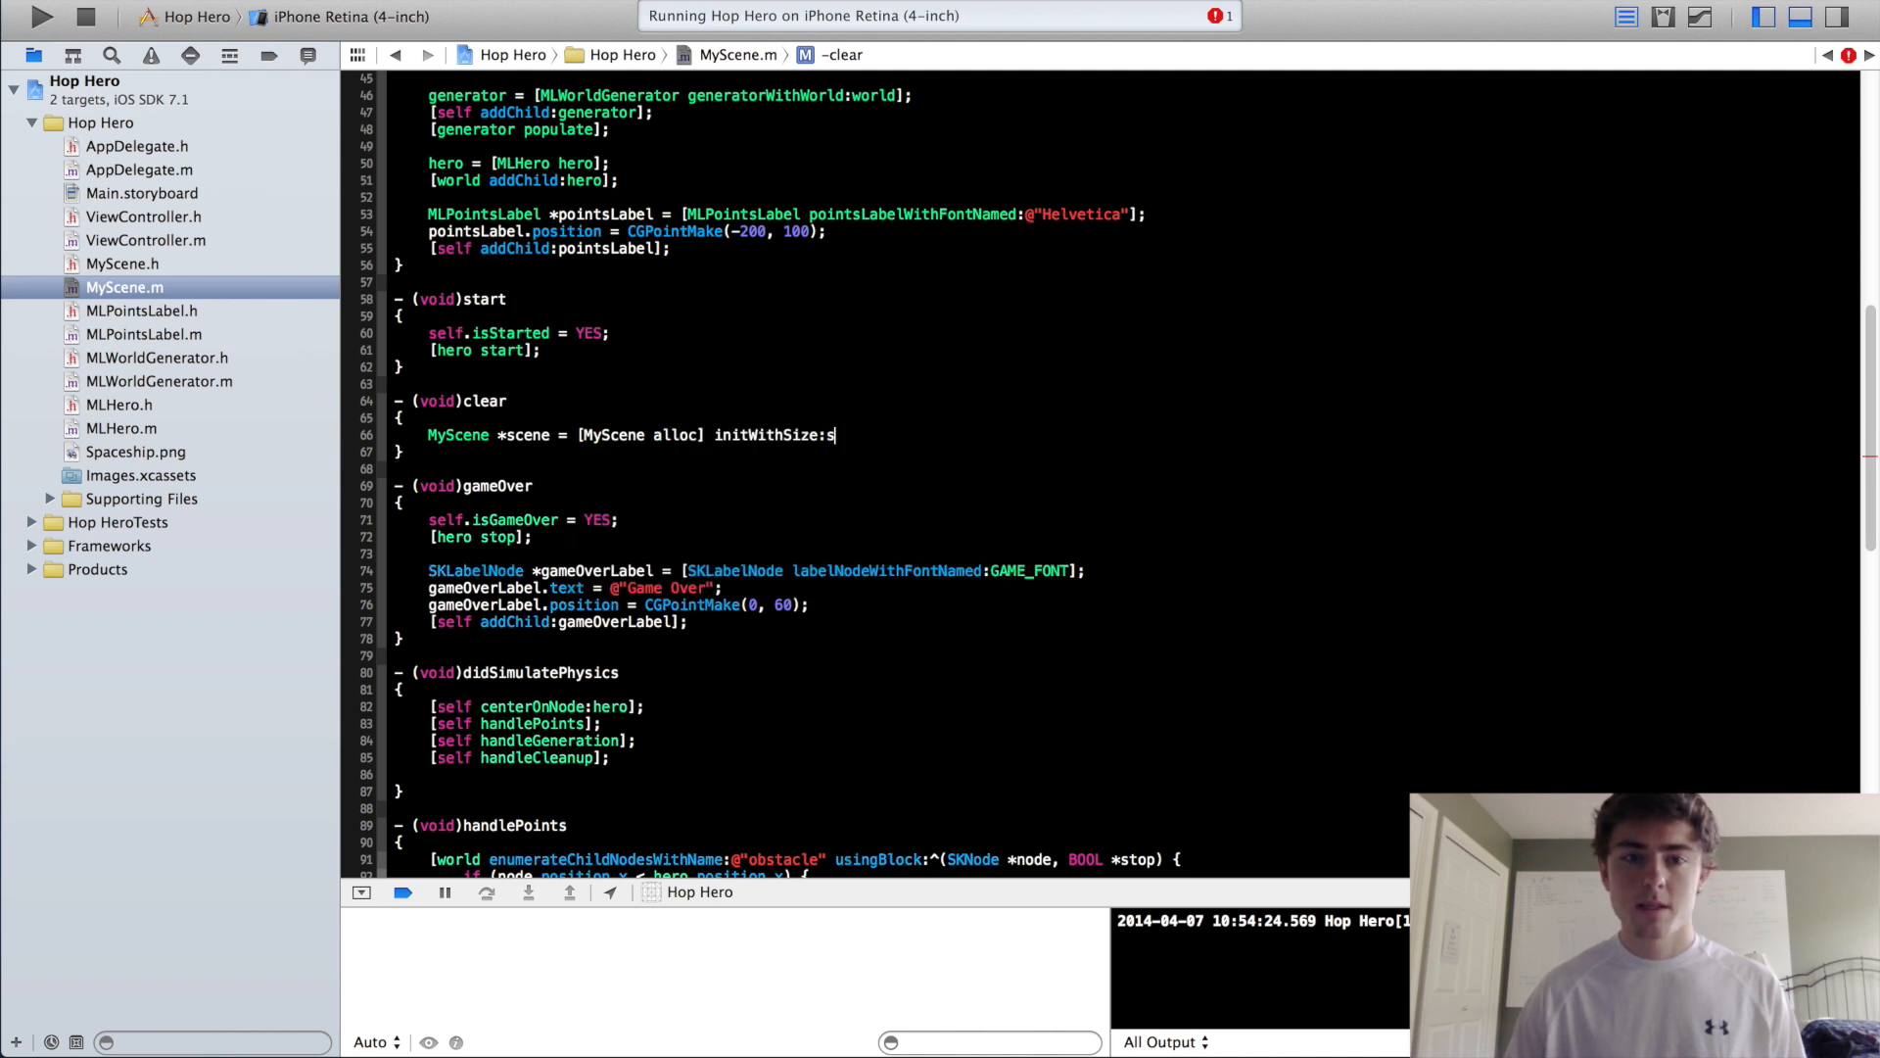
type("elf.frame.size];")
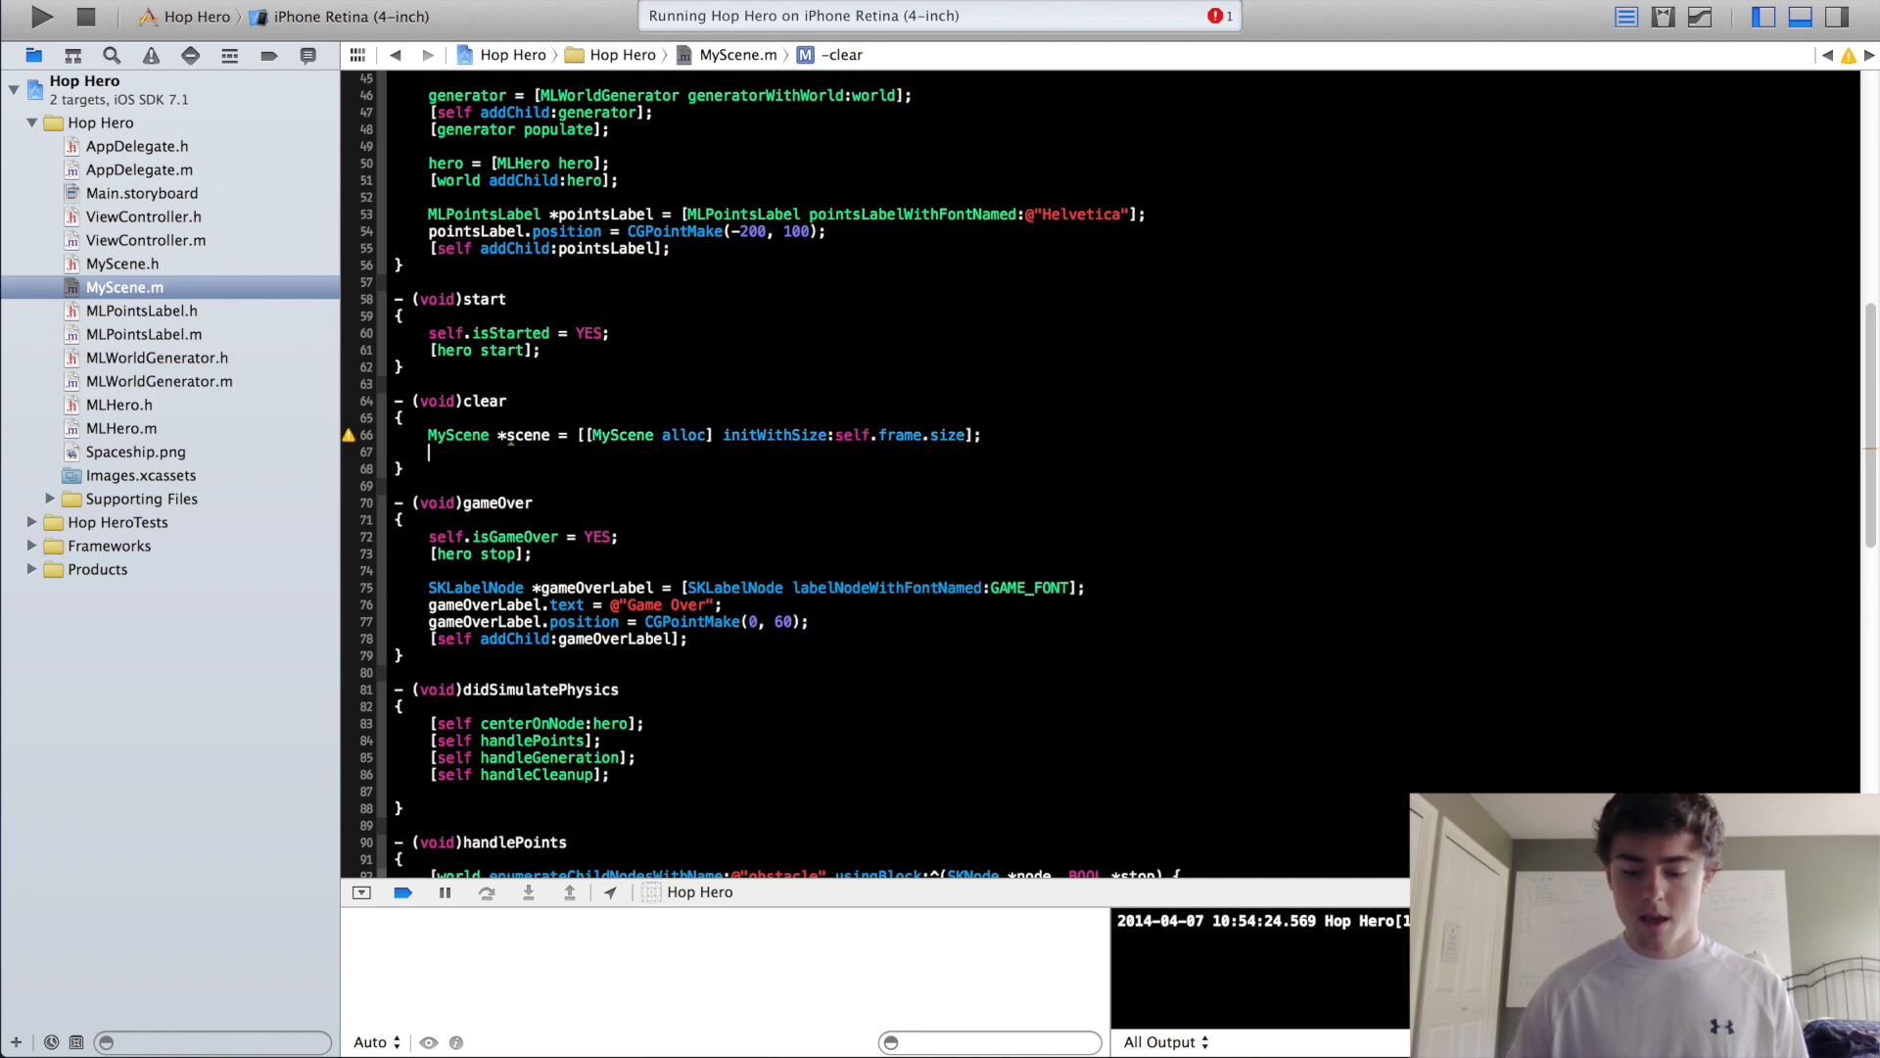
type("[self.view presentScene:SKScene *")
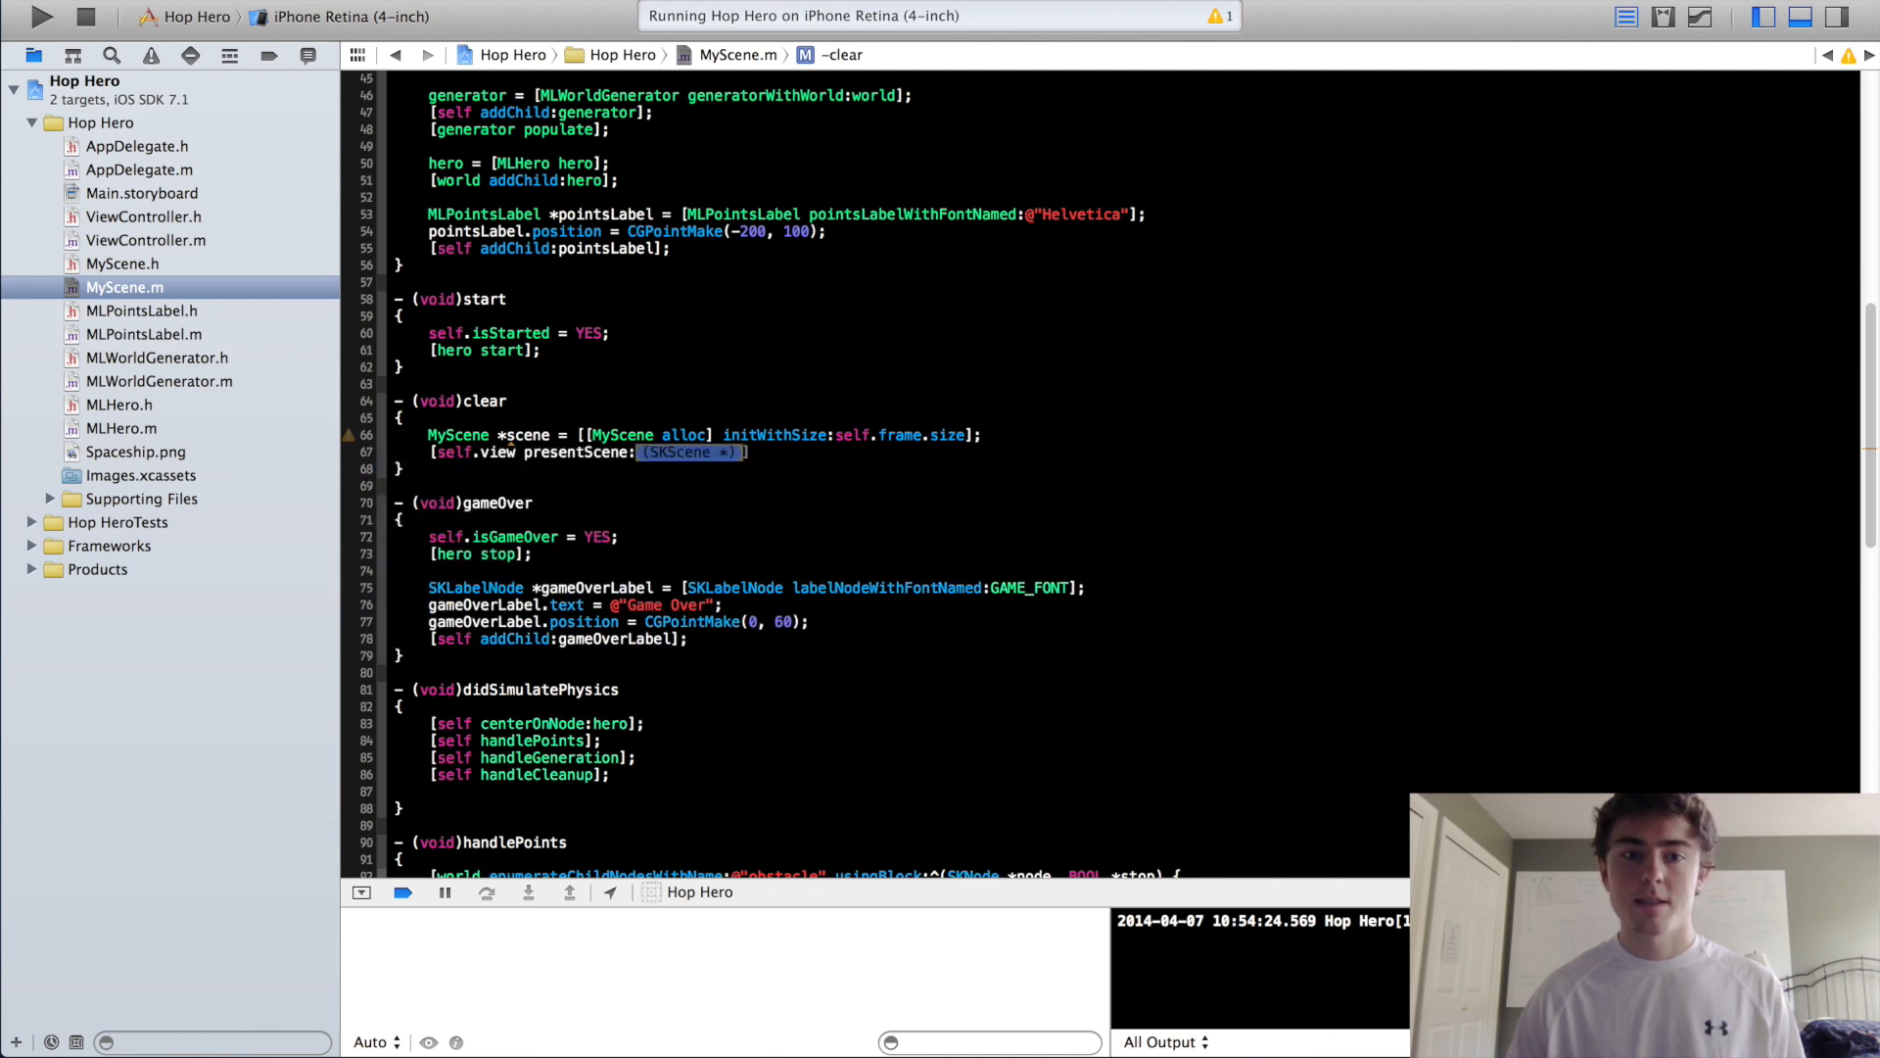
type("scene")
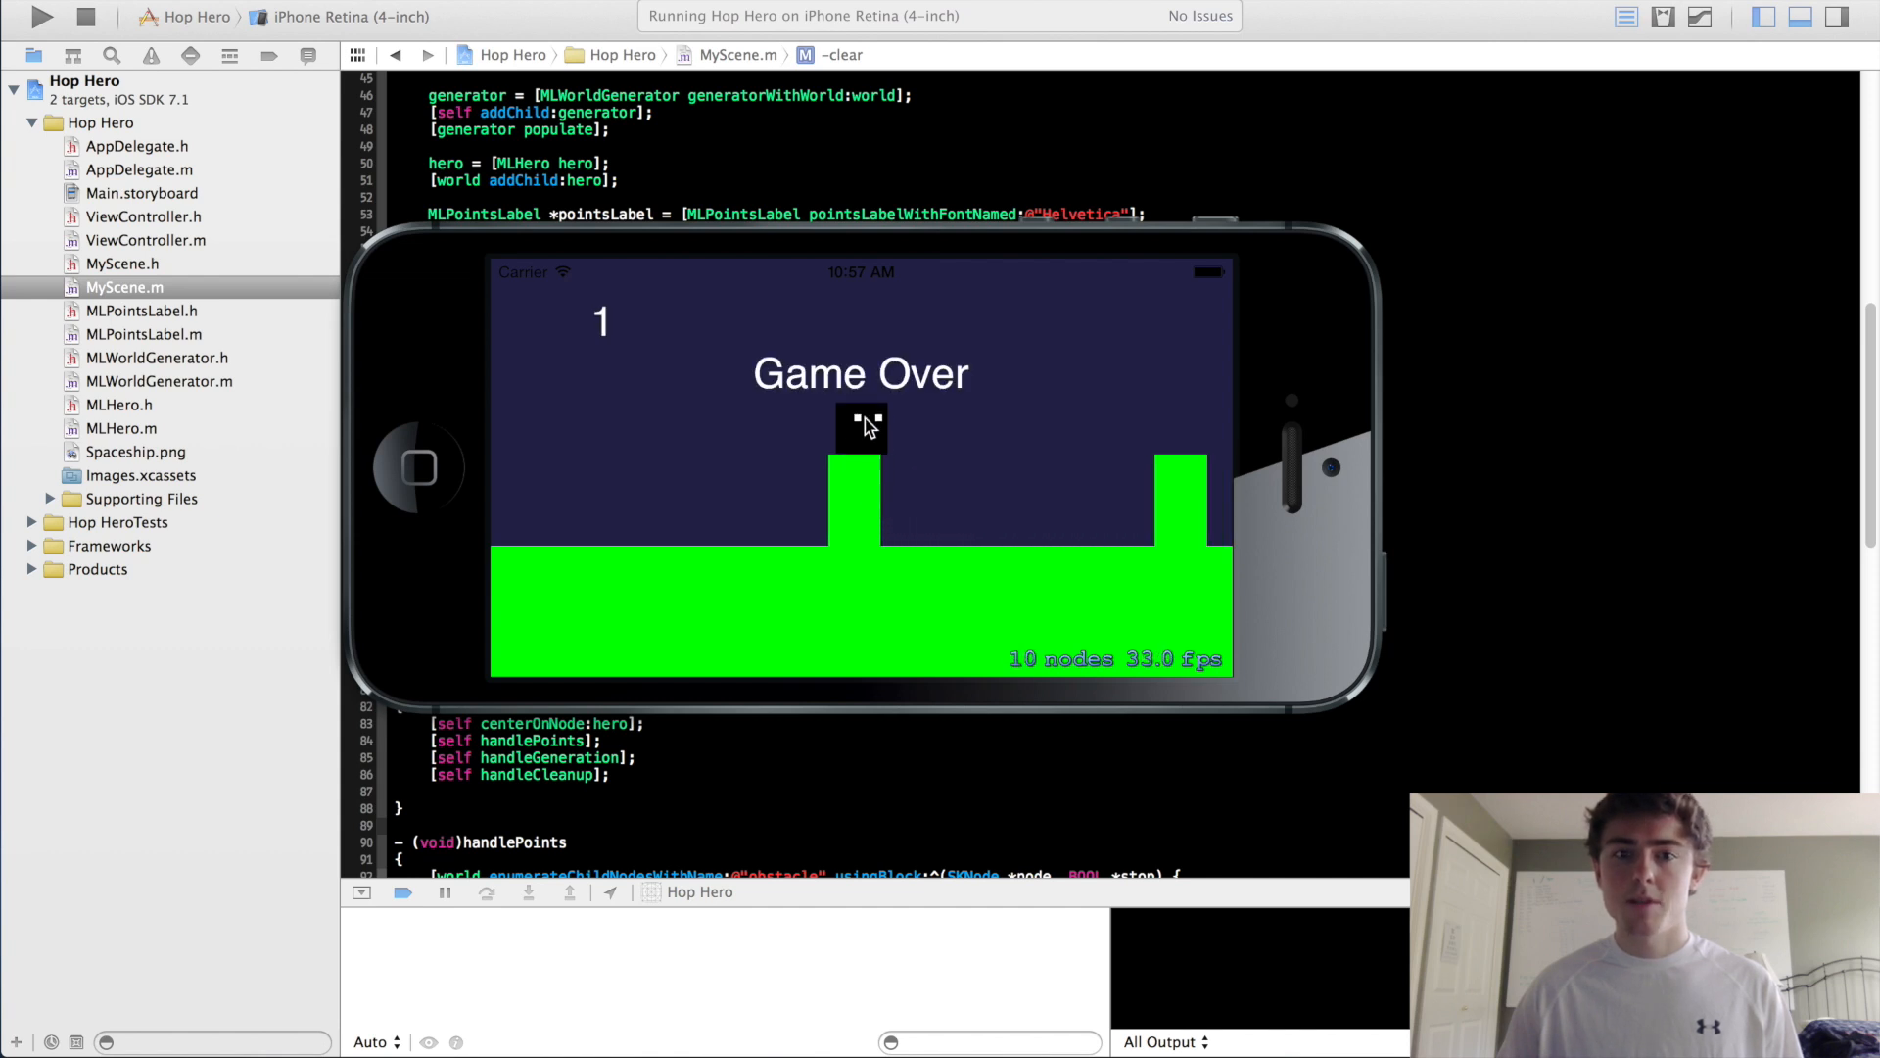
mouse_move(881, 566)
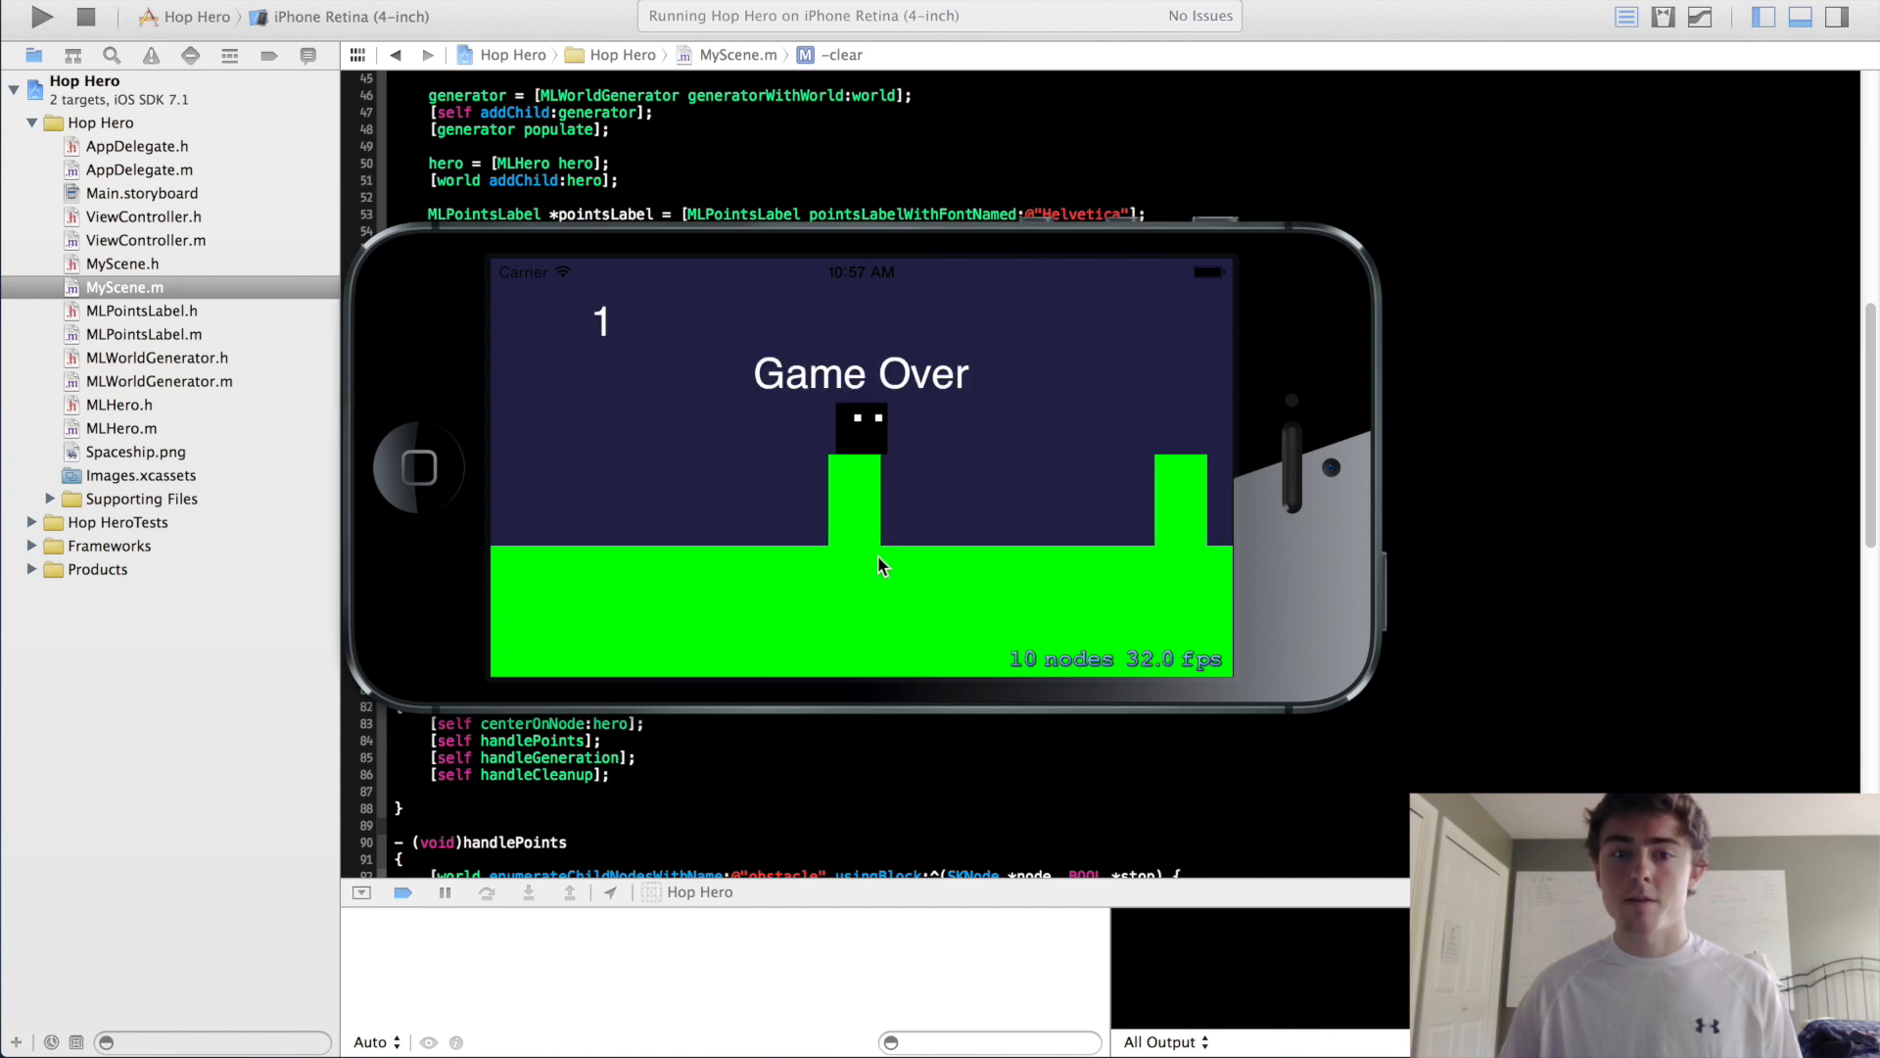
mouse_move(872, 597)
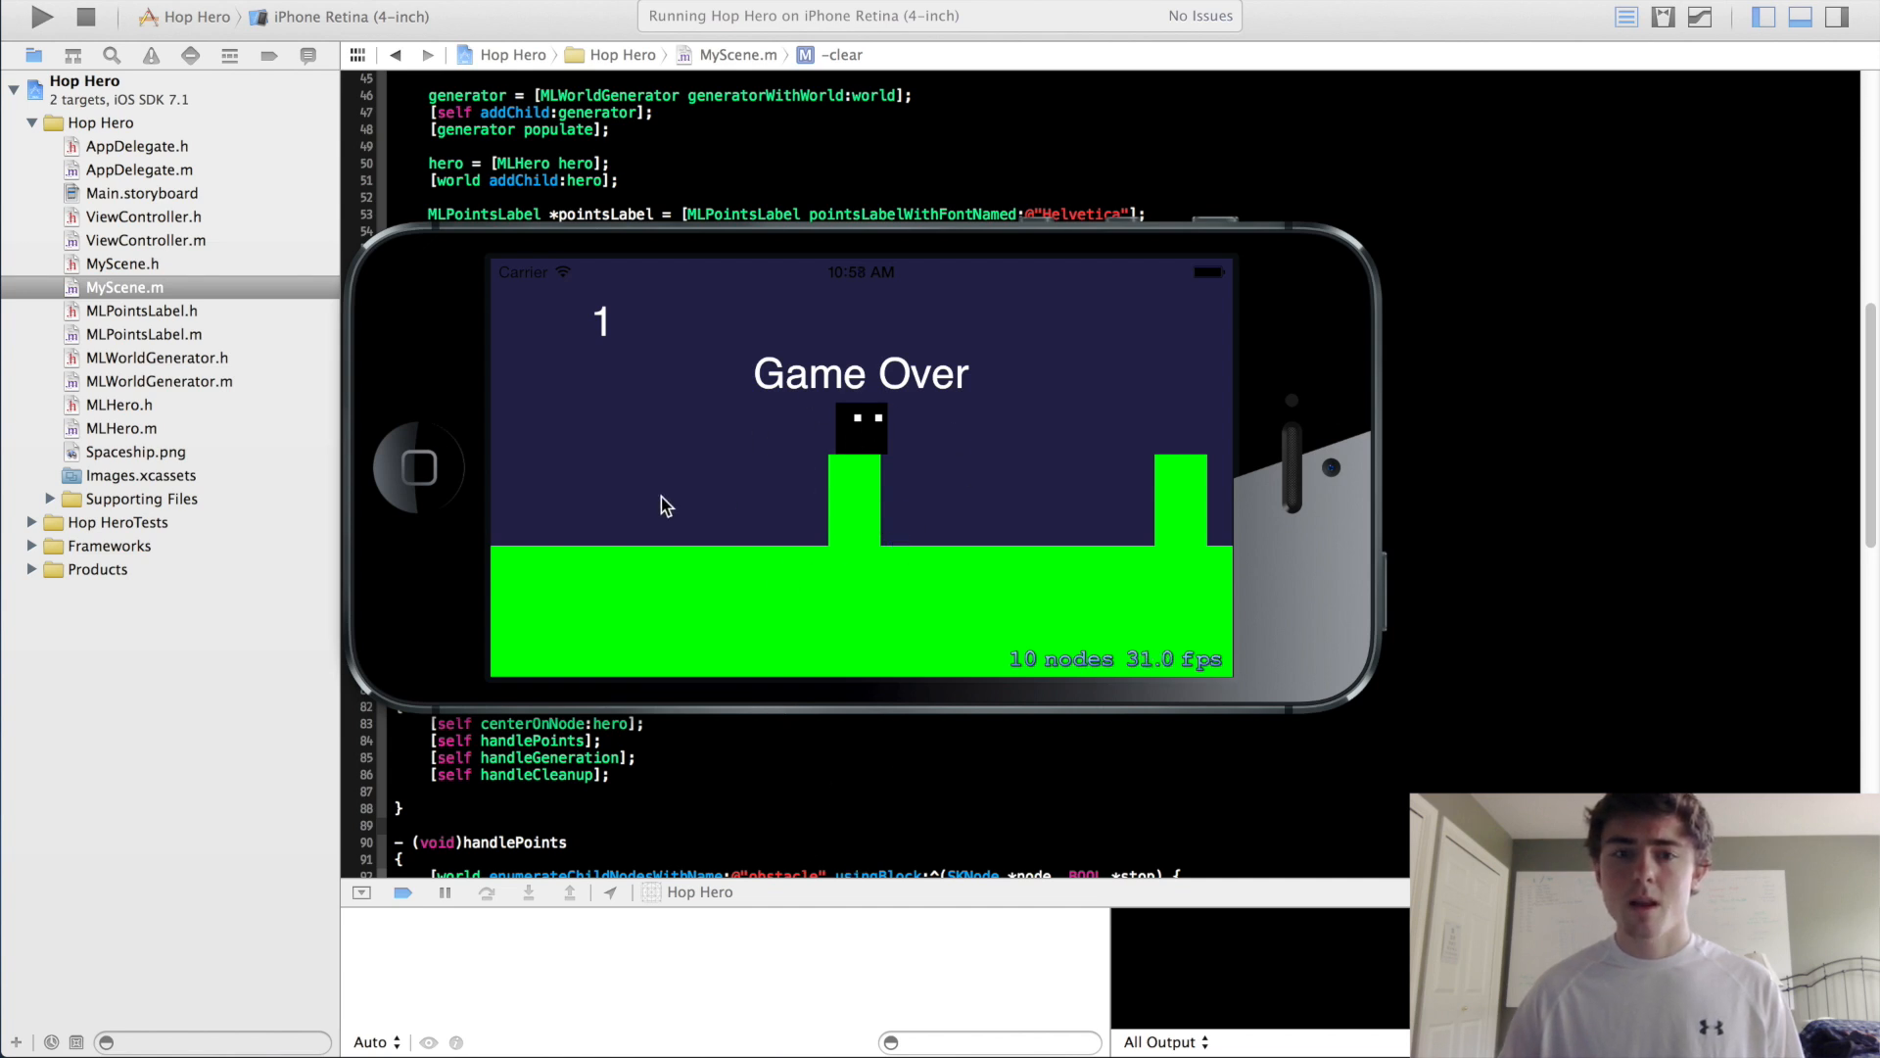
mouse_move(875, 474)
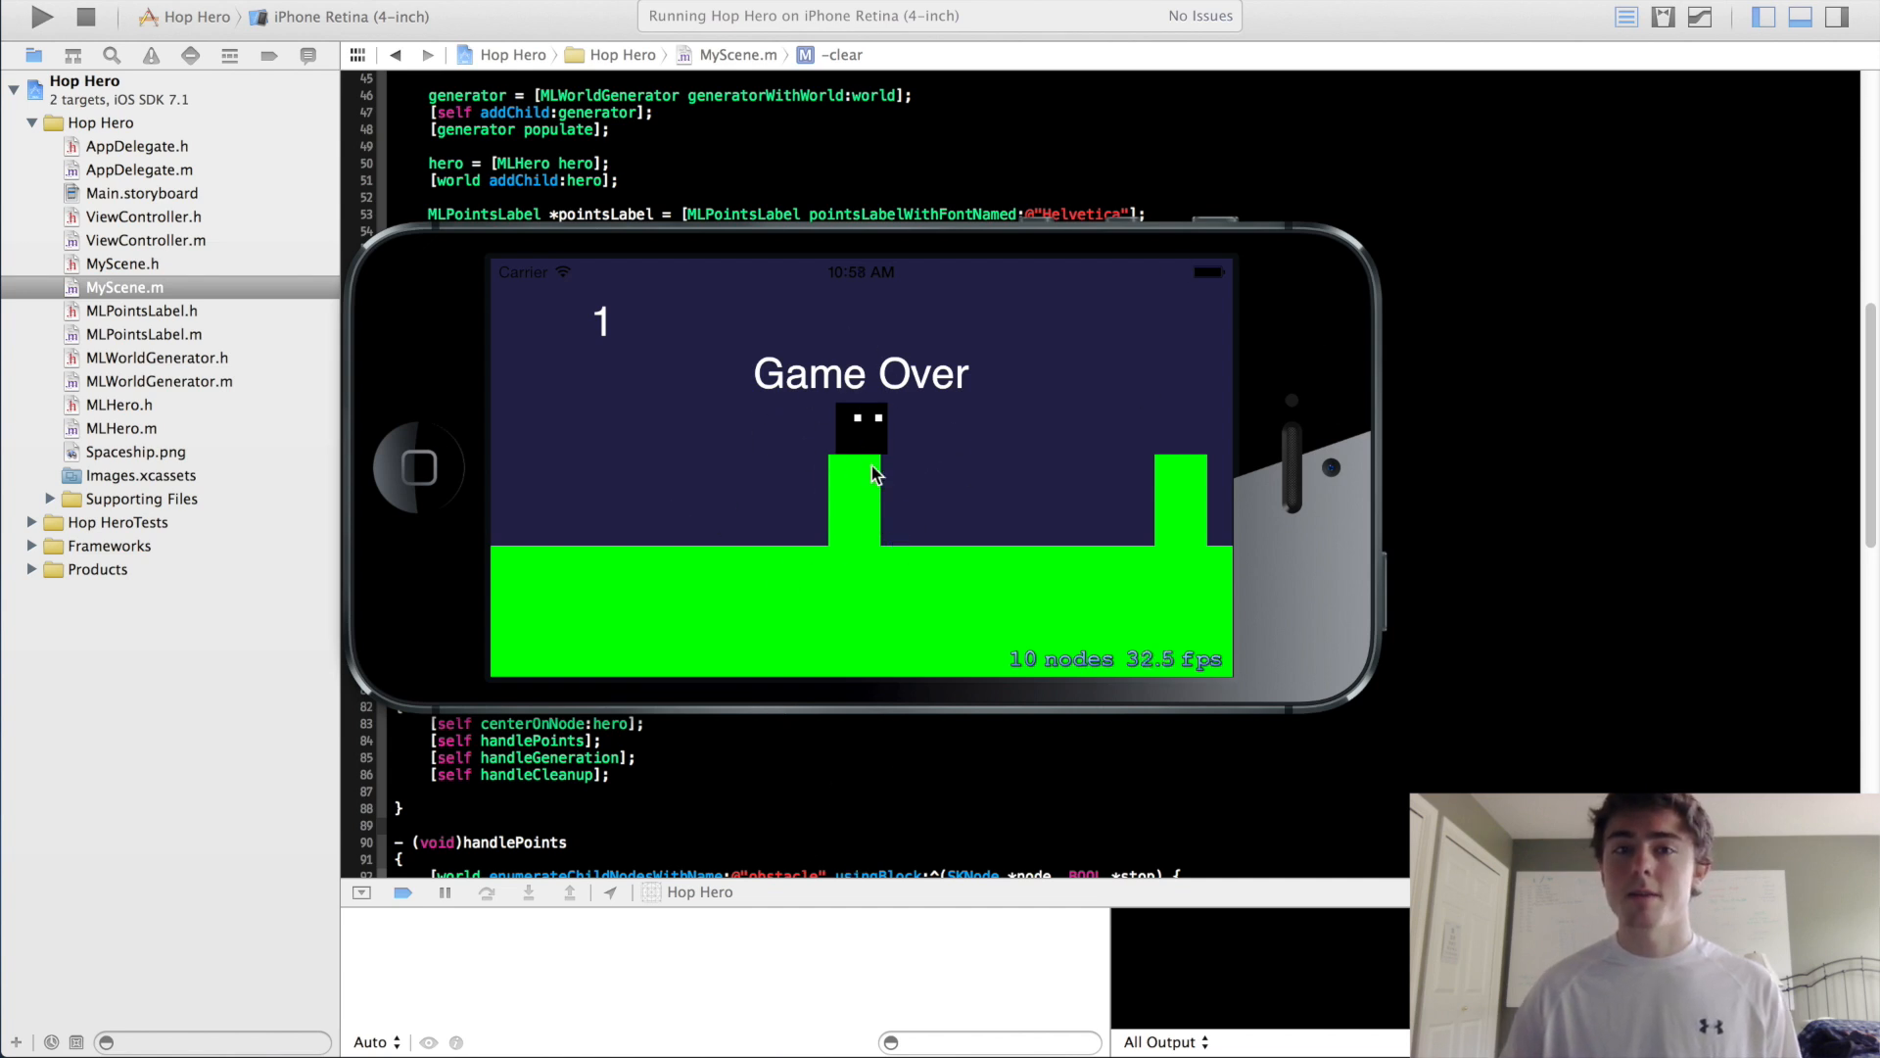